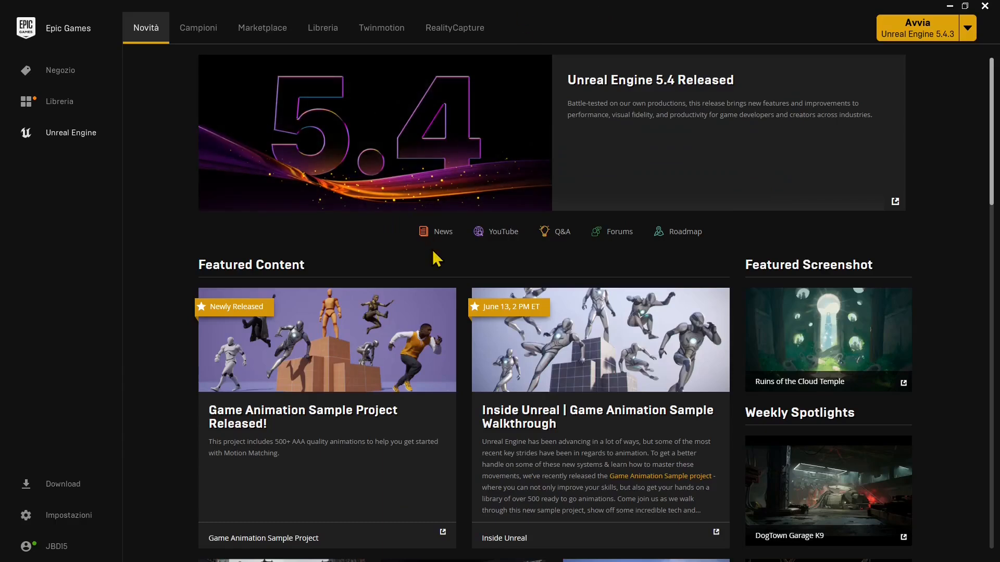
mouse_move(471, 375)
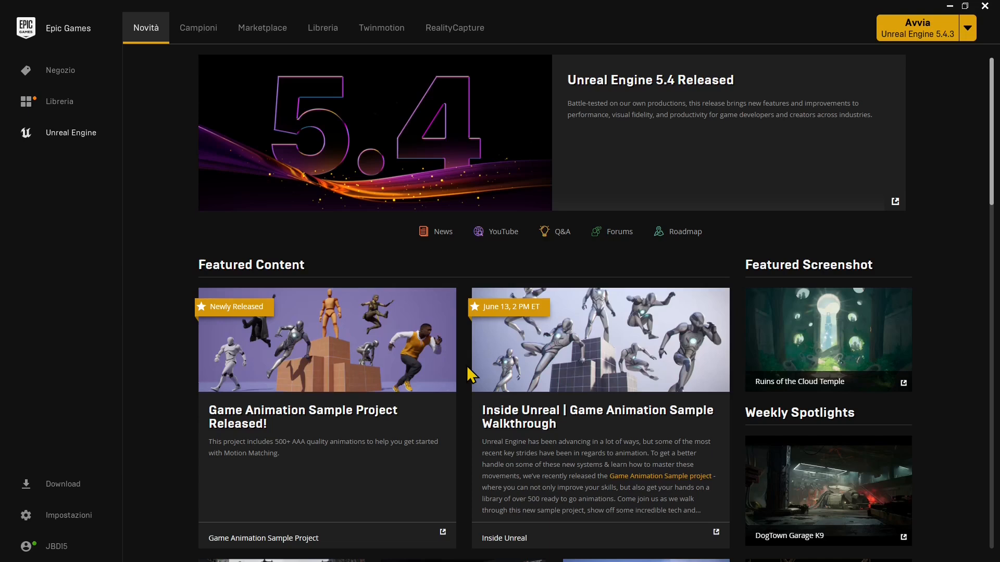
mouse_move(444, 327)
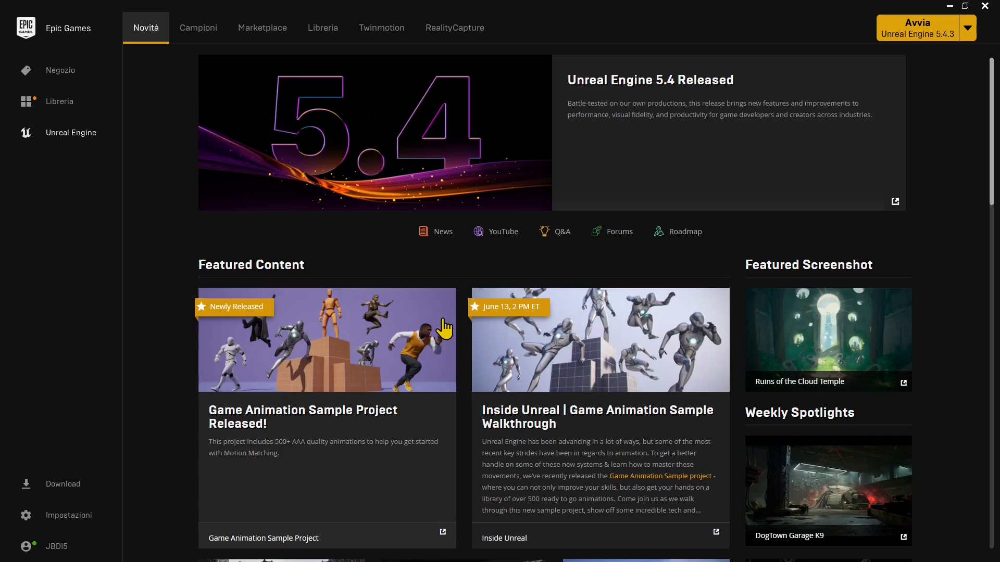
mouse_move(323, 28)
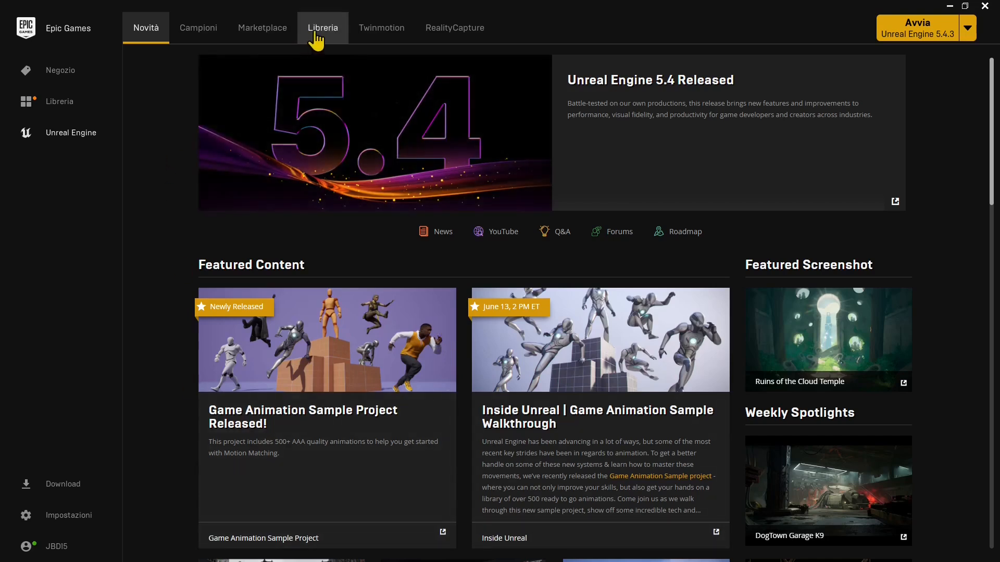
mouse_move(344, 99)
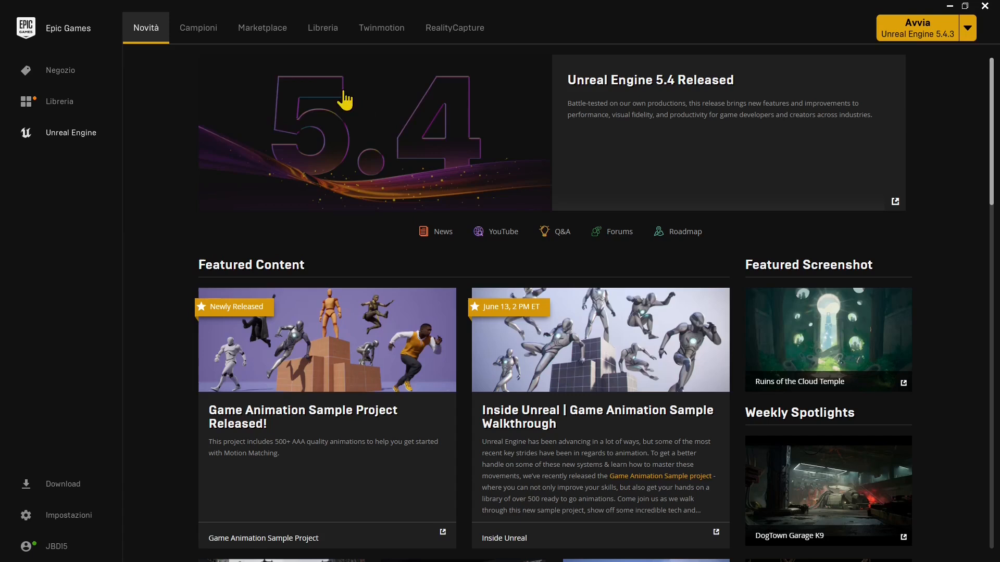
mouse_move(448, 220)
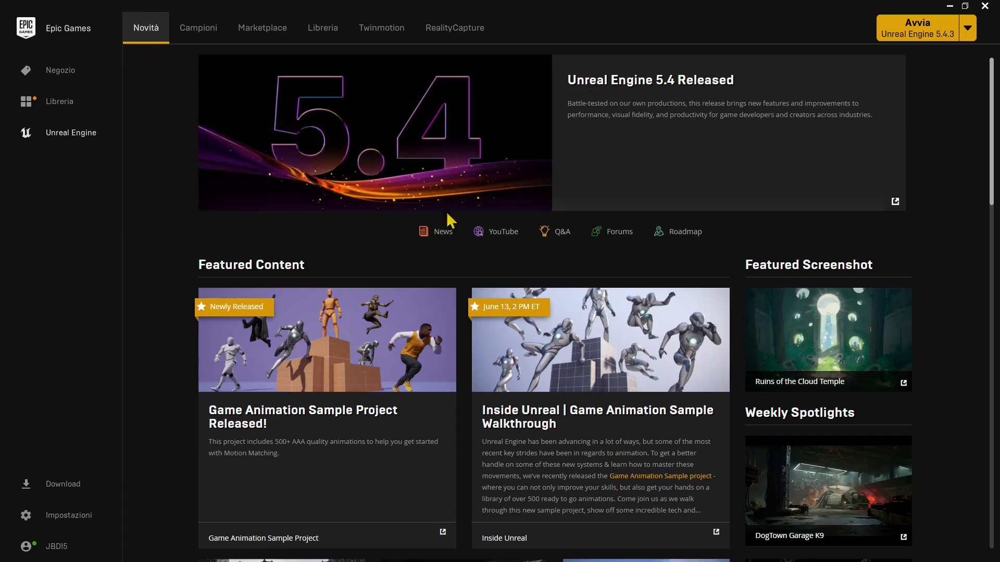
mouse_move(823, 336)
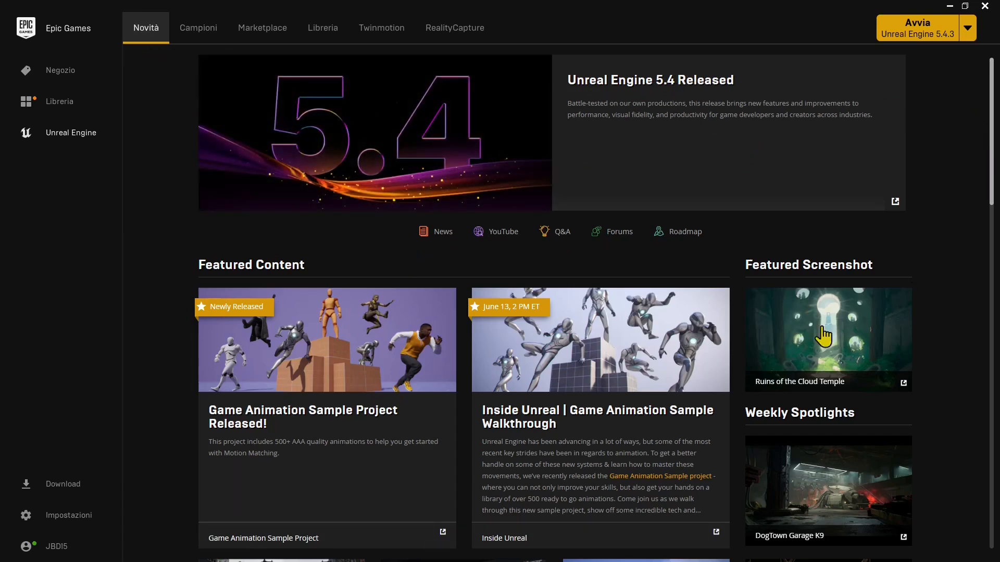
mouse_move(198, 28)
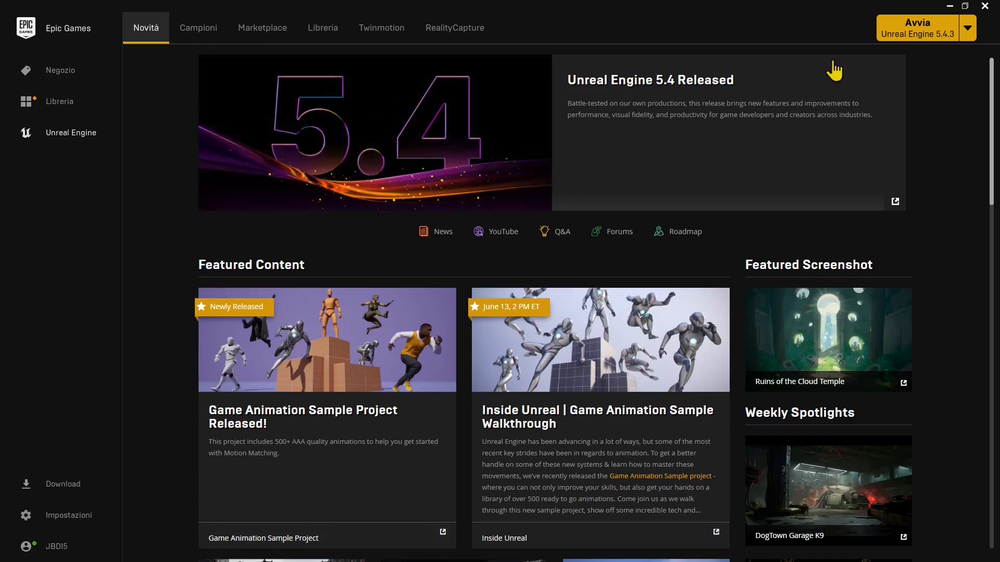
- Show the installed Unreal Engine versions 5.4.3 and 5.3.2 available to launch
click(977, 27)
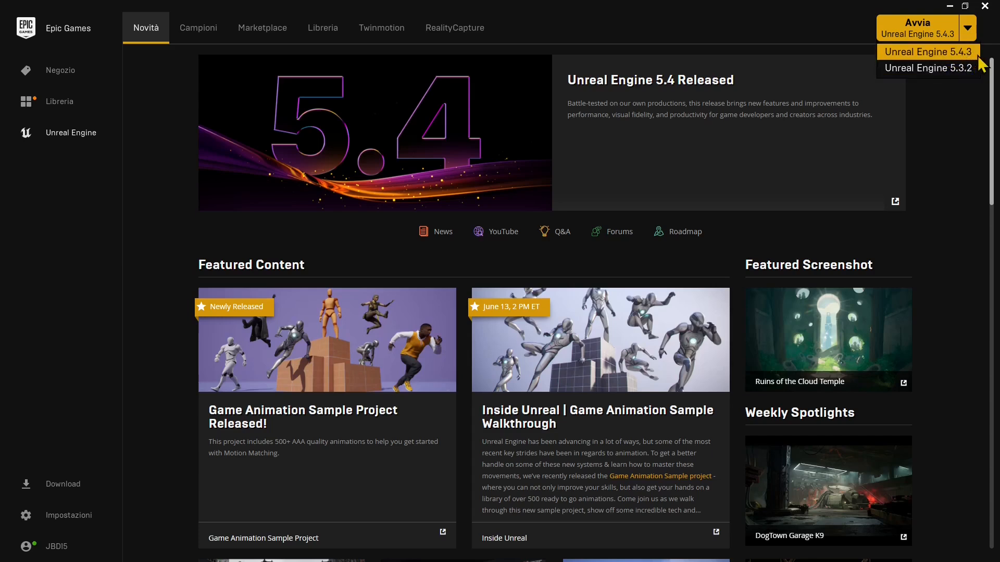
mouse_move(914, 89)
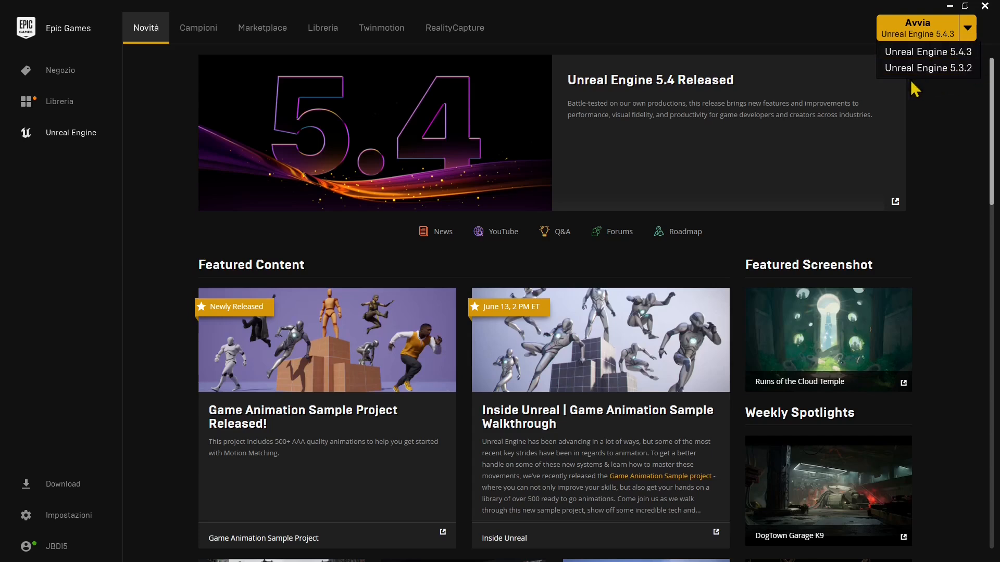
mouse_move(900, 96)
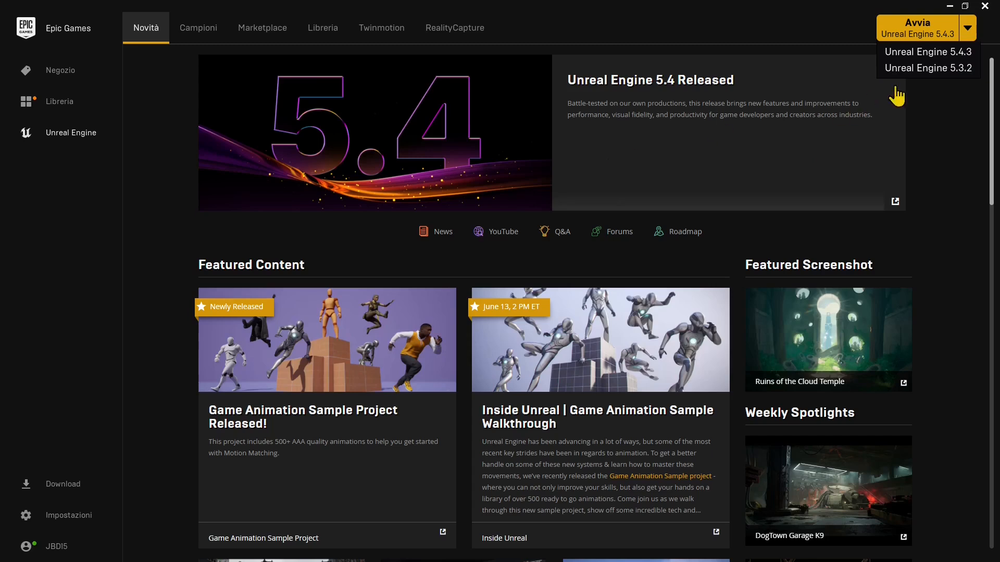
mouse_move(928, 68)
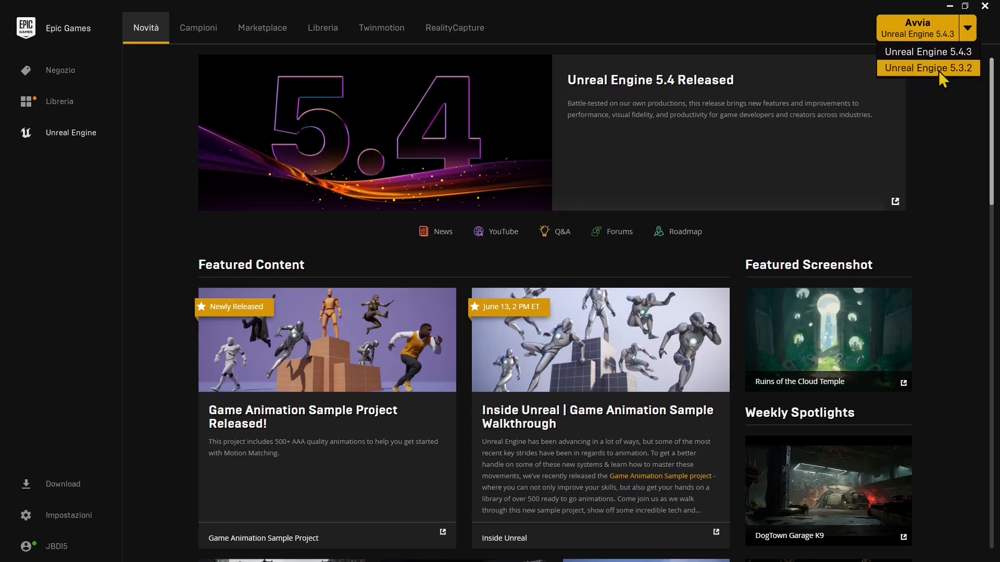
mouse_move(899, 79)
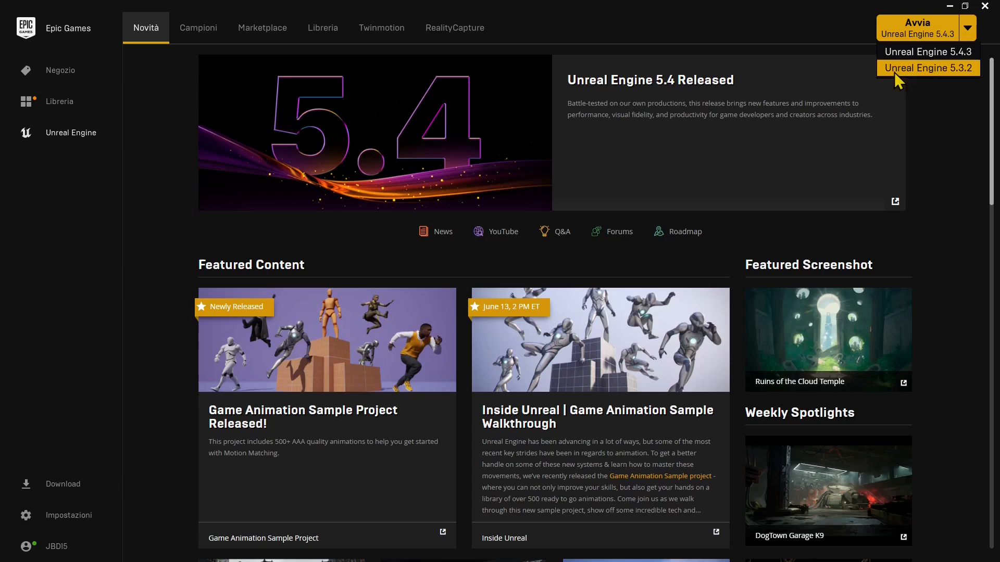
mouse_move(231, 11)
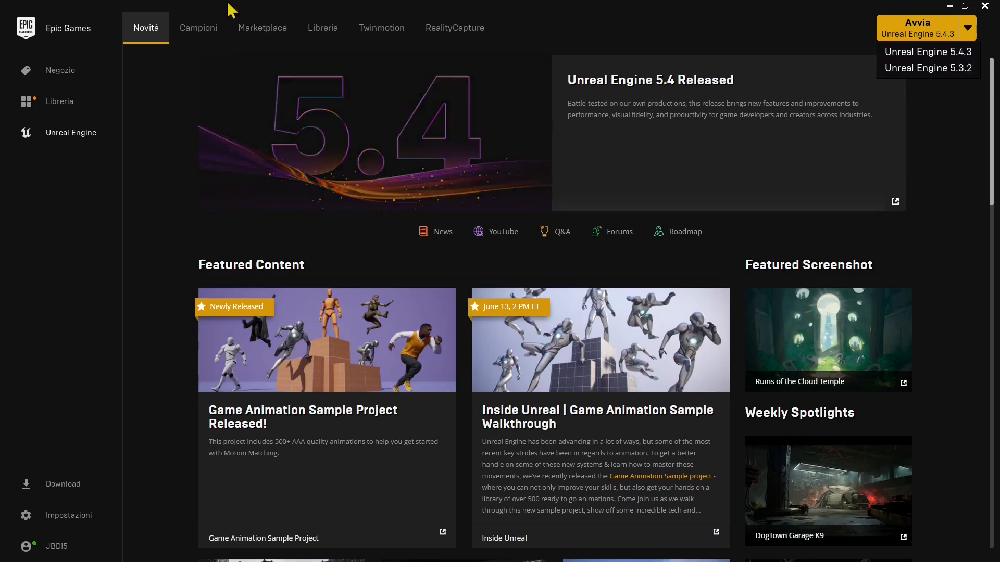
mouse_move(926, 69)
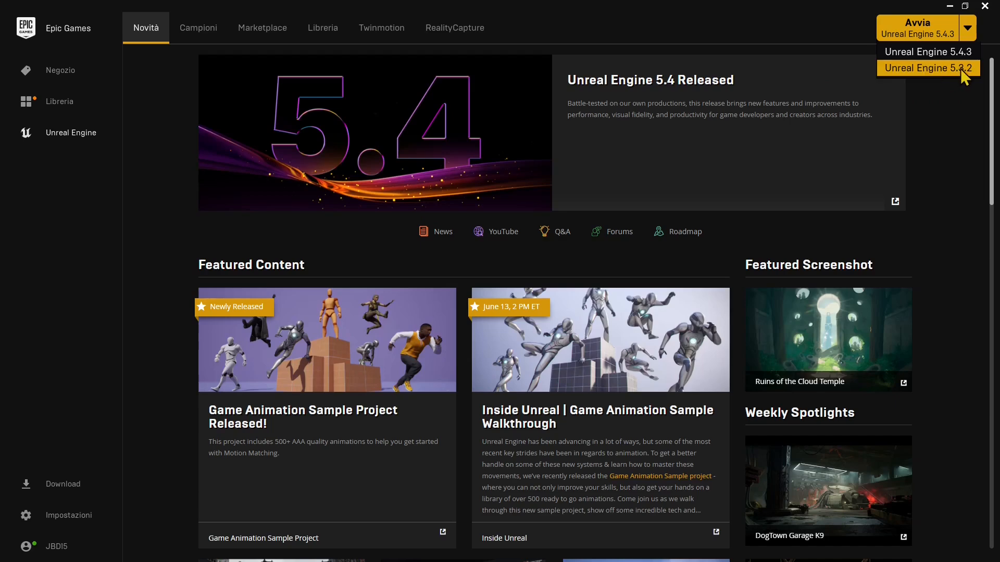
mouse_move(323, 28)
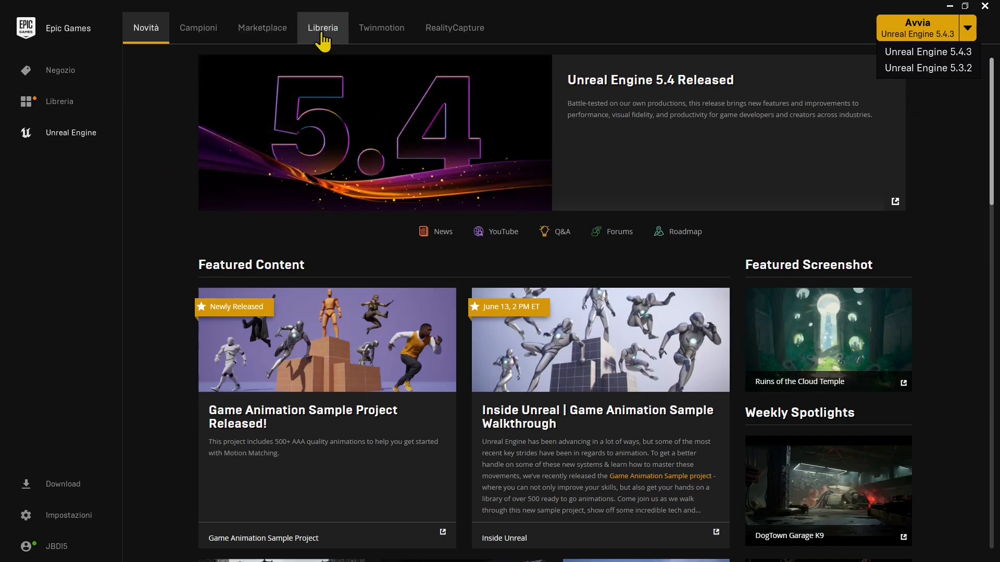
- Open the Library, add a 5.2.1 engine version slot, then discard it
click(322, 27)
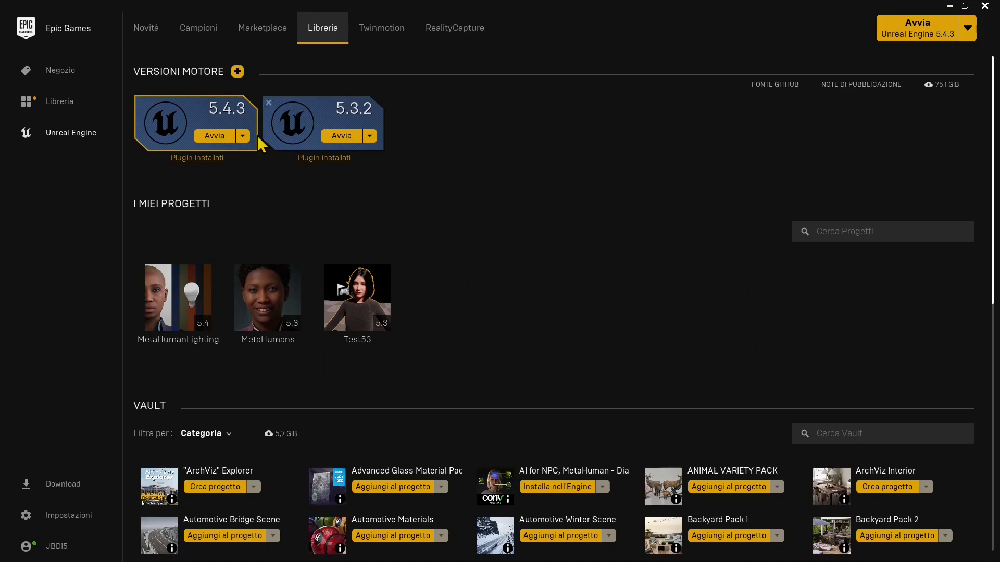
mouse_move(247, 136)
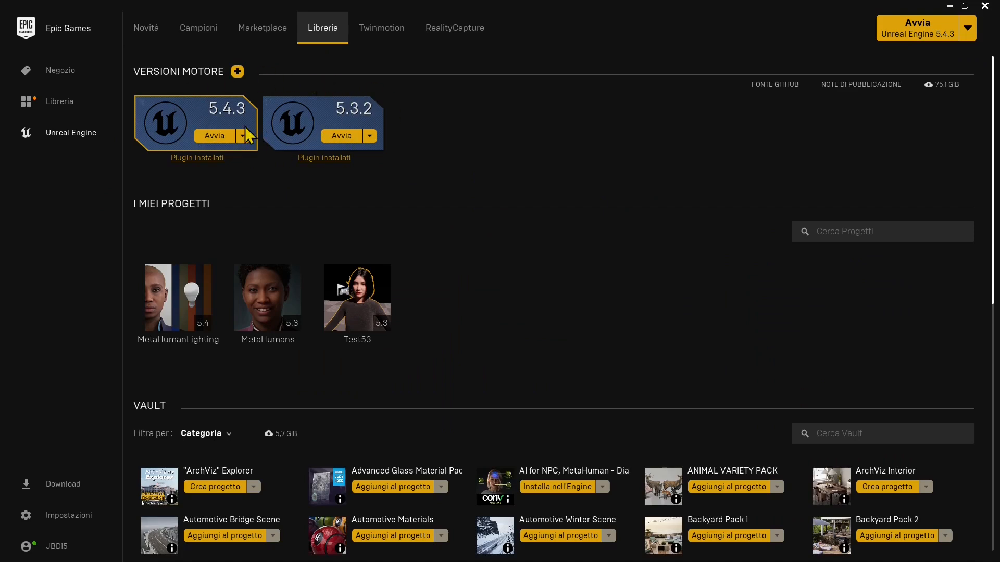
mouse_move(192, 86)
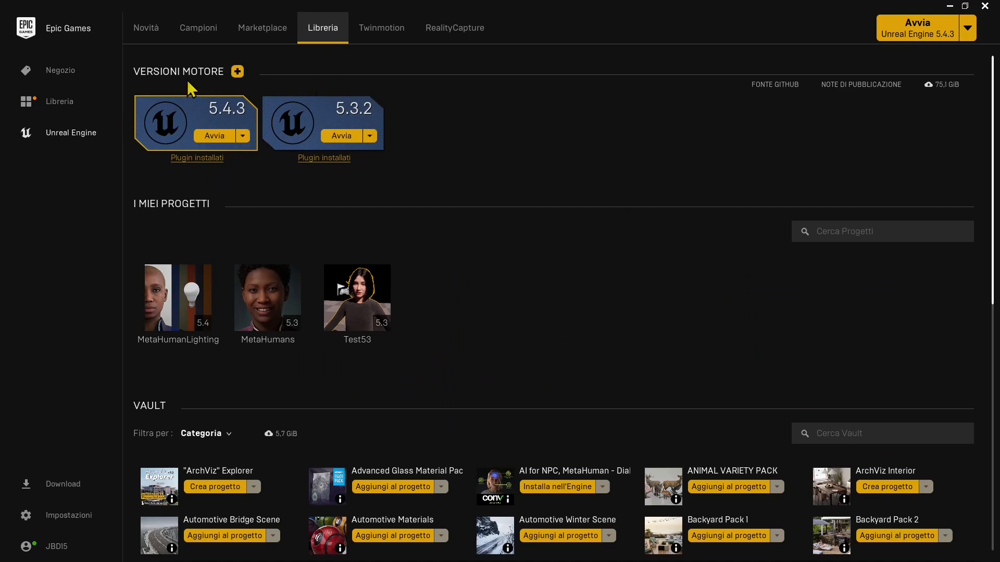
click(237, 71)
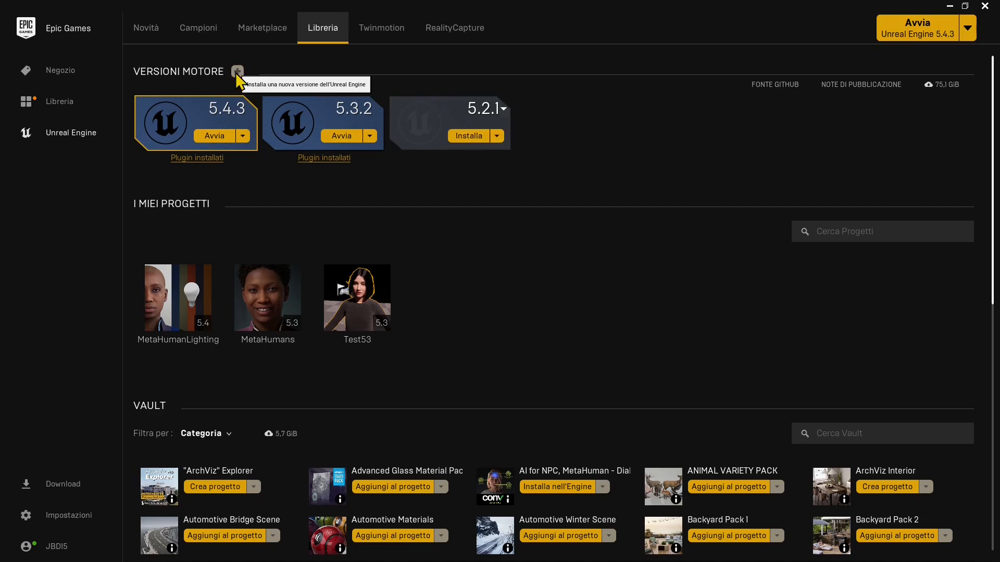
mouse_move(501, 146)
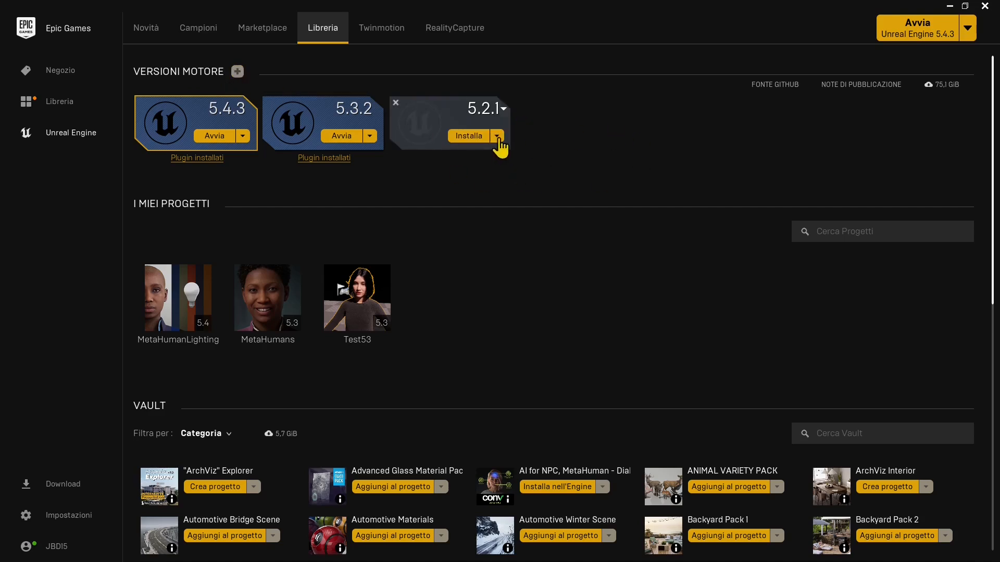
click(395, 102)
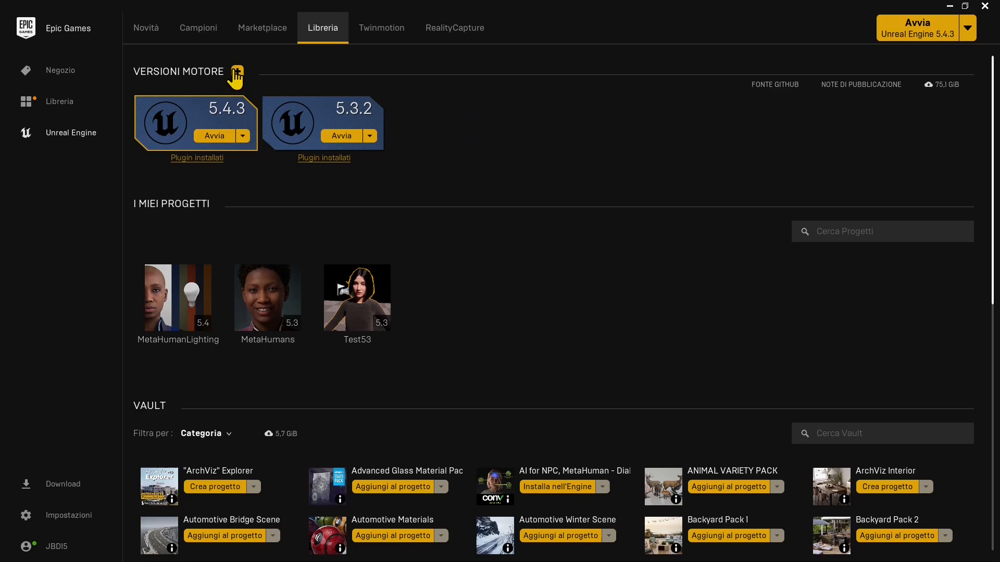
mouse_move(383, 120)
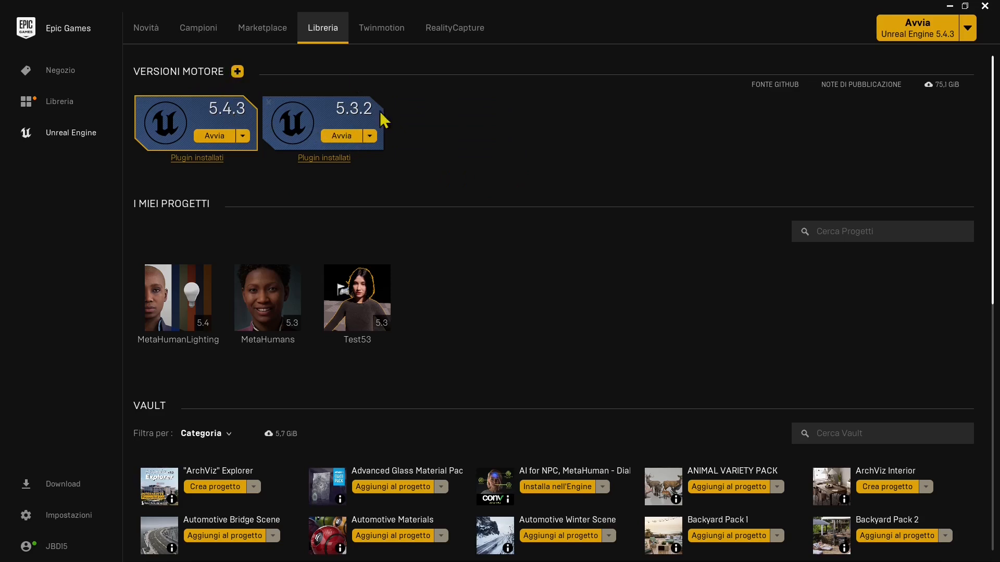
mouse_move(376, 134)
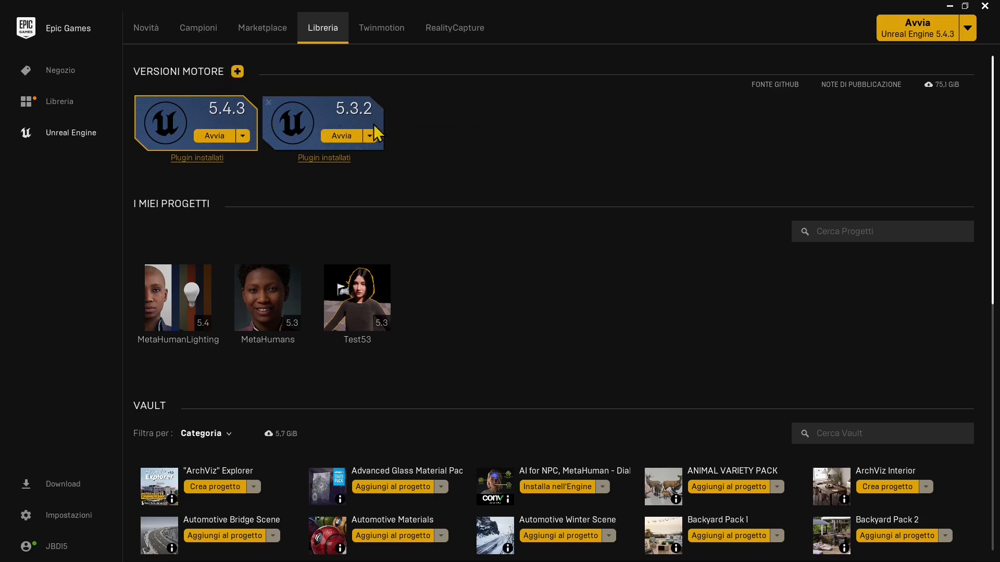
mouse_move(538, 193)
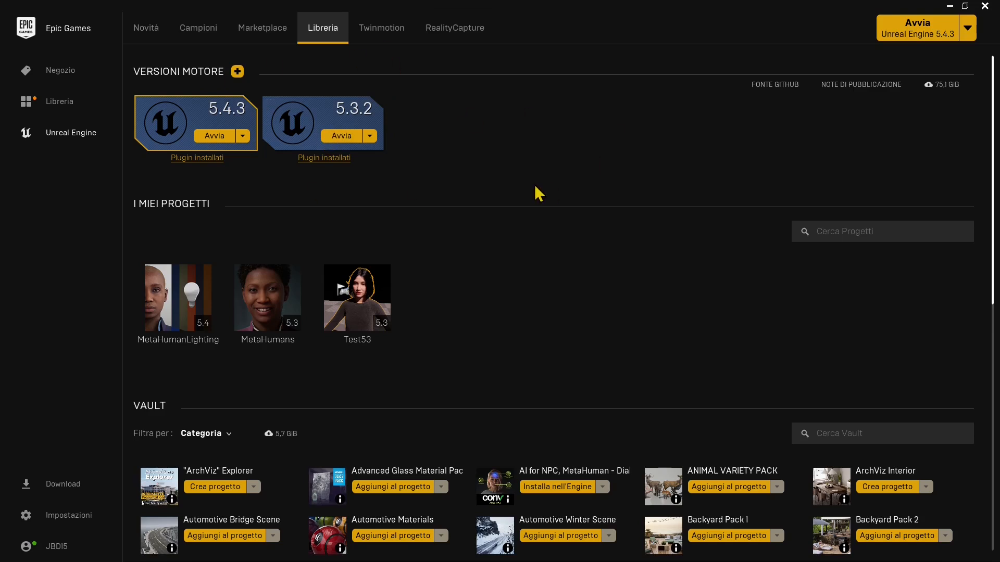
mouse_move(251, 168)
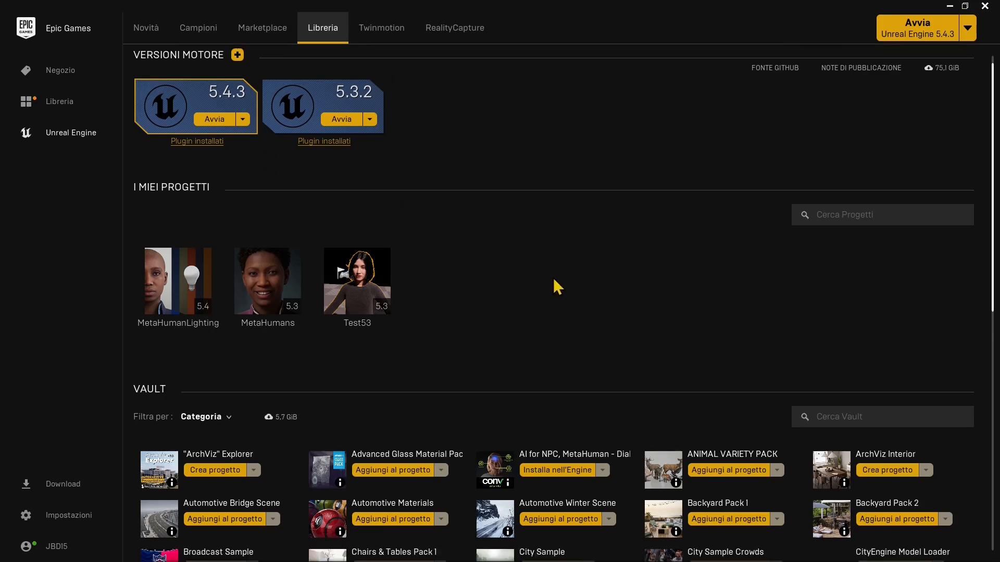
- Filter the Vault by 'sdk' and try installing MetaHuman SDK to the engine
scroll(down, 3)
text(s)
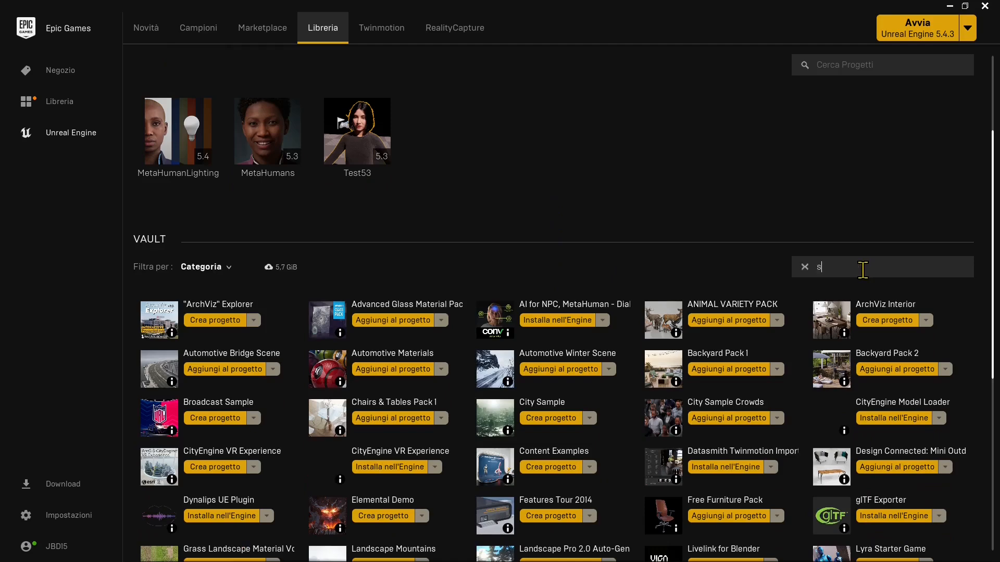
text(dk)
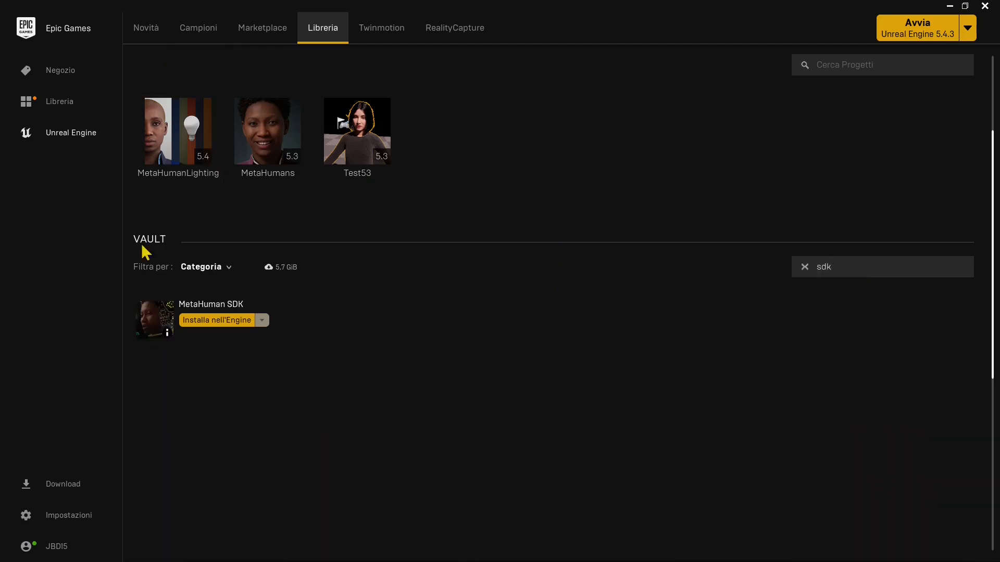
mouse_move(214, 332)
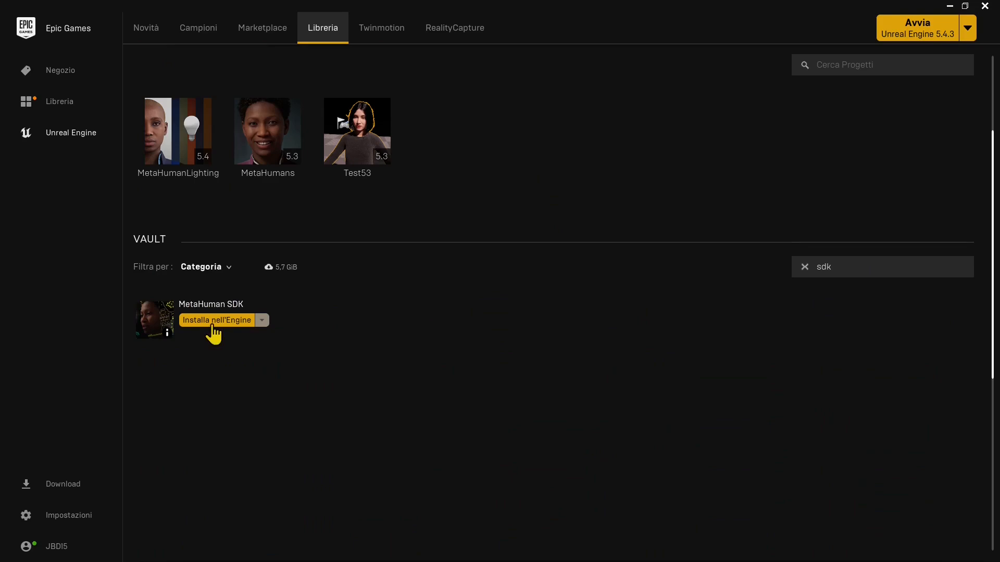
mouse_move(236, 329)
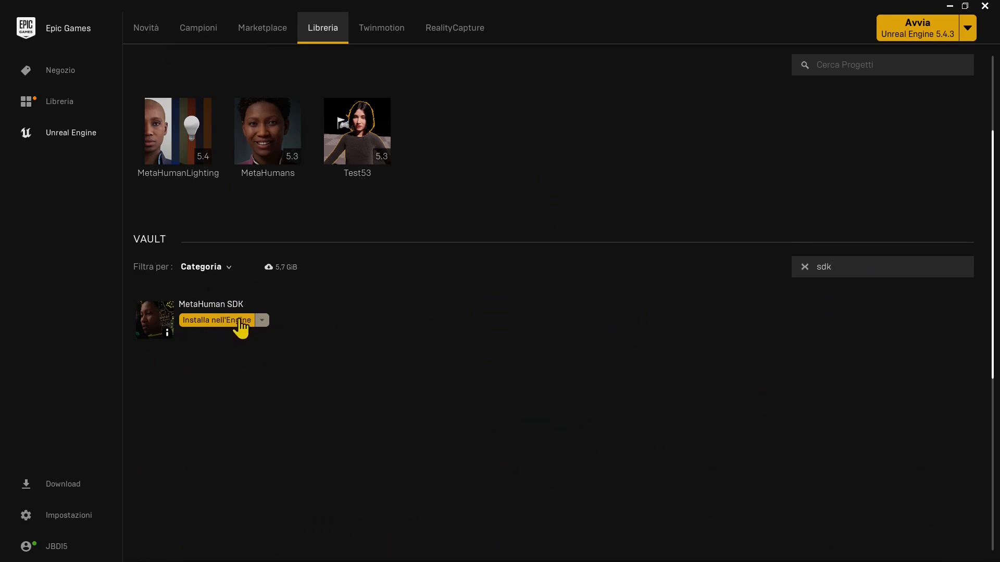
click(217, 320)
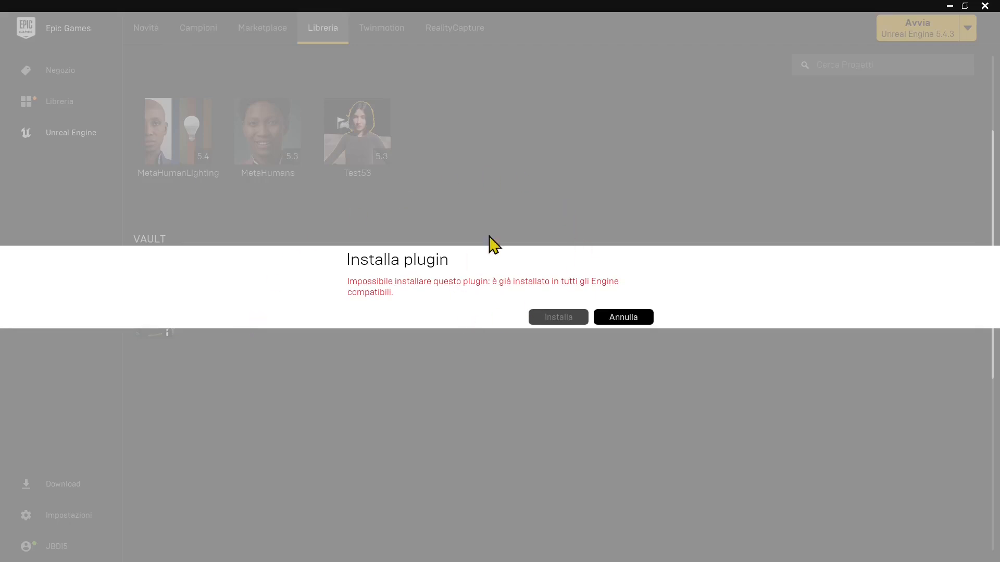
click(622, 317)
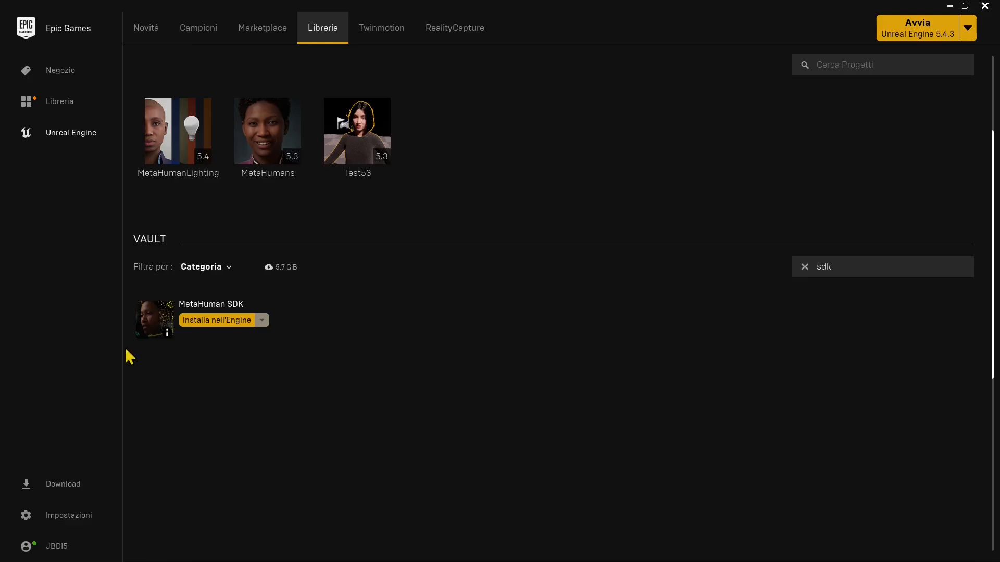
mouse_move(236, 335)
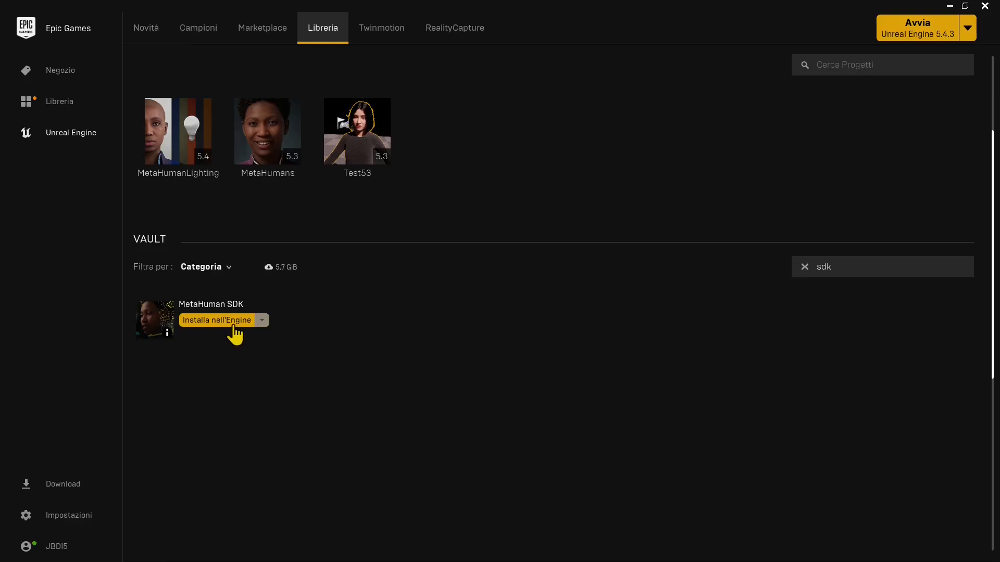
mouse_move(239, 304)
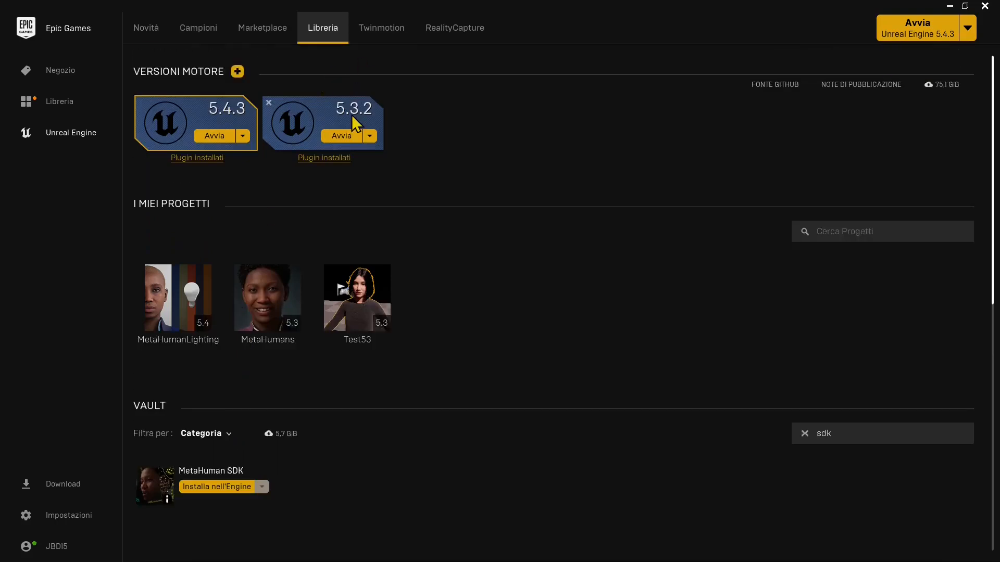
scroll(down, 3)
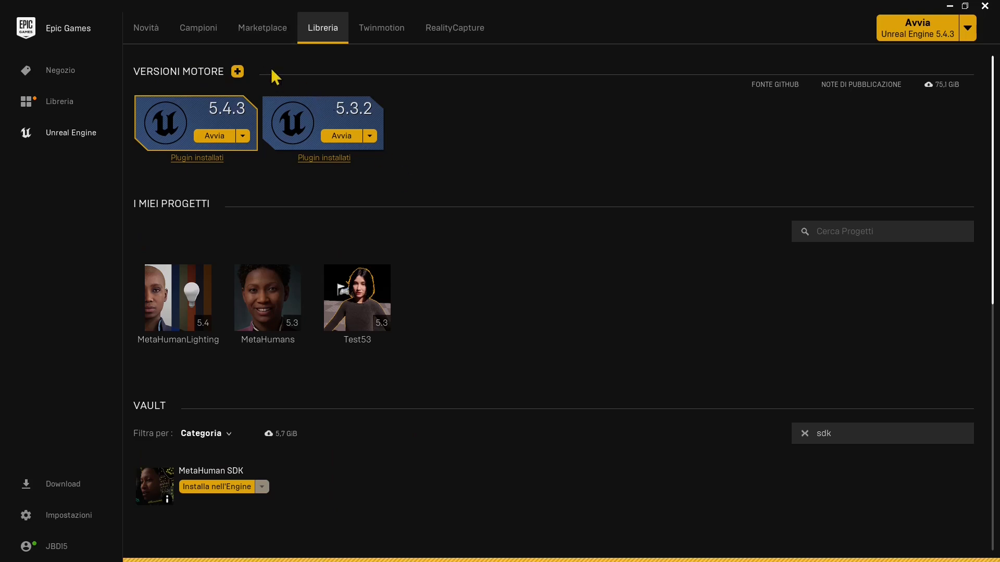
mouse_move(262, 28)
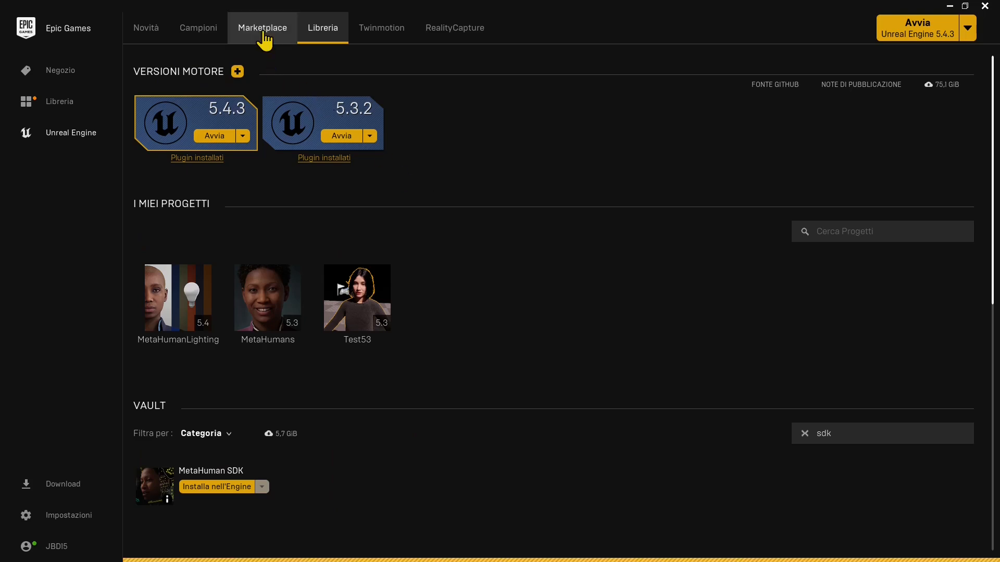
- Browse the Marketplace results for 'metahuman', including the owned MetaHuman SDK listing
click(261, 28)
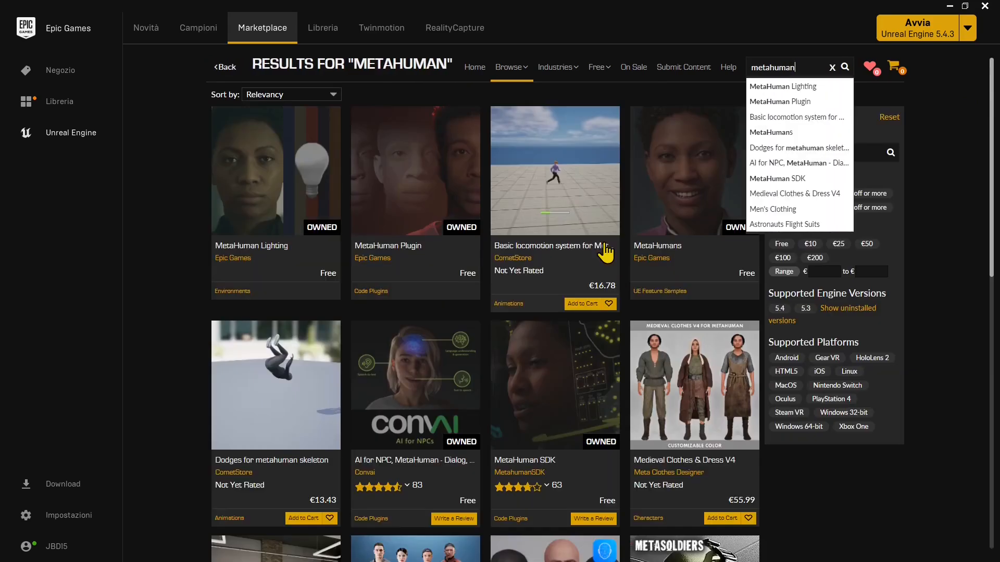
mouse_move(521, 486)
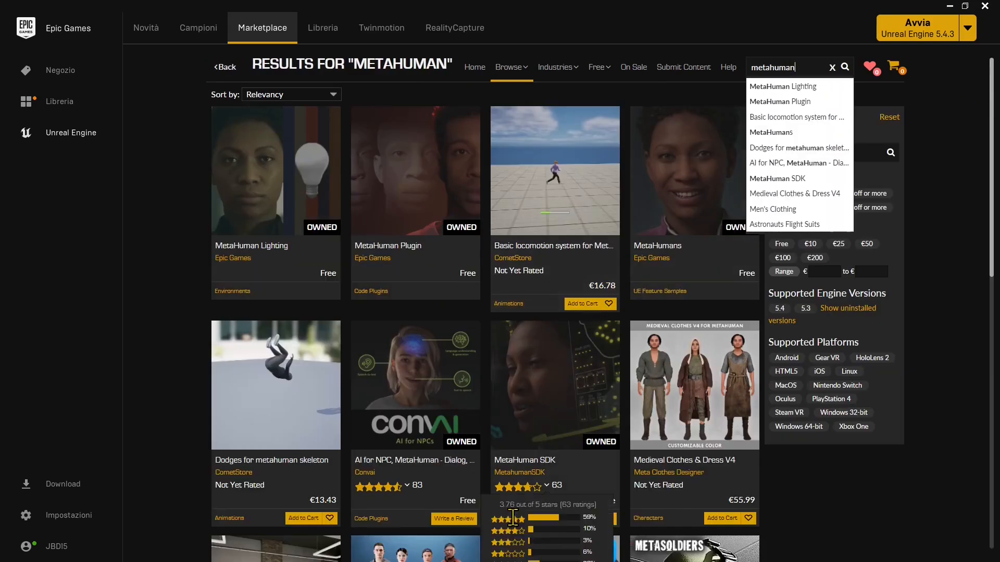
scroll(down, 3)
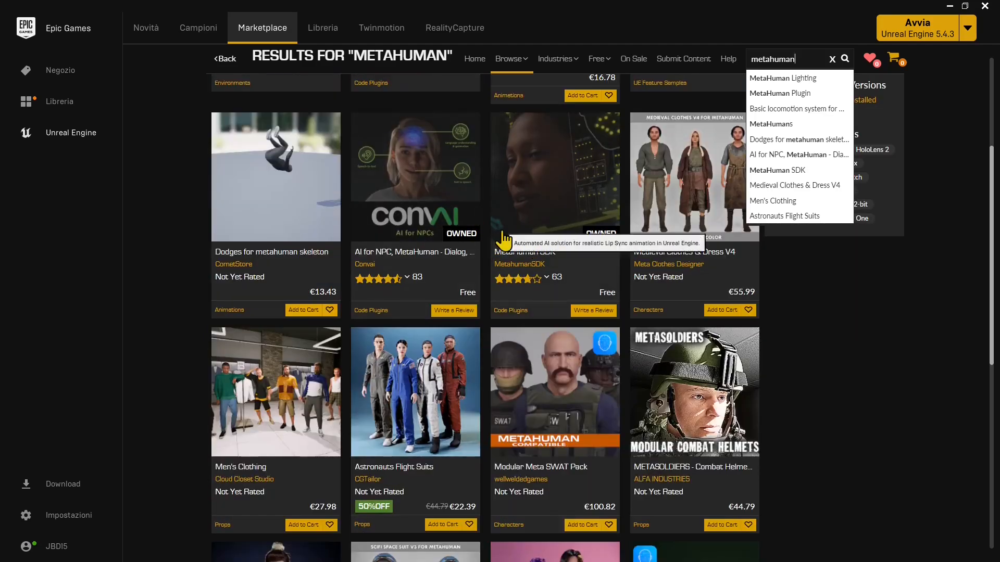
mouse_move(566, 212)
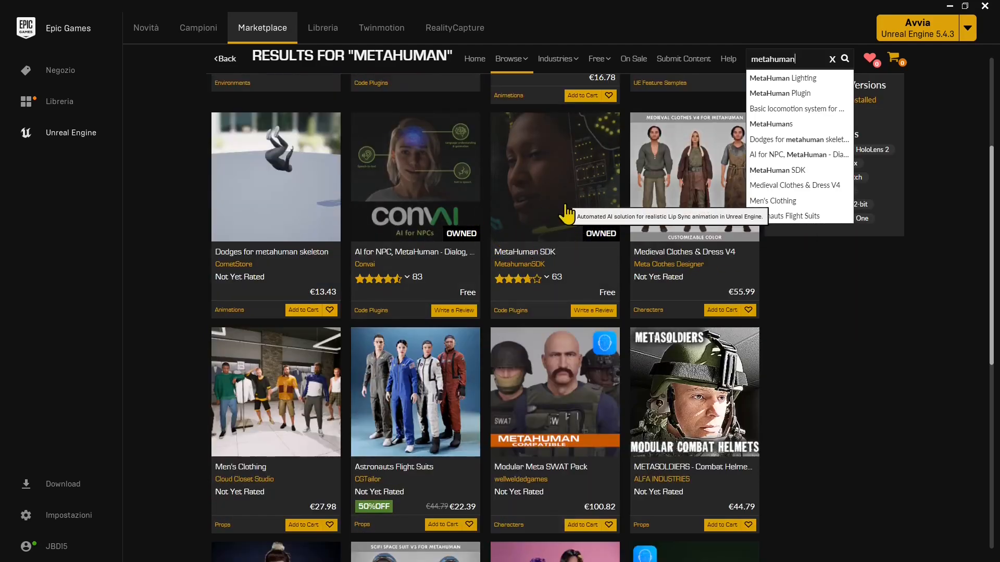
mouse_move(478, 329)
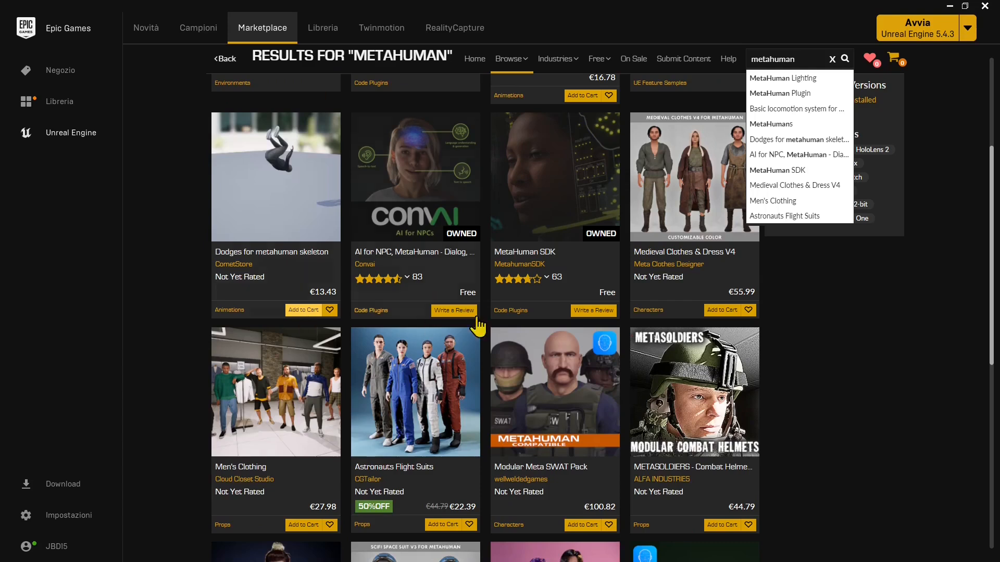
mouse_move(529, 277)
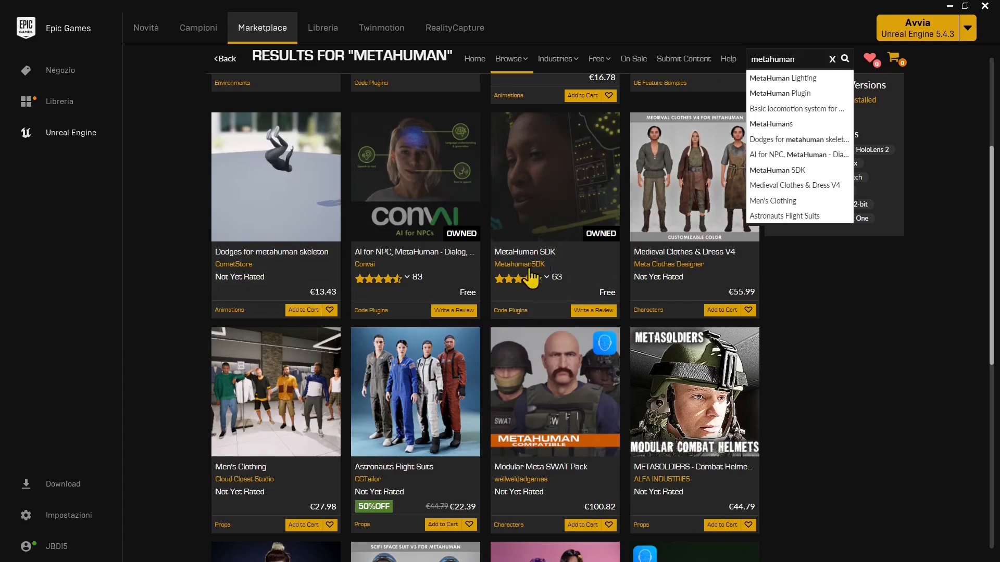
mouse_move(592, 325)
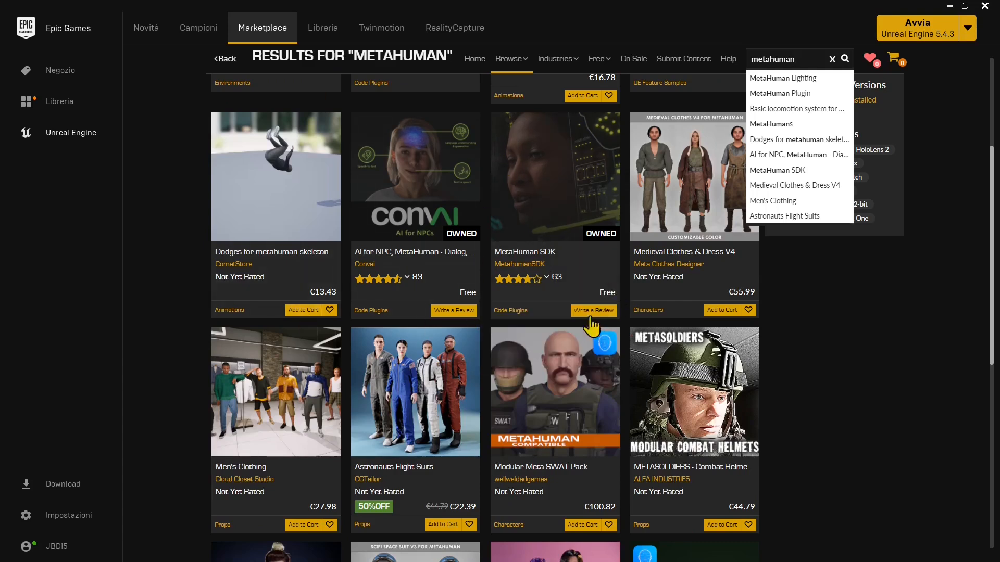
mouse_move(576, 368)
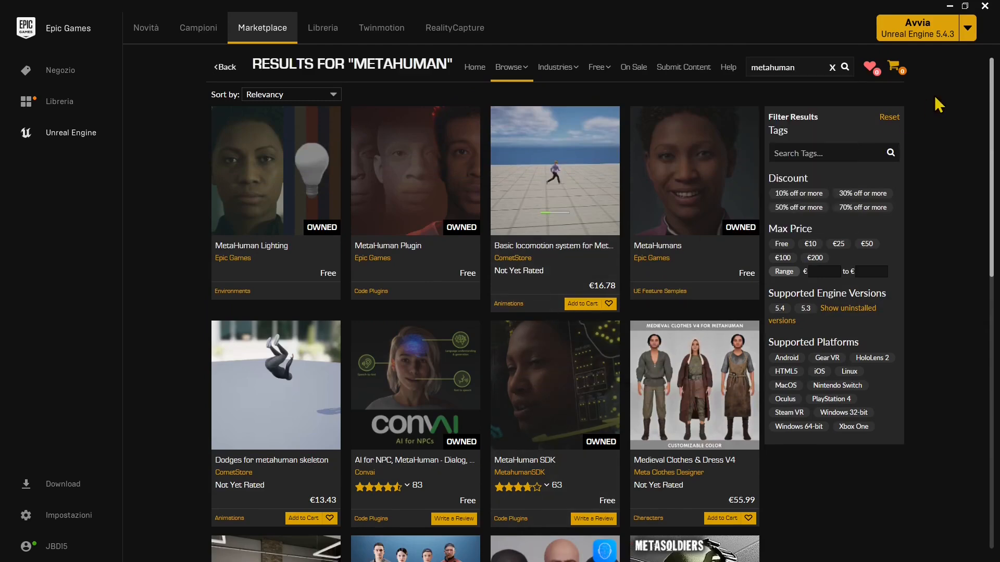
scroll(down, 3)
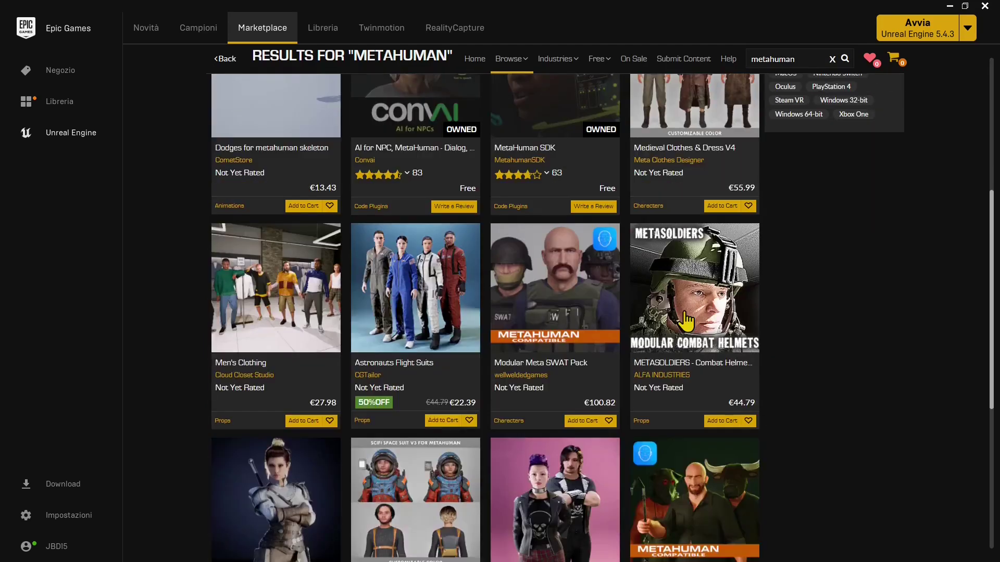
scroll(up, 3)
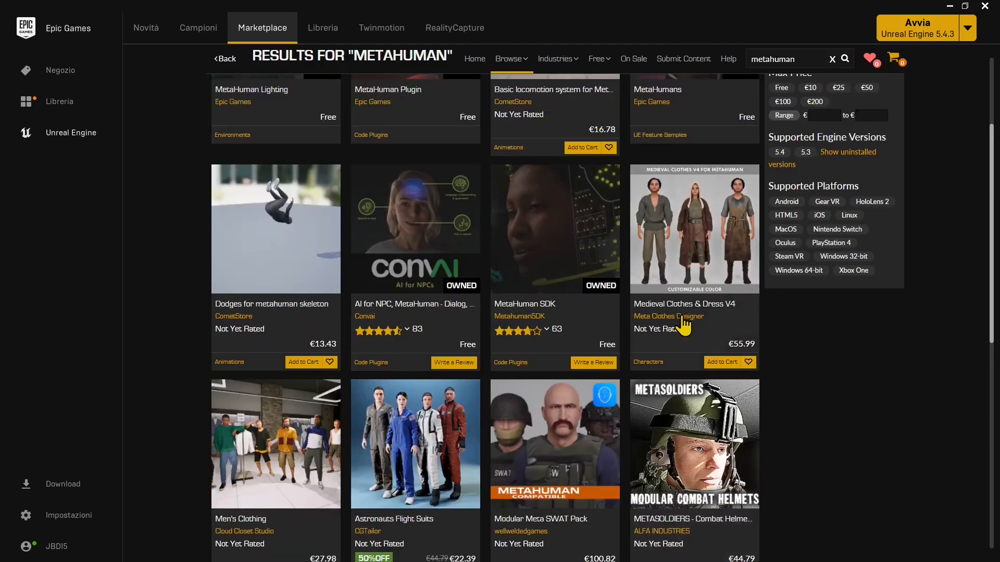
scroll(up, 3)
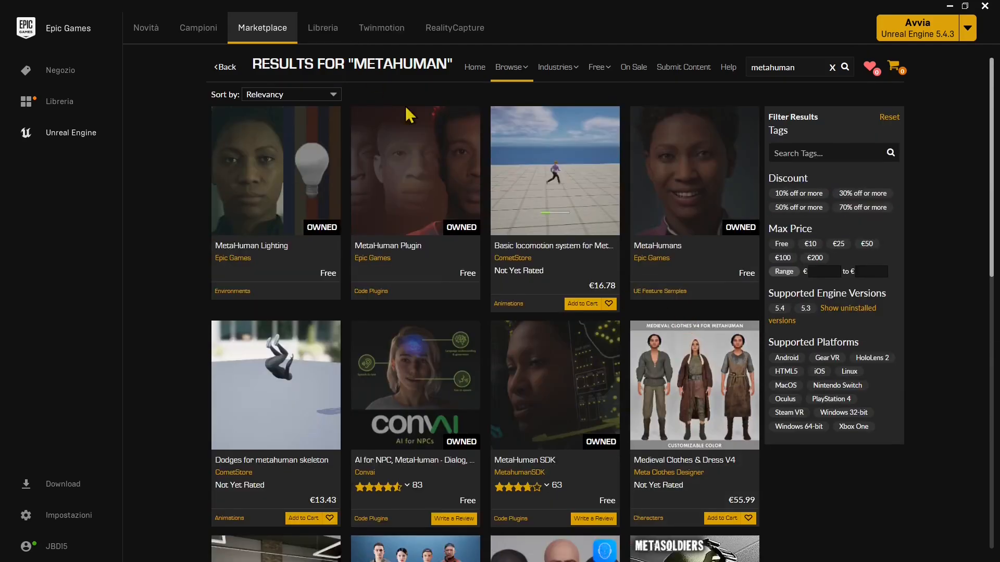
mouse_move(446, 236)
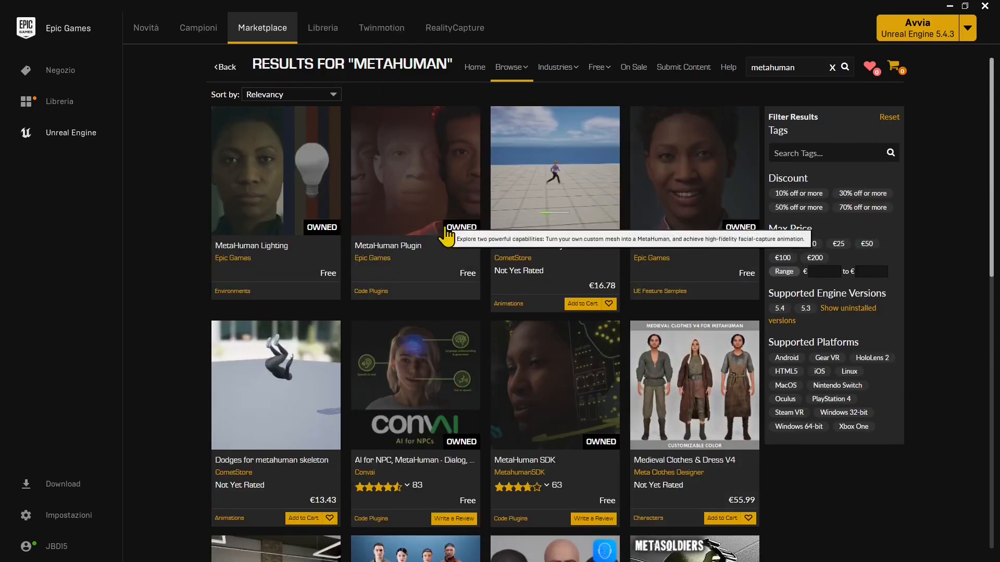
mouse_move(249, 59)
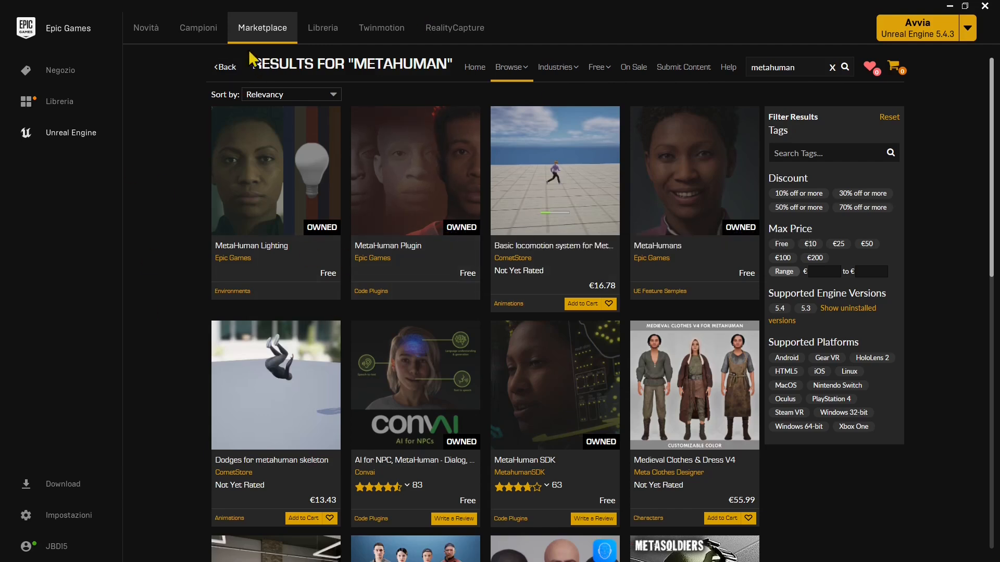
mouse_move(637, 205)
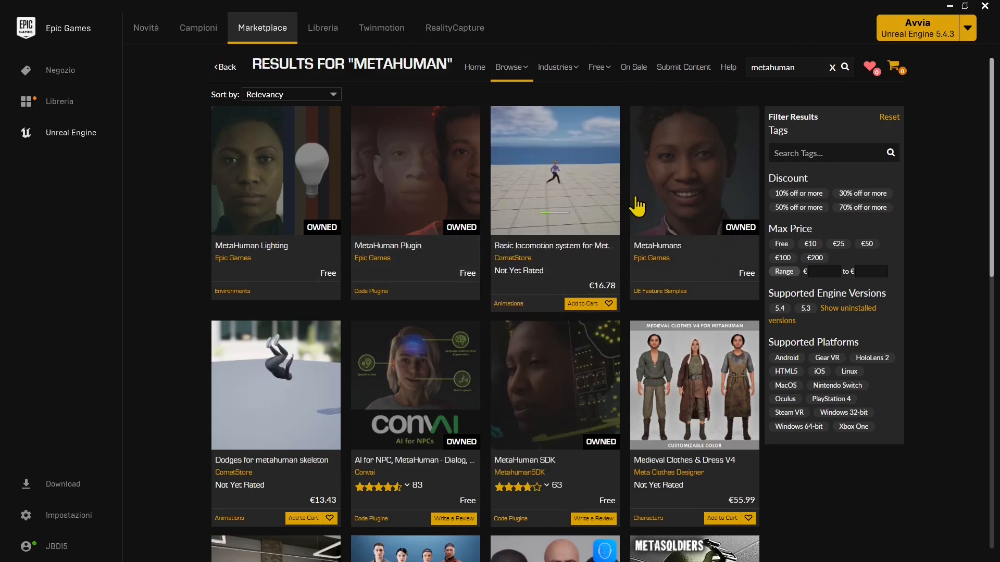
mouse_move(169, 86)
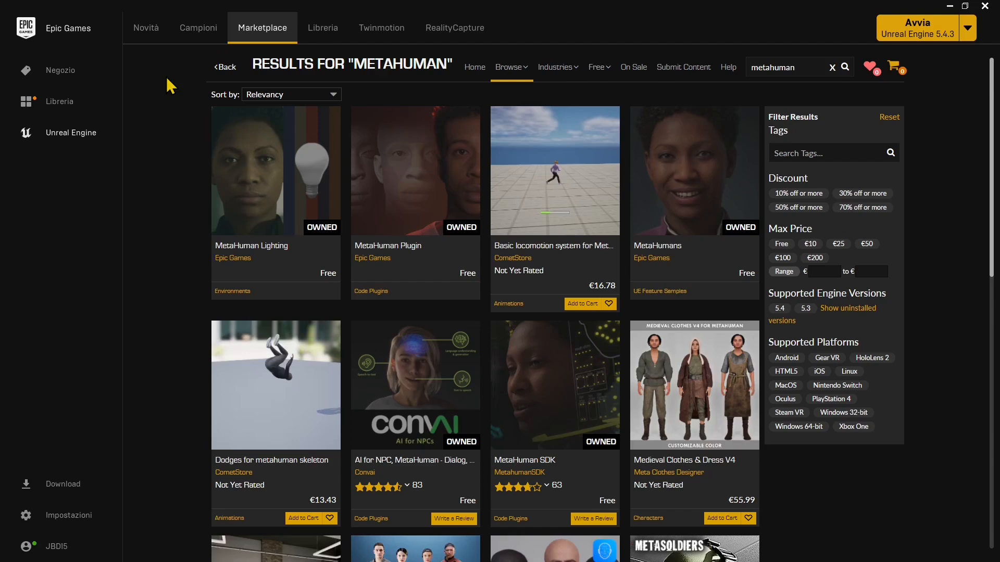
mouse_move(142, 99)
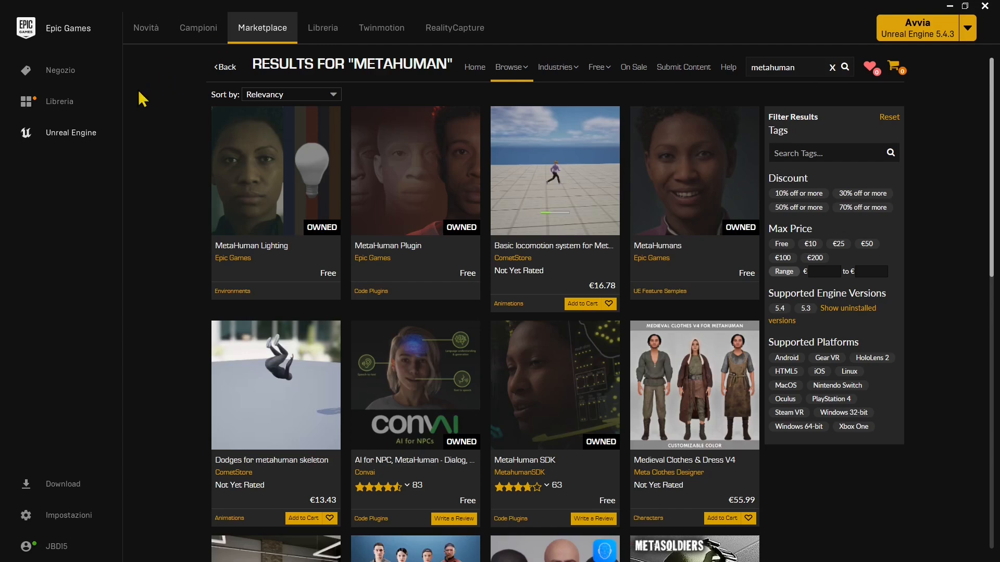
mouse_move(323, 28)
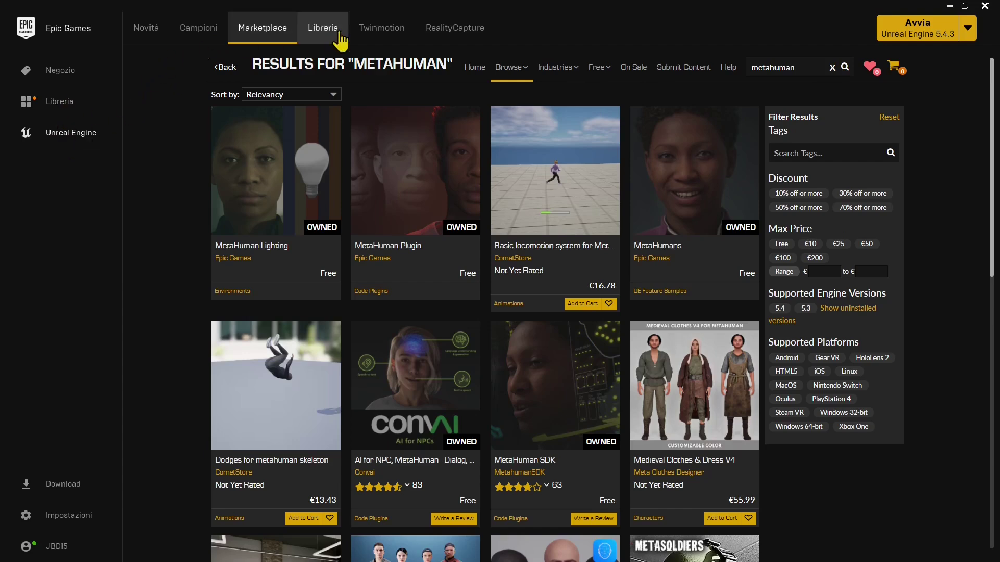
- Launch the Test53 project from My Projects in the Library
click(322, 27)
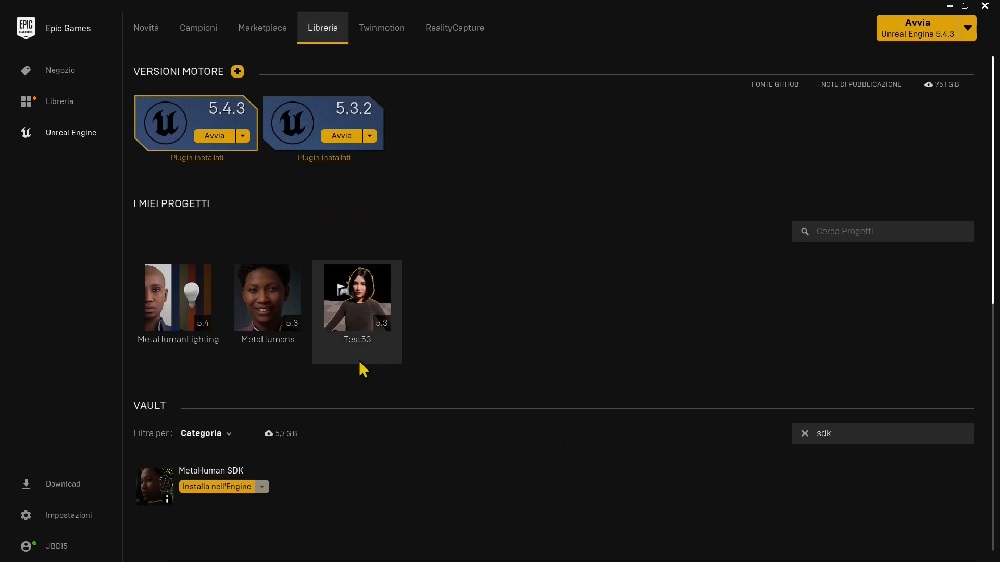
click(356, 296)
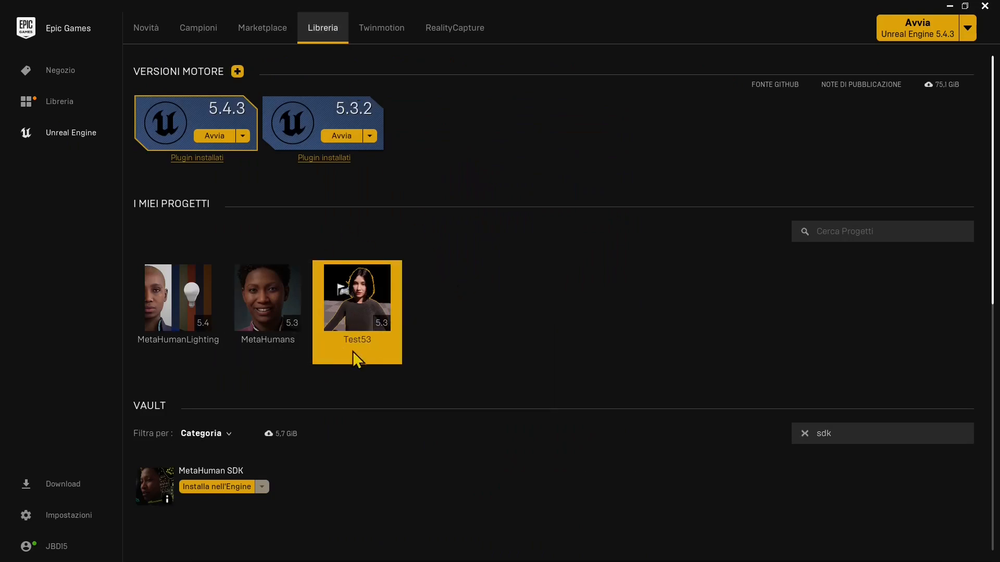
mouse_move(356, 350)
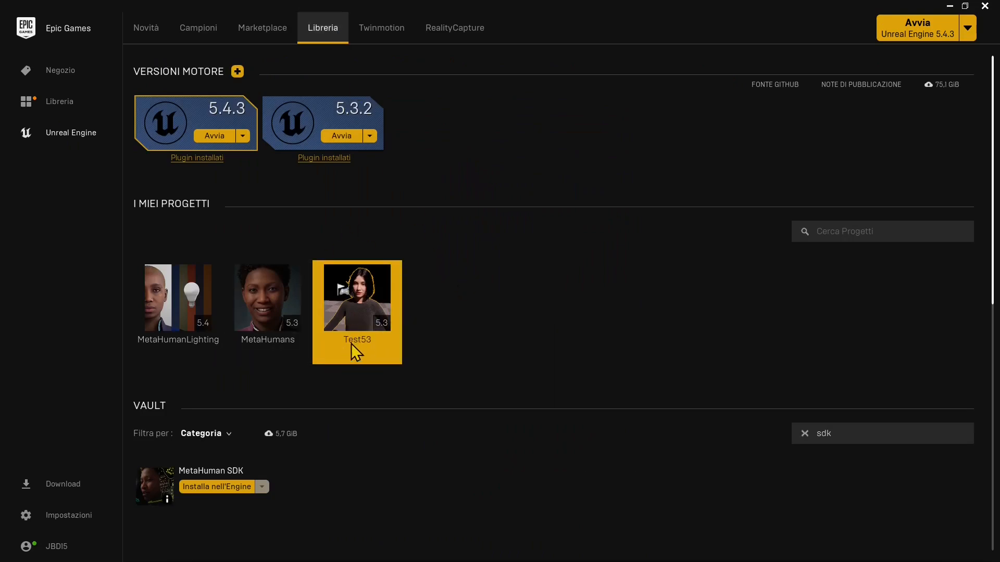
double_click(358, 296)
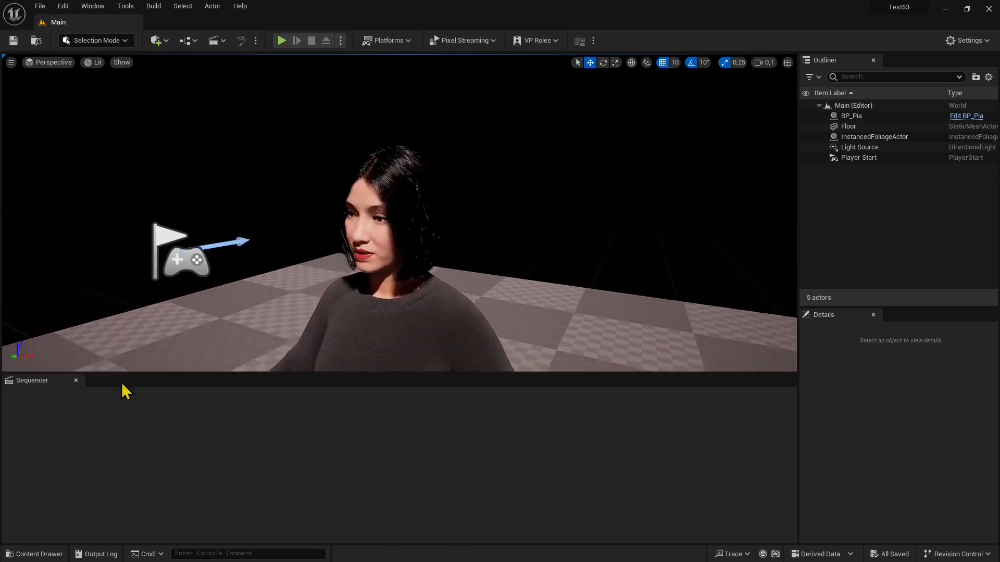
- Select the lipsync animation in Pia's folder, then play and stop the level
click(35, 553)
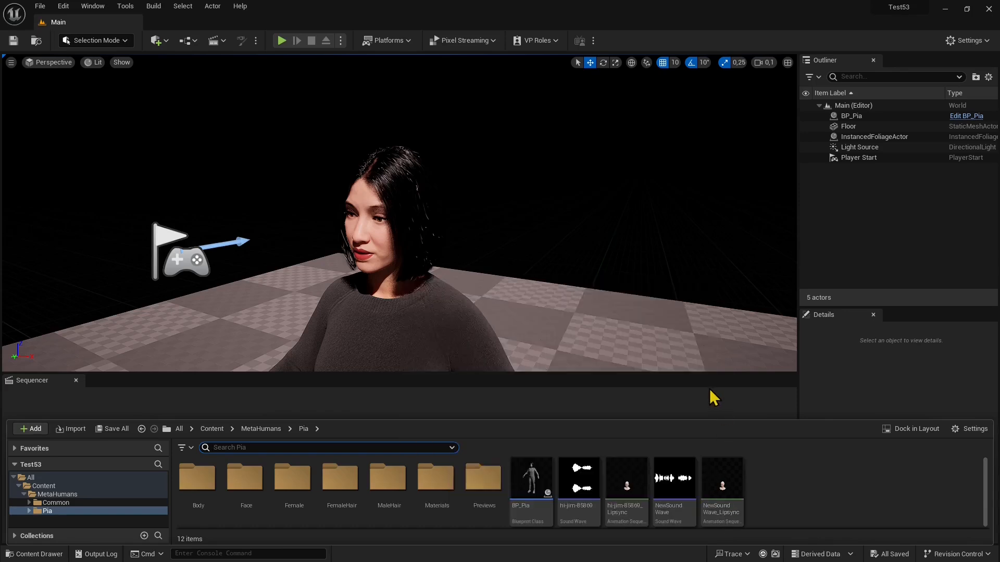
mouse_move(673, 478)
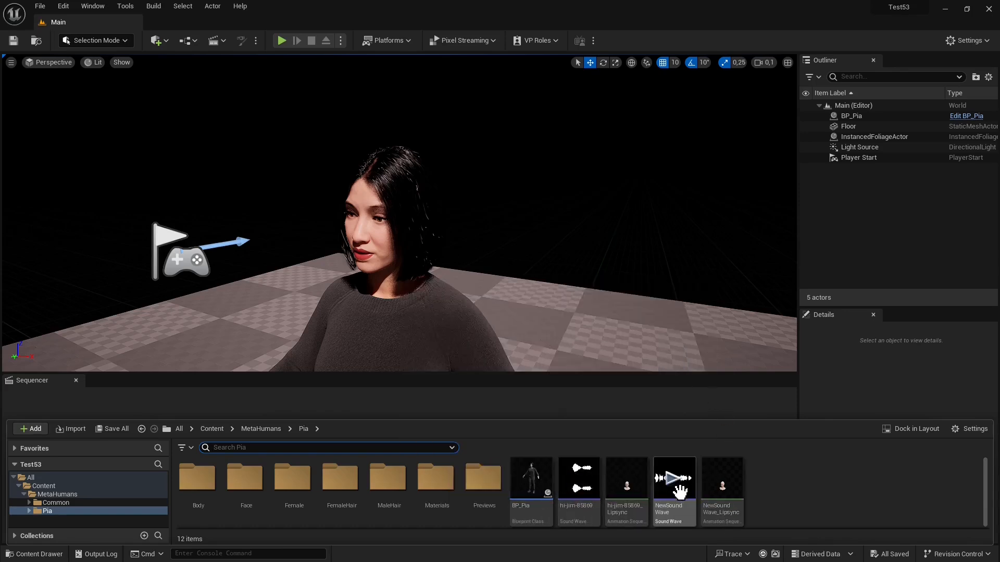
mouse_move(722, 488)
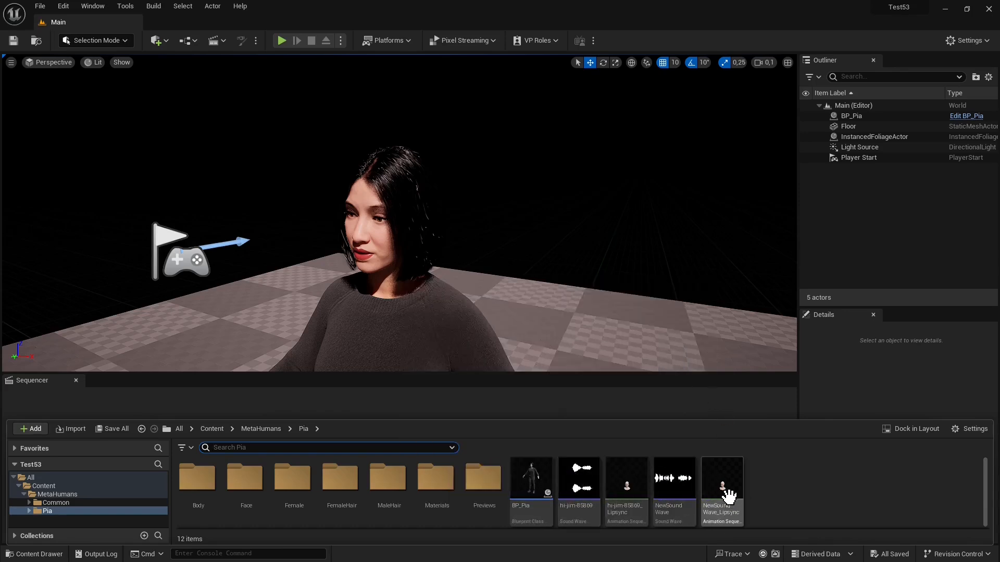
click(721, 477)
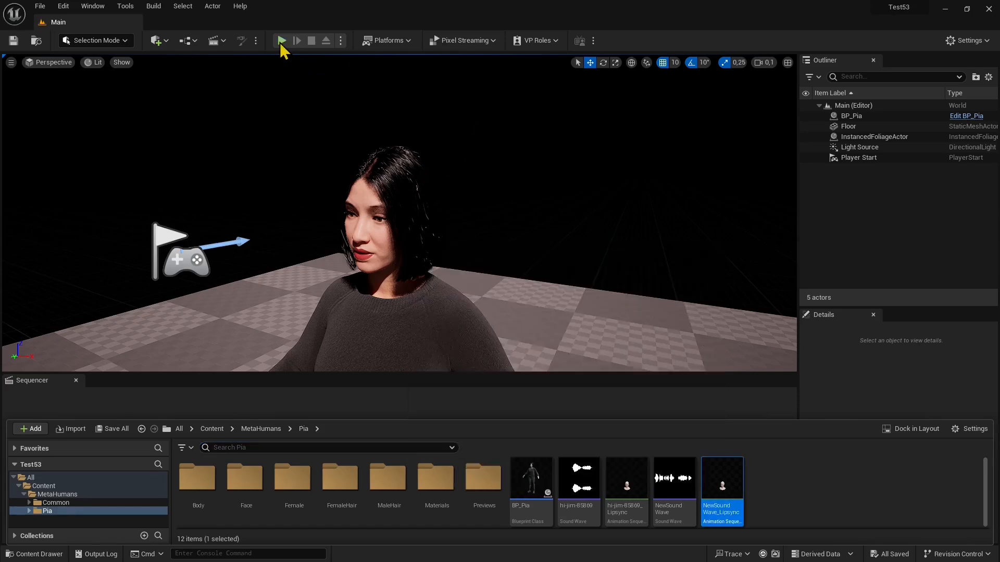
click(281, 40)
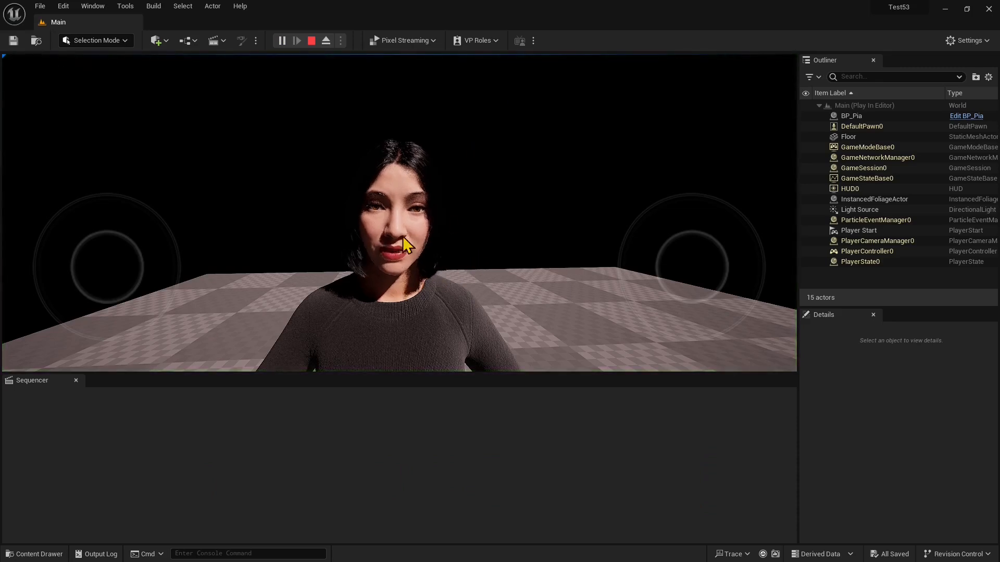
mouse_move(312, 40)
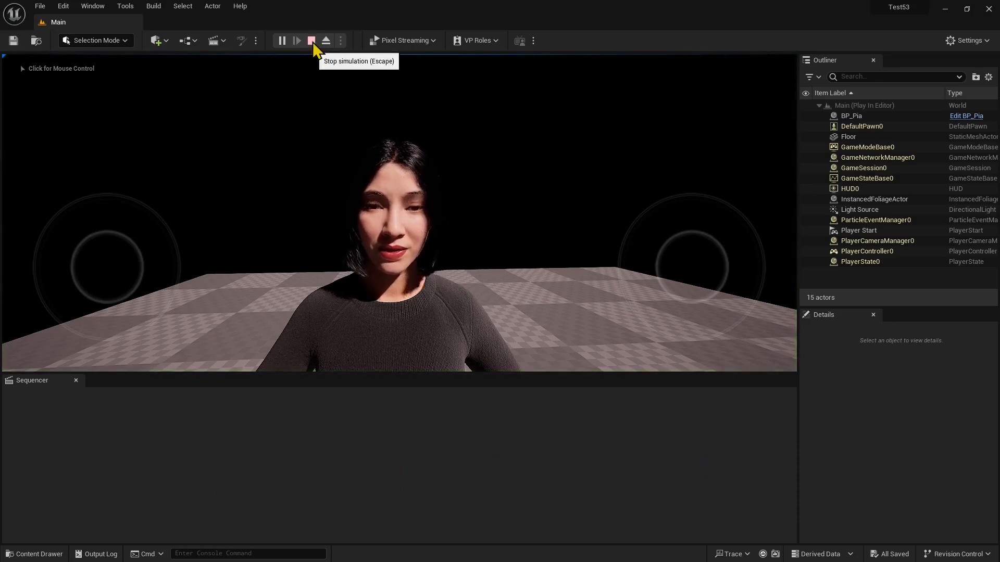
click(312, 41)
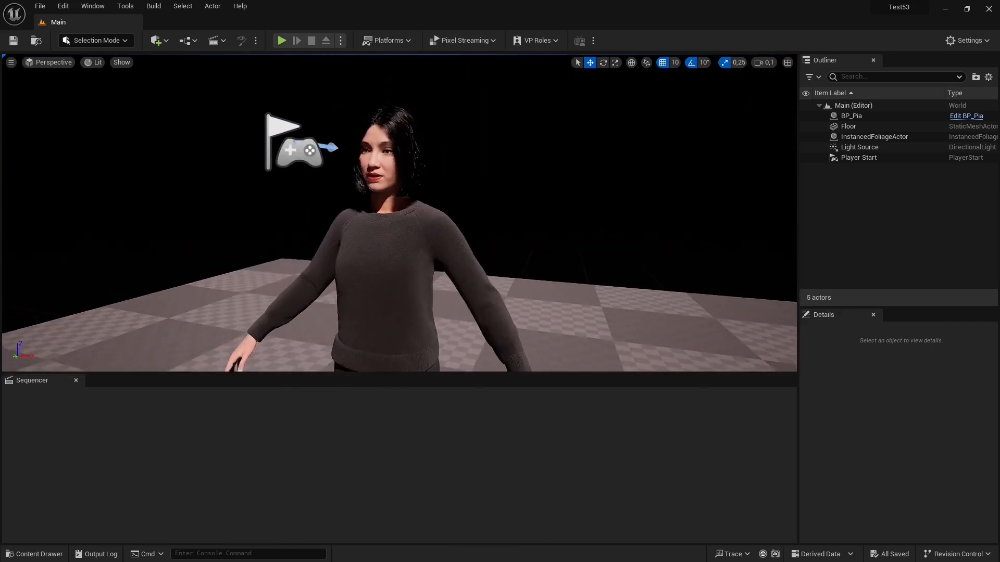
- Select BP_Pia and confirm MetaHuman and MetahumanSDK are enabled under Edit > Plugins
click(850, 116)
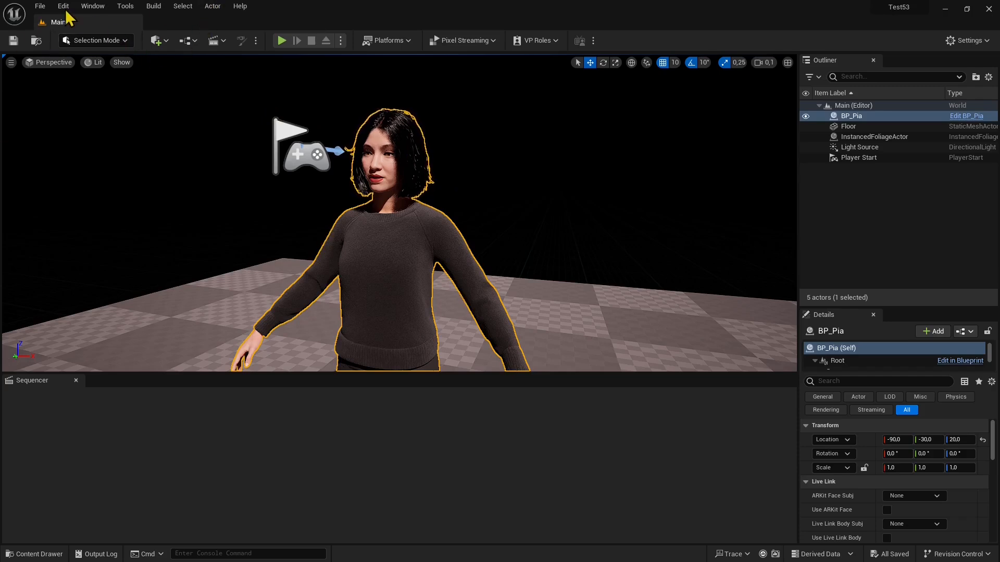
click(62, 6)
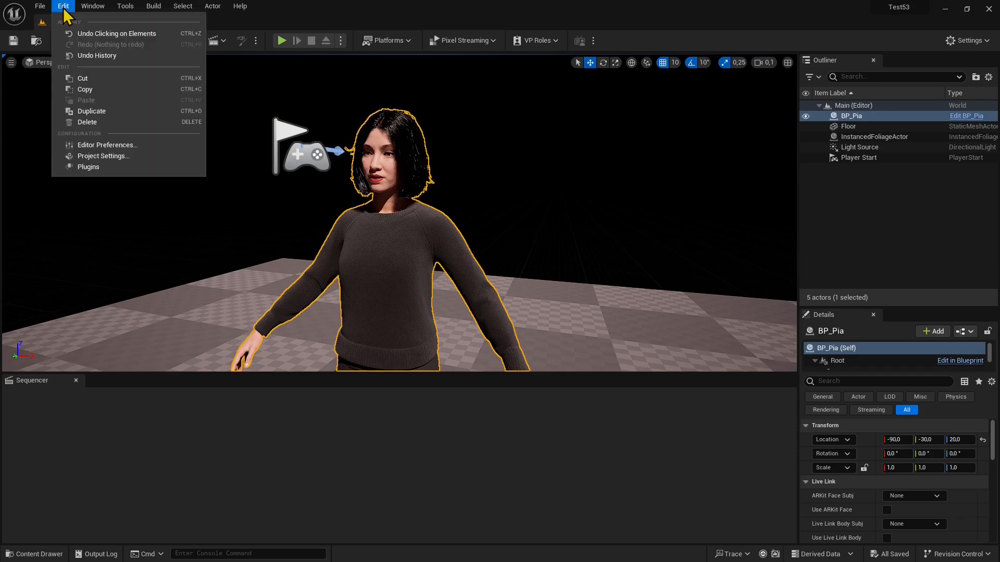
mouse_move(91, 111)
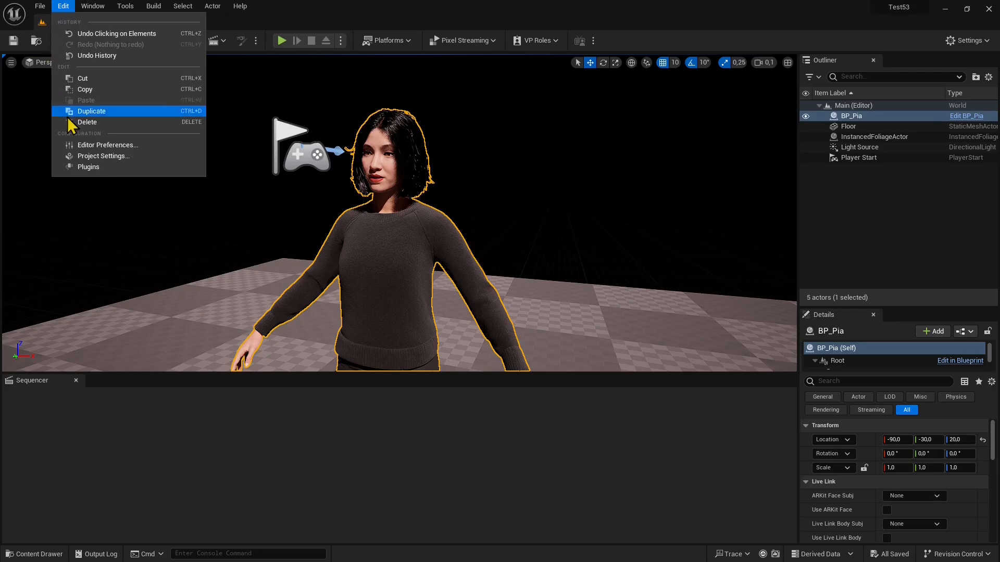
click(88, 166)
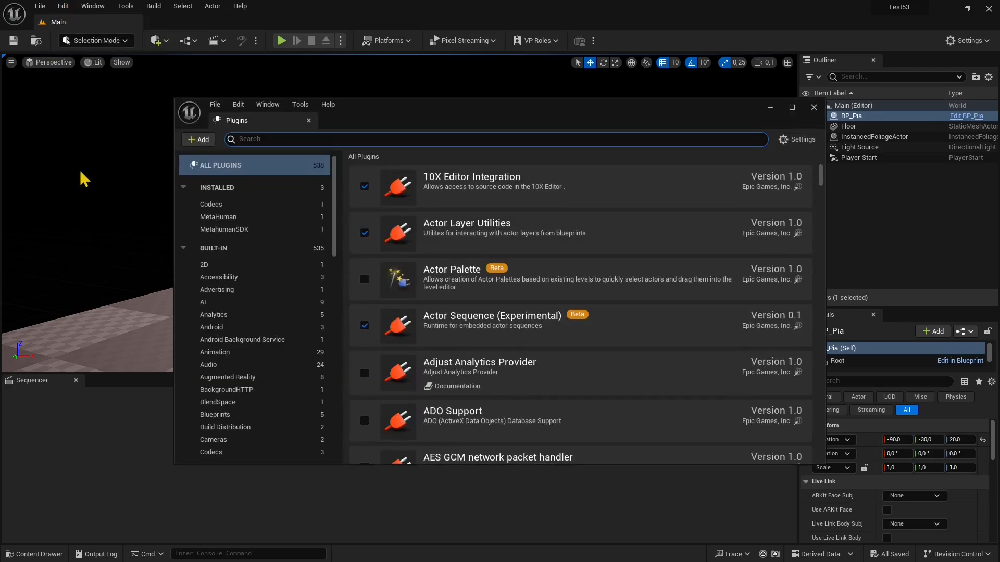
mouse_move(304, 155)
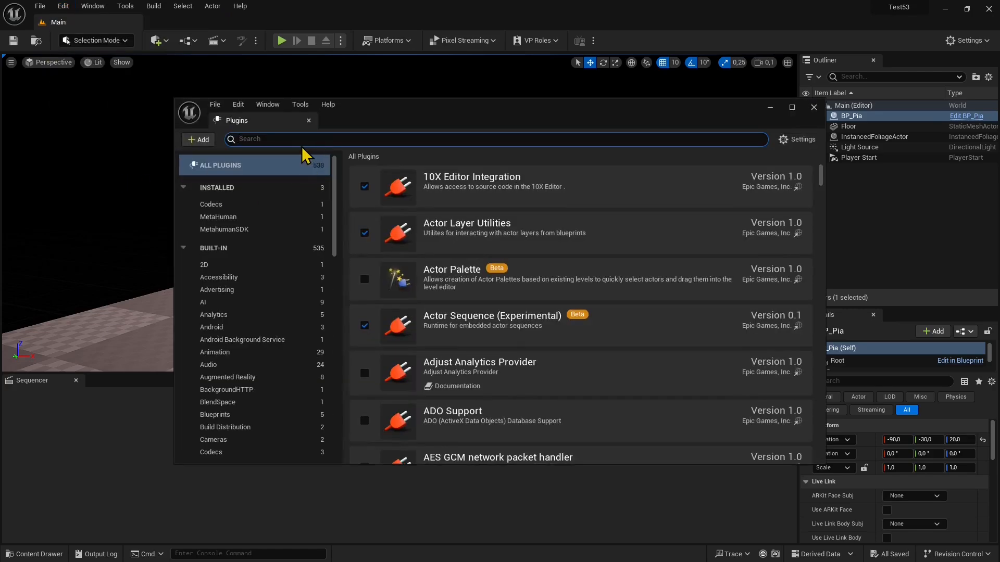
text(sdk)
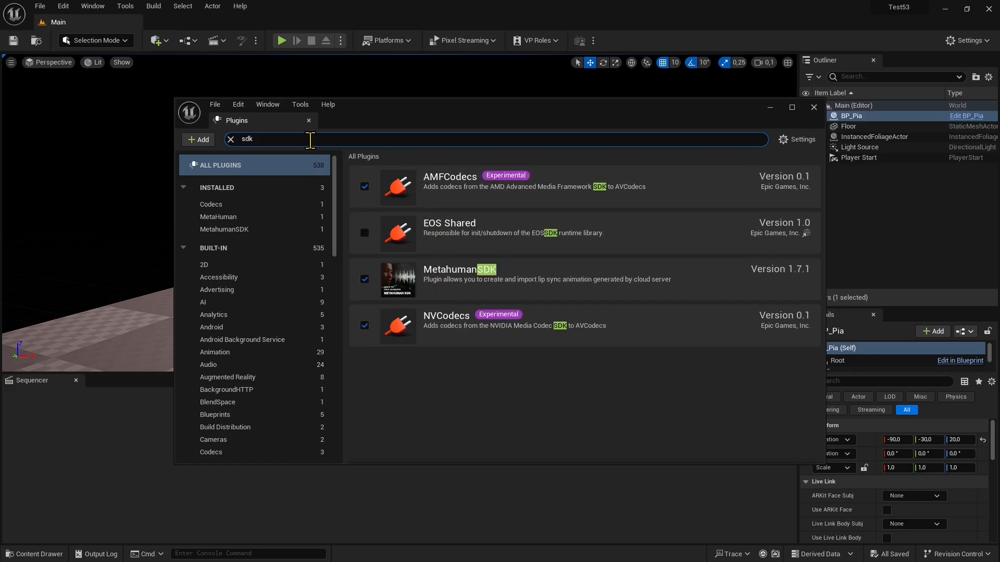
click(229, 139)
text(metahum)
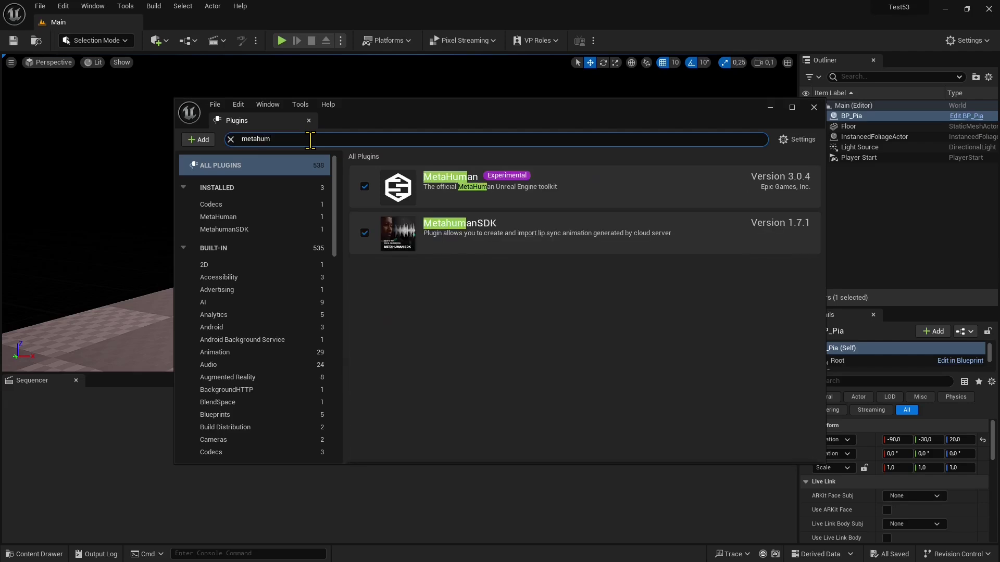
mouse_move(471, 180)
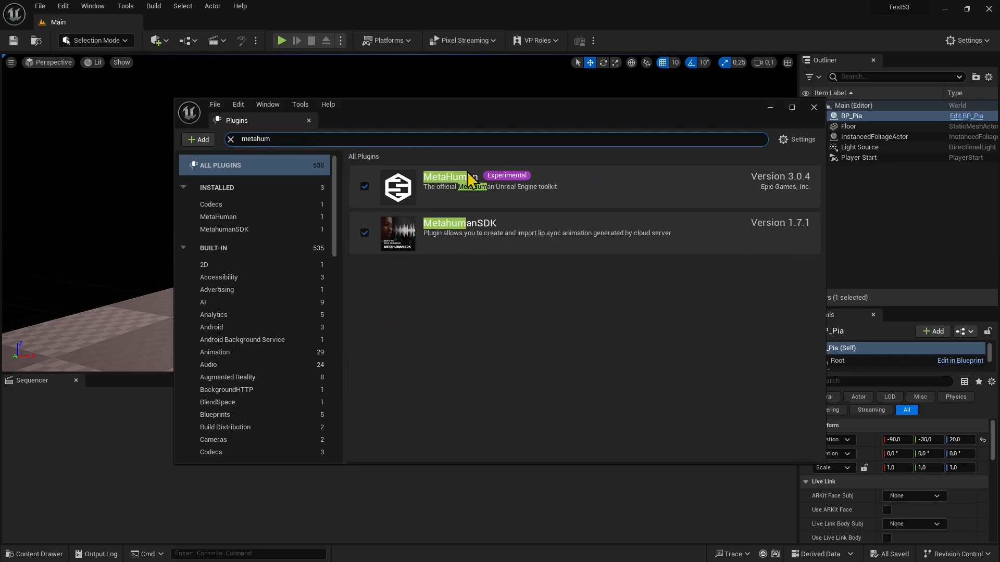
mouse_move(442, 237)
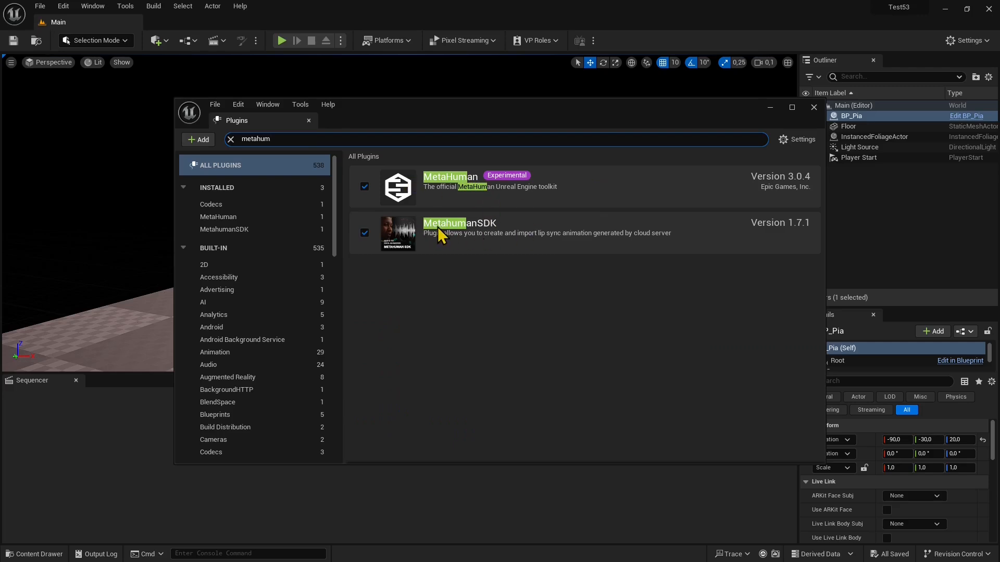
mouse_move(364, 249)
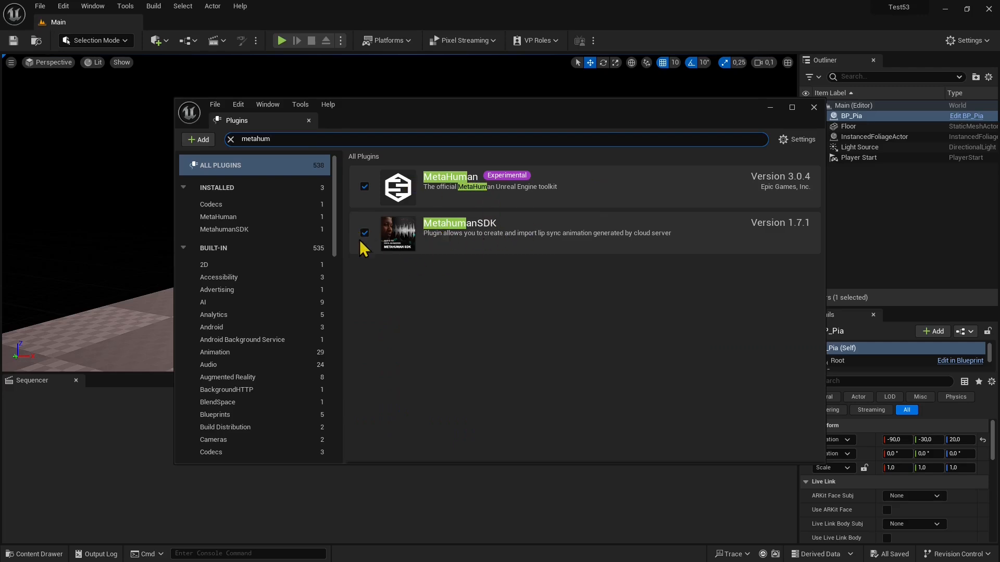
mouse_move(372, 279)
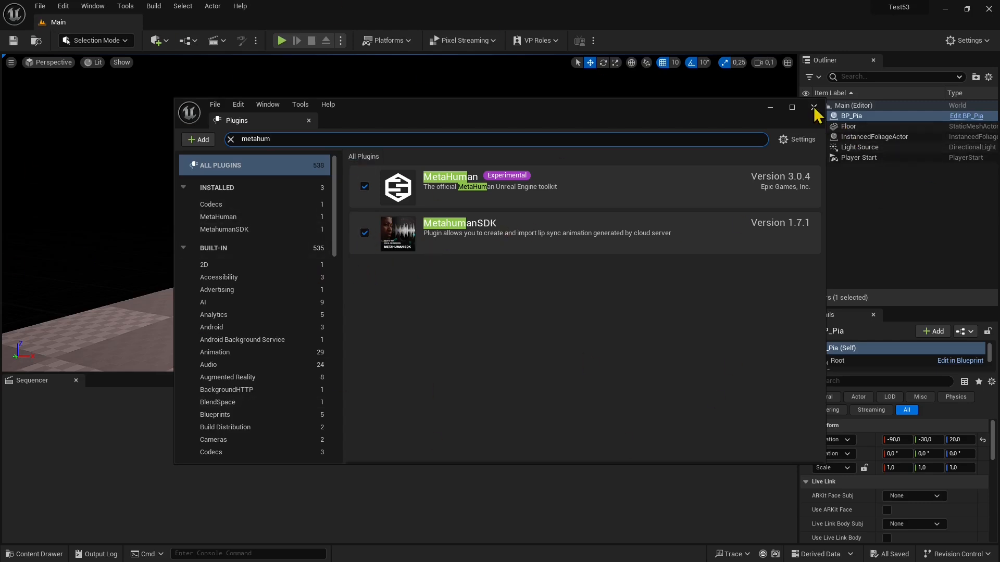
click(813, 107)
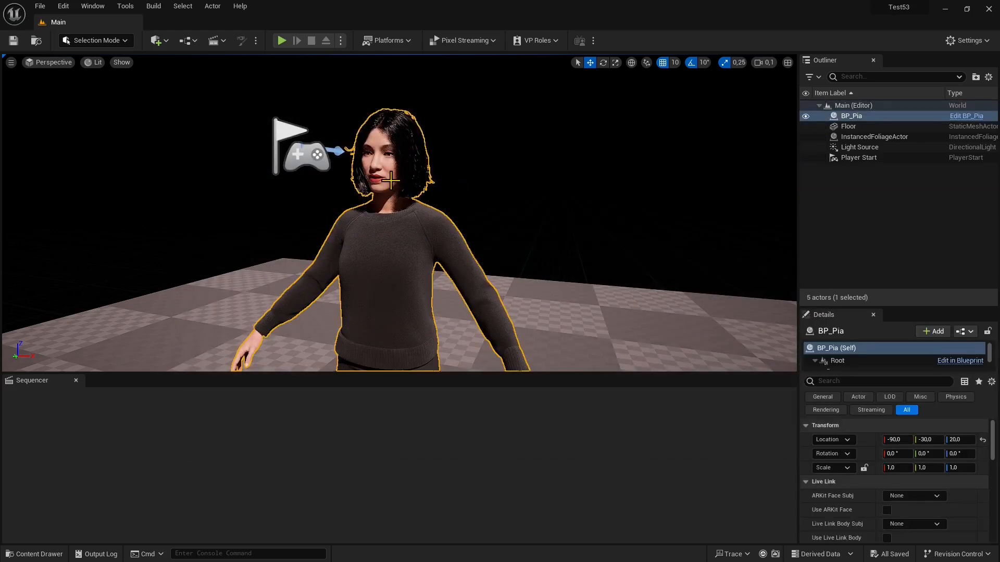
- Review Pia's files in the Content Drawer and select the Body component in Details
click(34, 553)
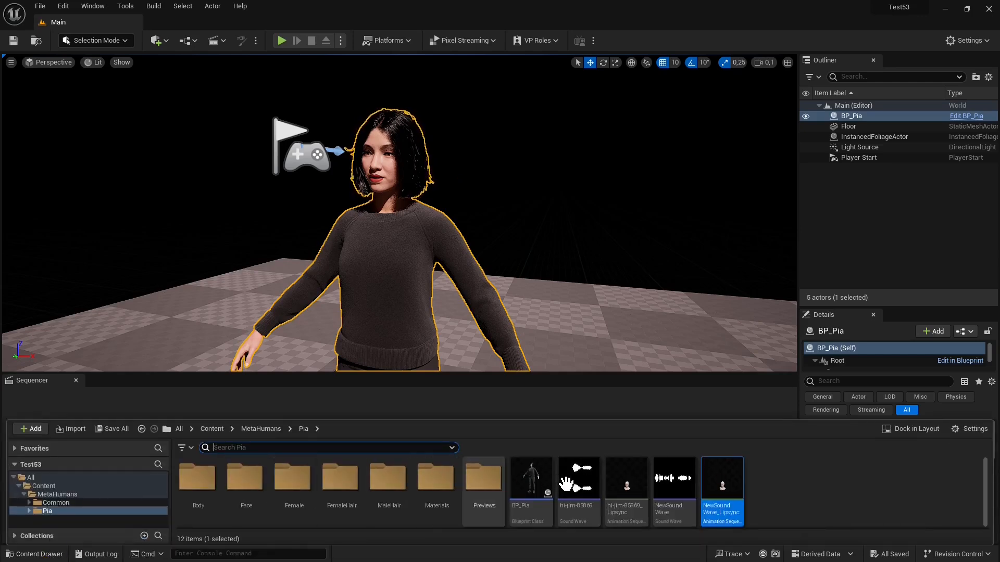
mouse_move(530, 478)
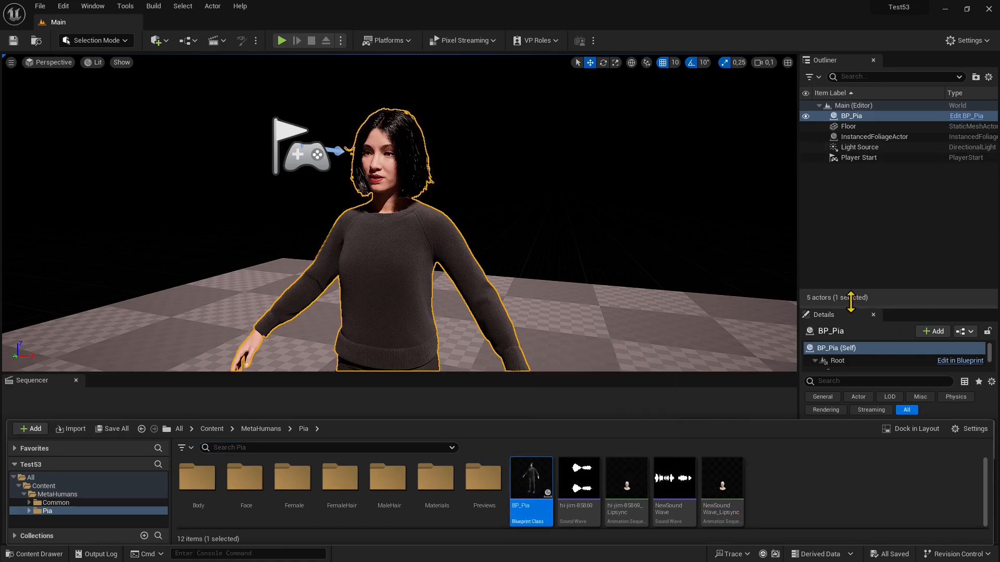
click(34, 554)
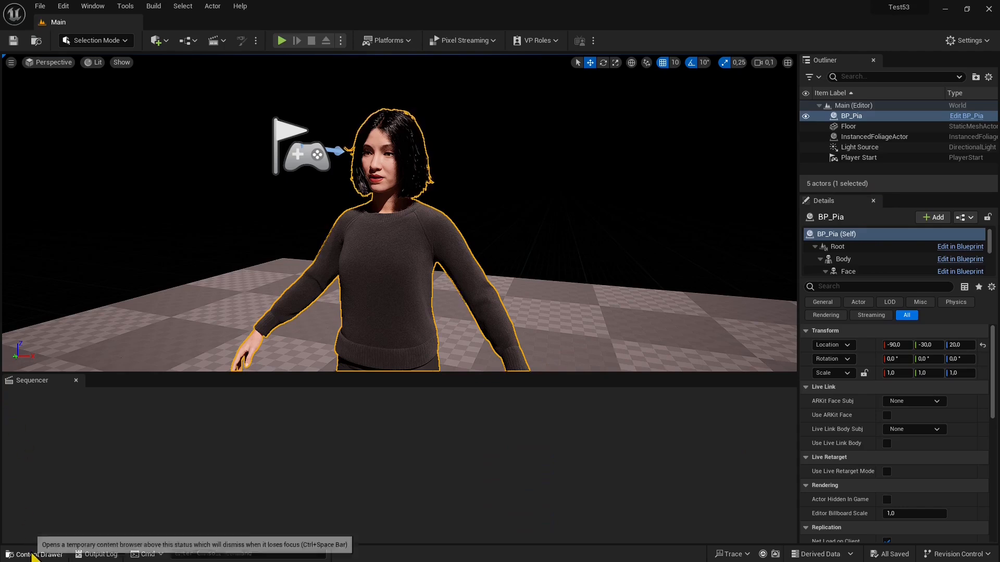
click(34, 554)
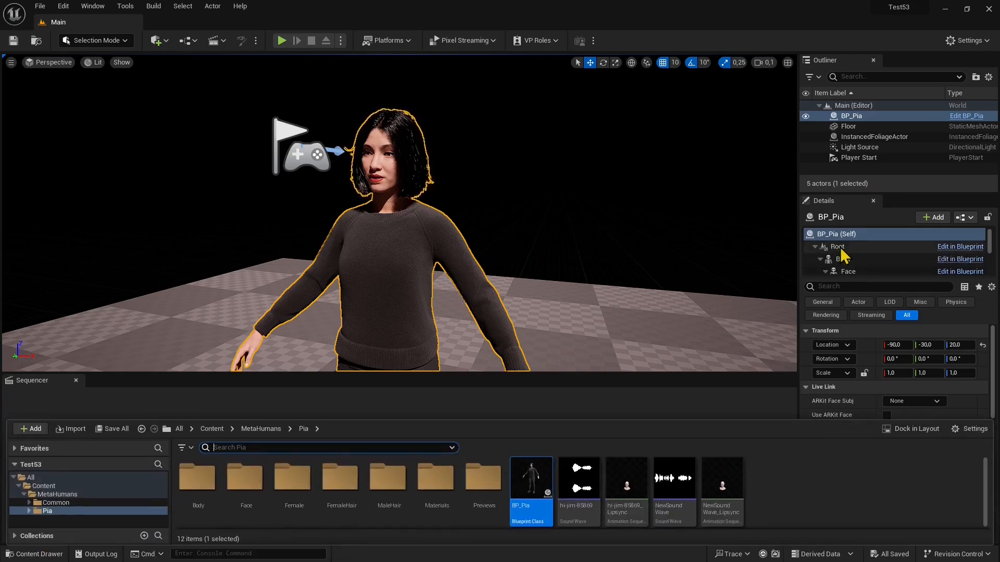
mouse_move(819, 198)
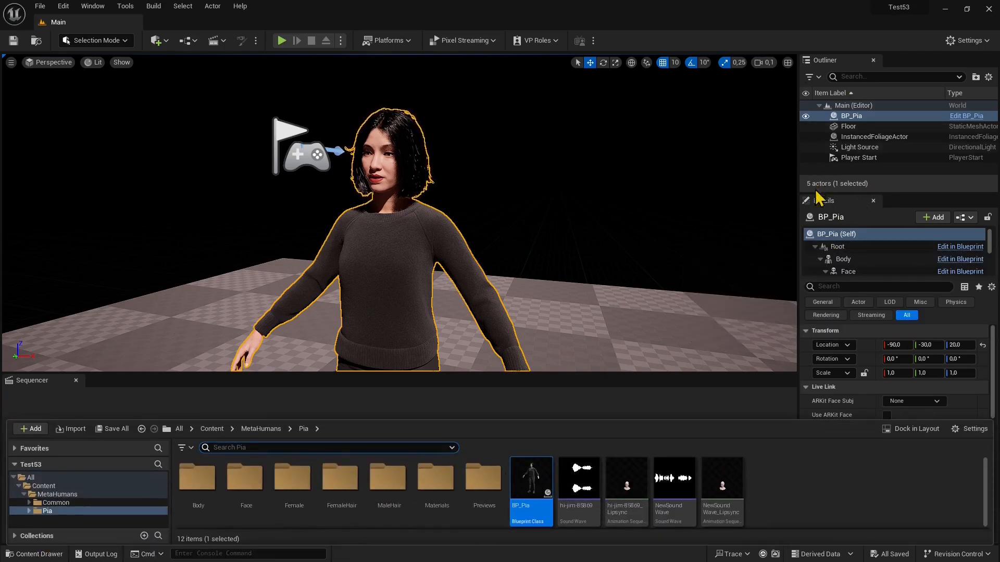
mouse_move(843, 259)
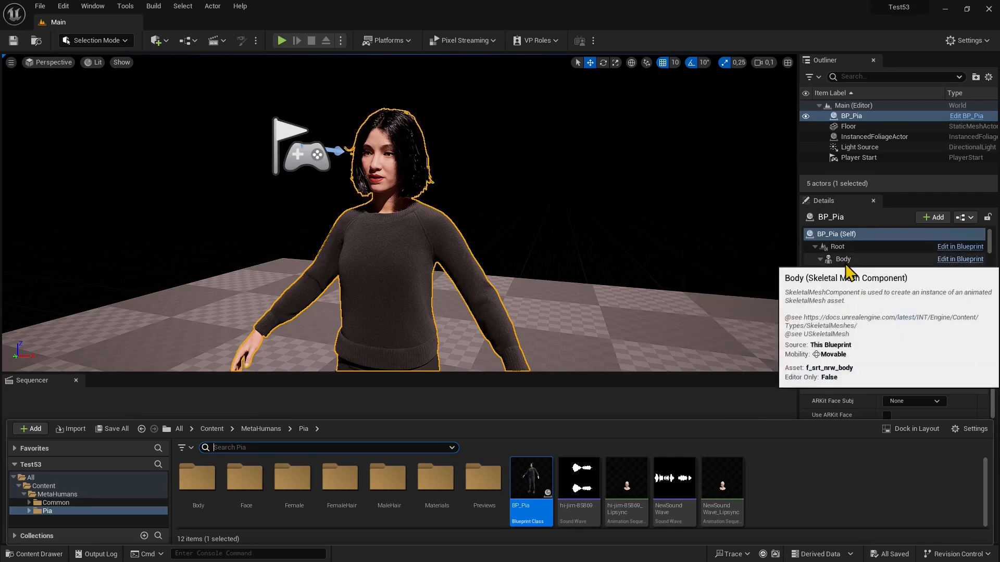
click(843, 258)
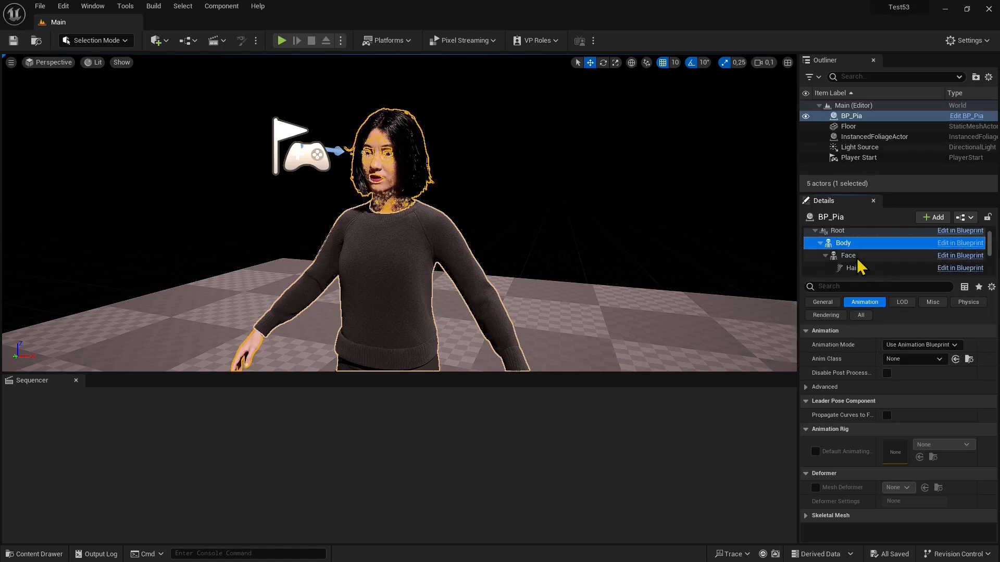
- Select the Face component and browse its Anim to Play list of animations
click(848, 255)
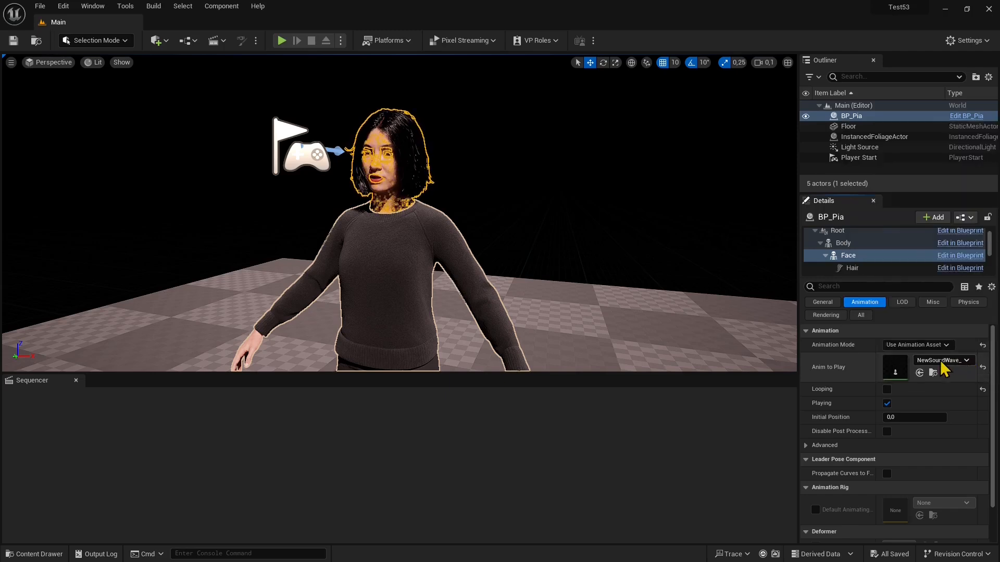
click(965, 360)
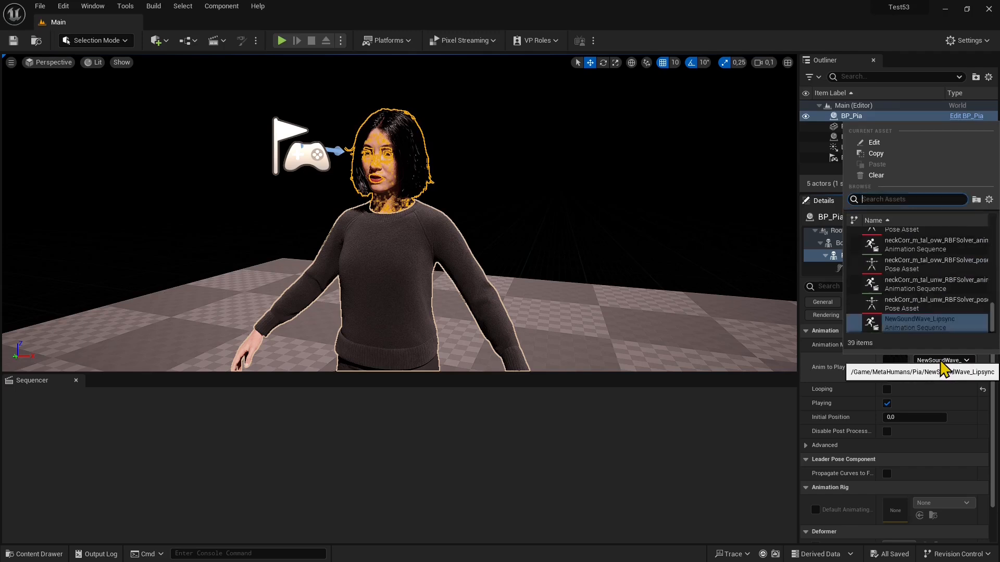
click(920, 322)
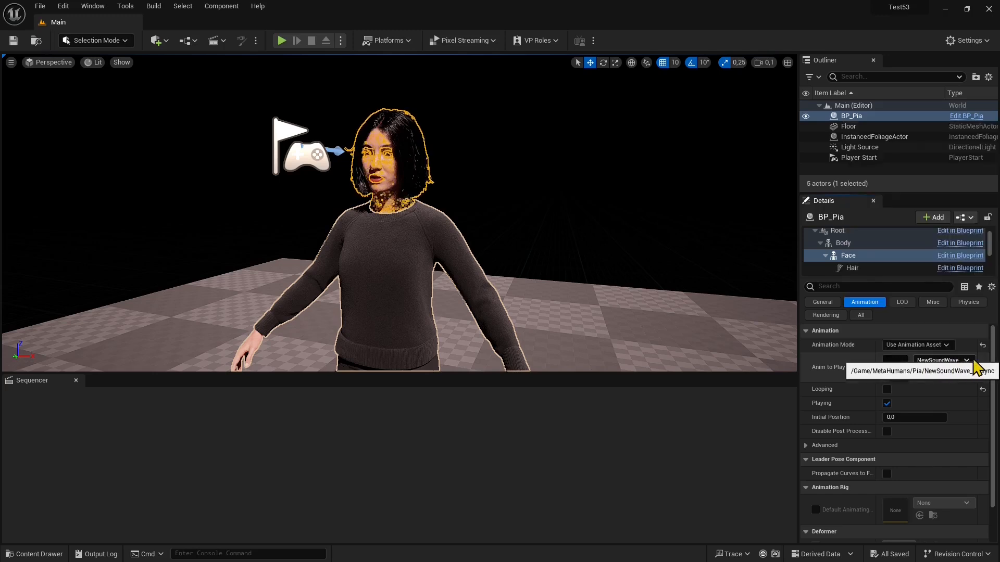
click(943, 360)
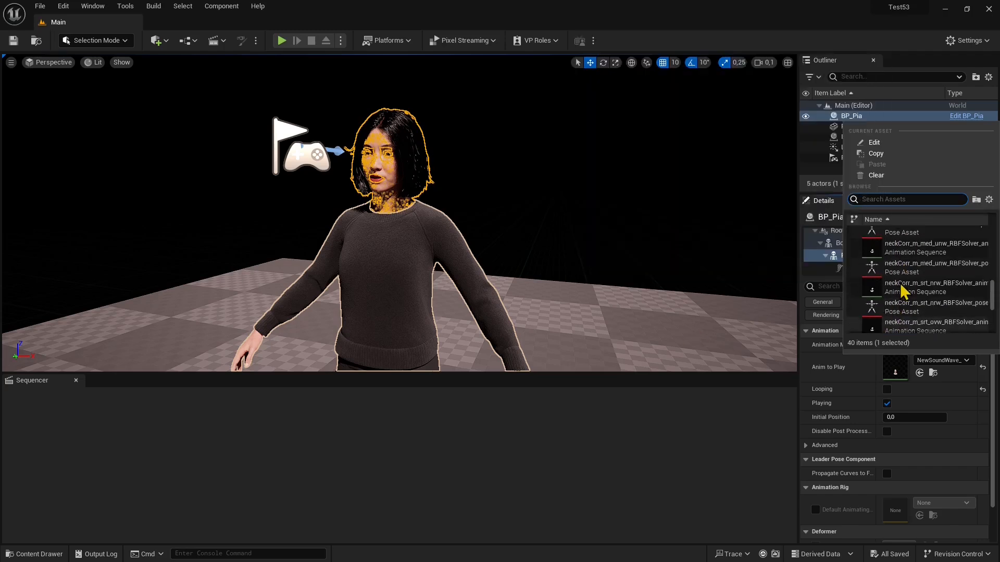
scroll(up, 3)
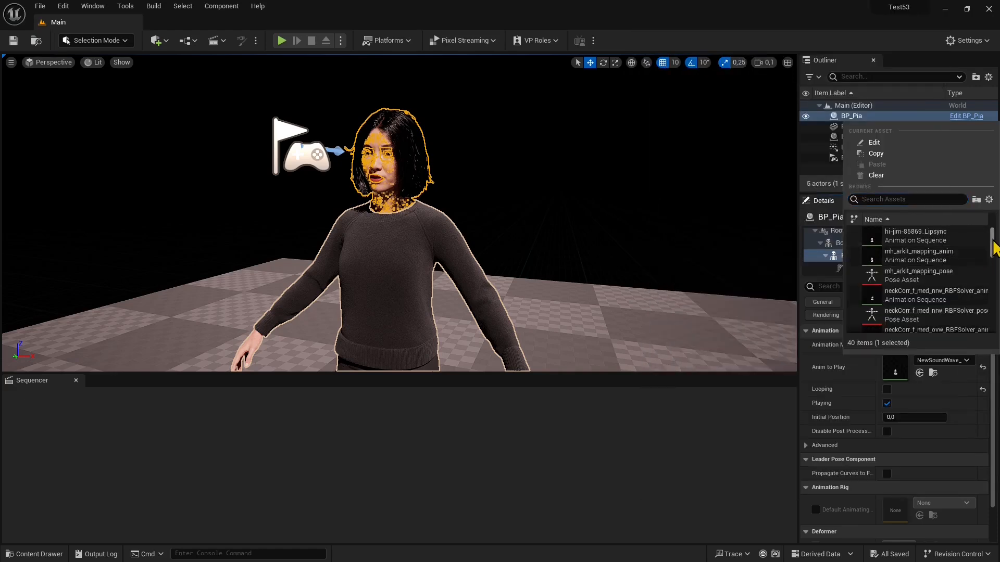
mouse_move(914, 235)
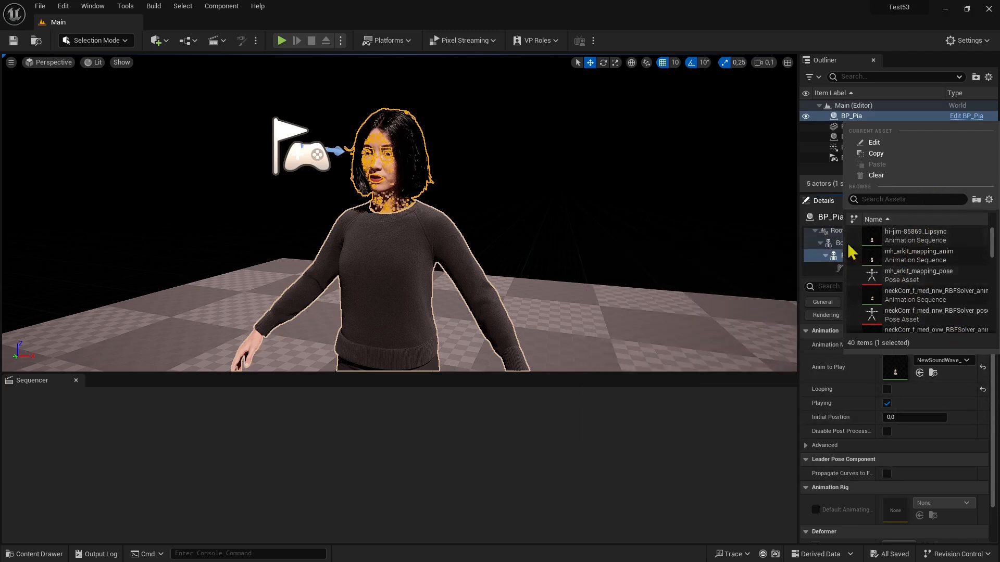
mouse_move(876, 175)
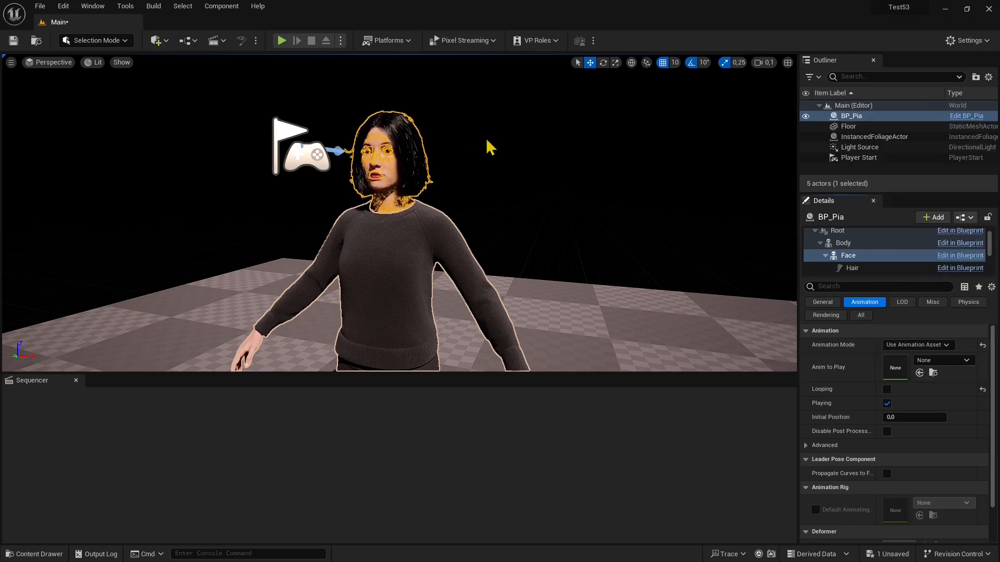
- Run and stop another play session, open the content browser, then reselect BP_Pia
click(533, 265)
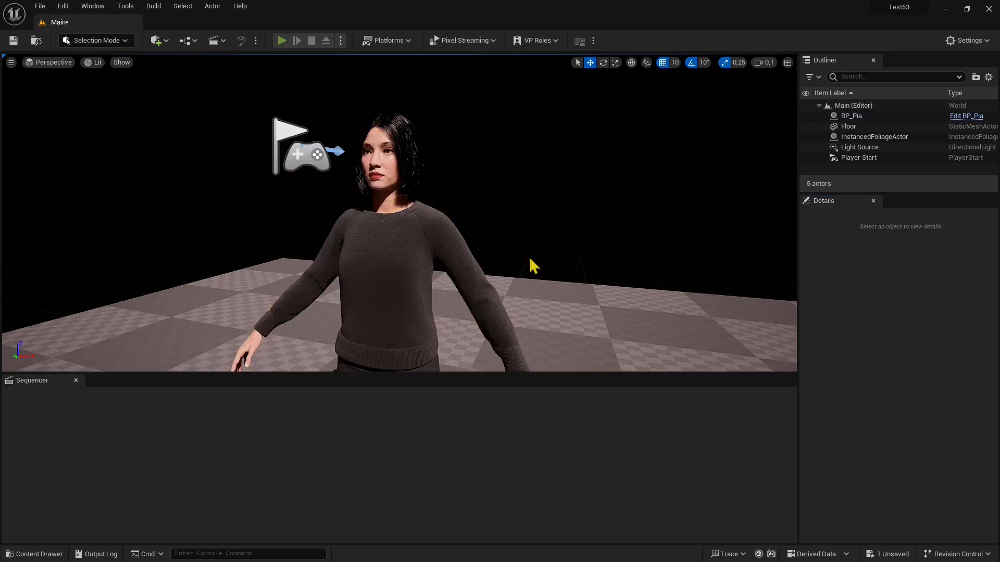
click(281, 40)
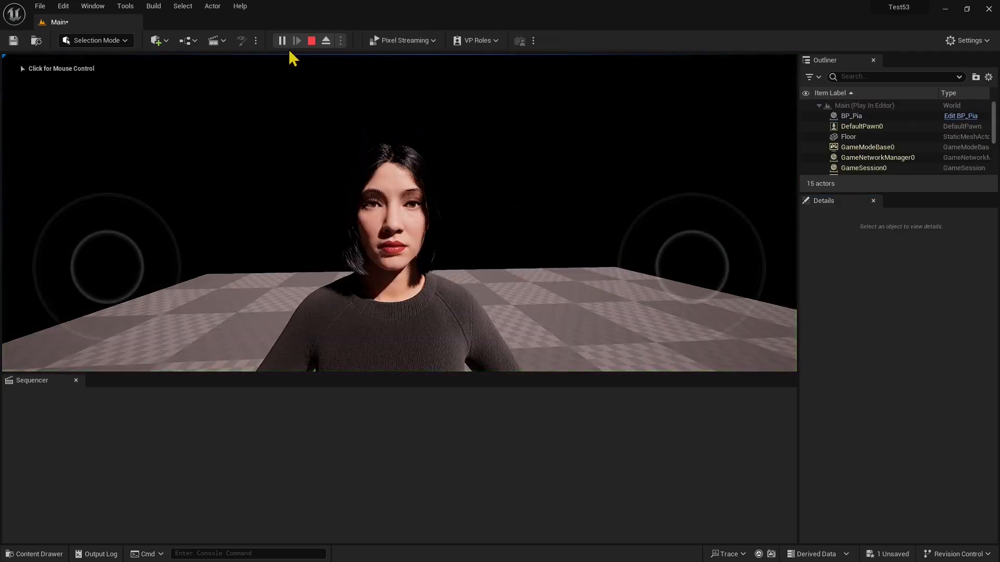
click(311, 40)
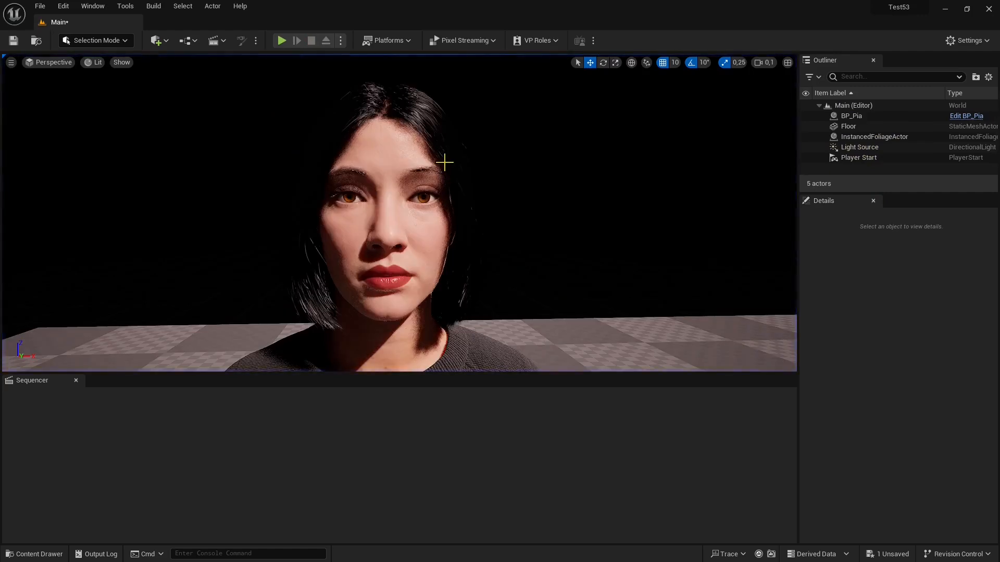
mouse_move(402, 103)
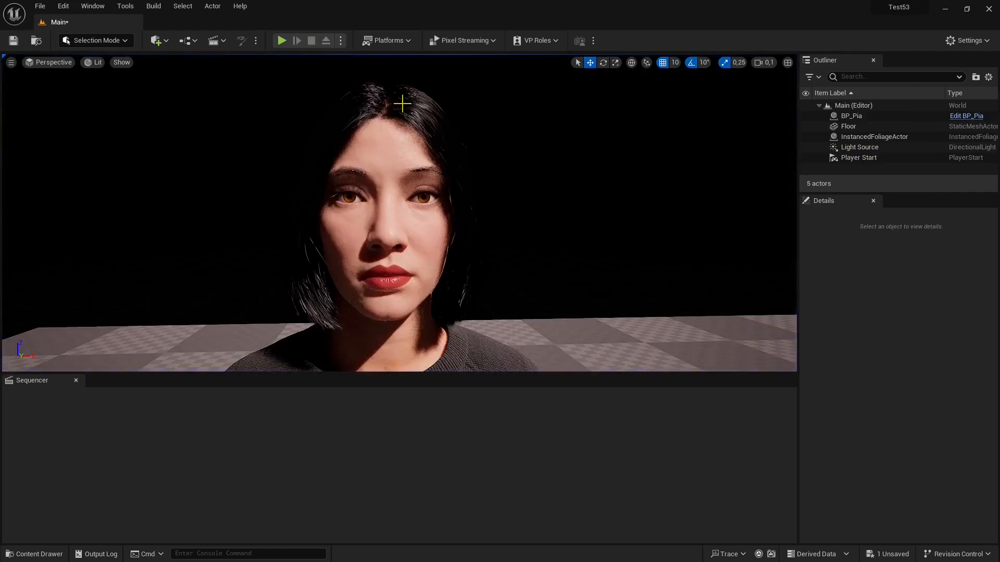
mouse_move(33, 553)
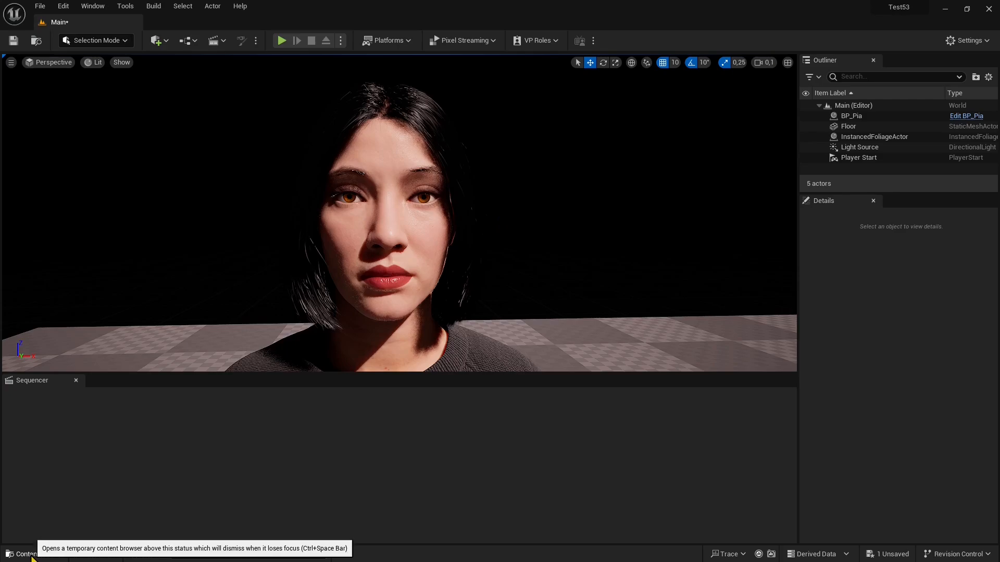
click(29, 553)
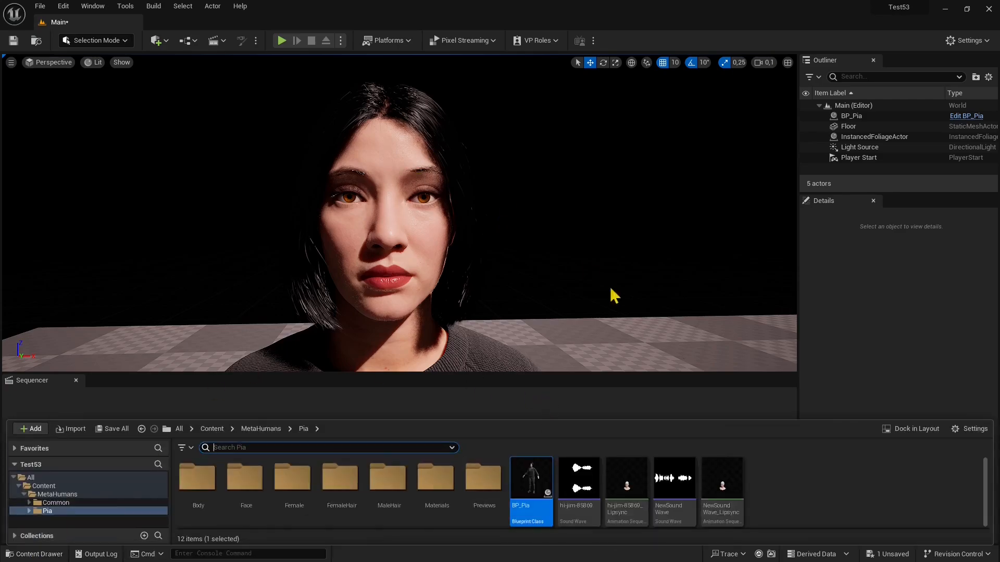
click(851, 116)
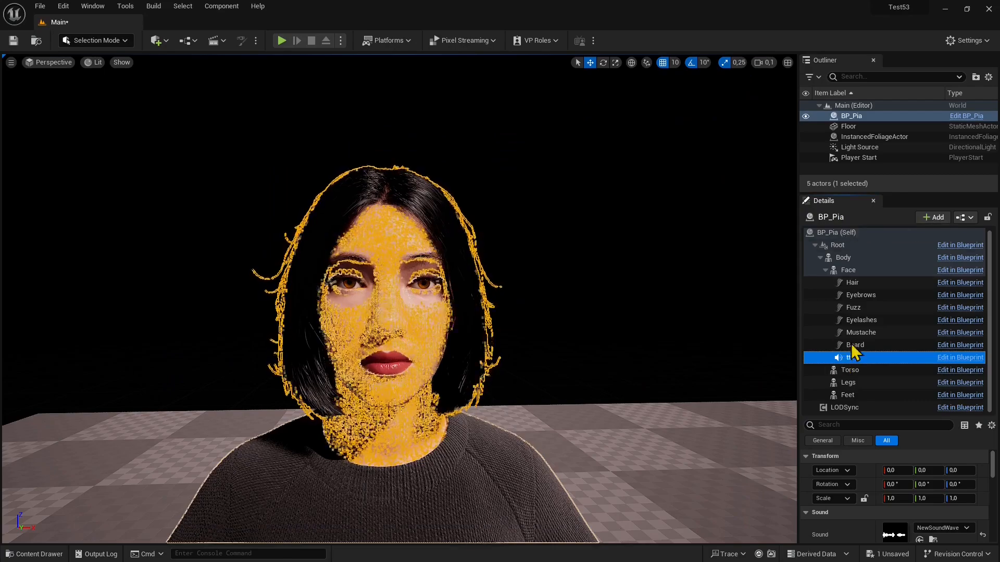
mouse_move(855, 358)
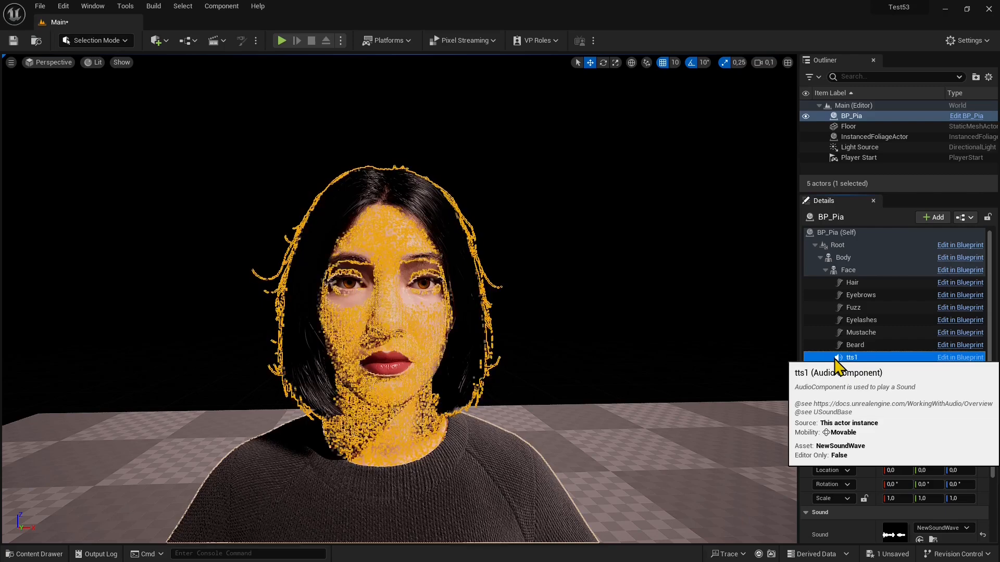
click(851, 357)
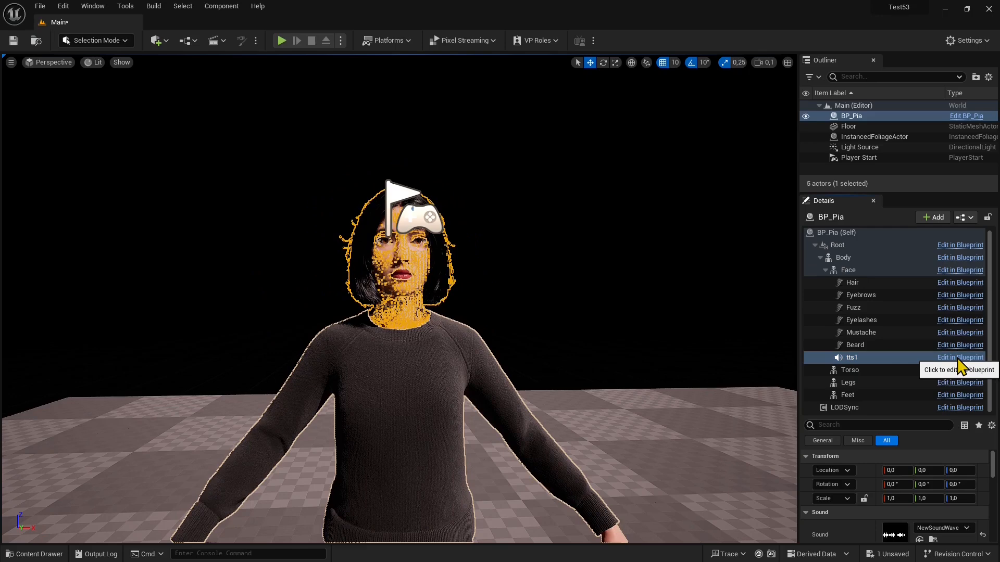
click(960, 358)
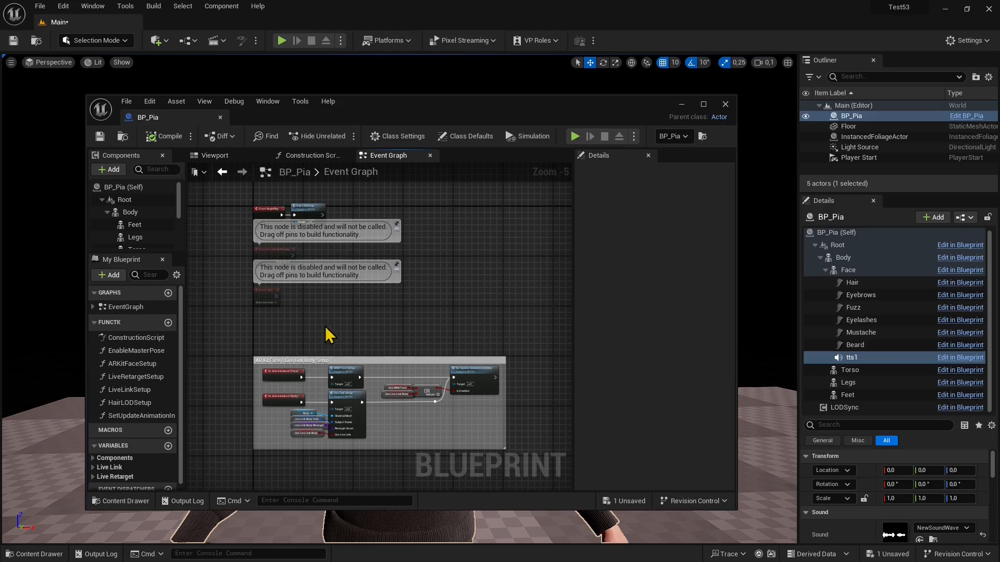
mouse_move(732, 114)
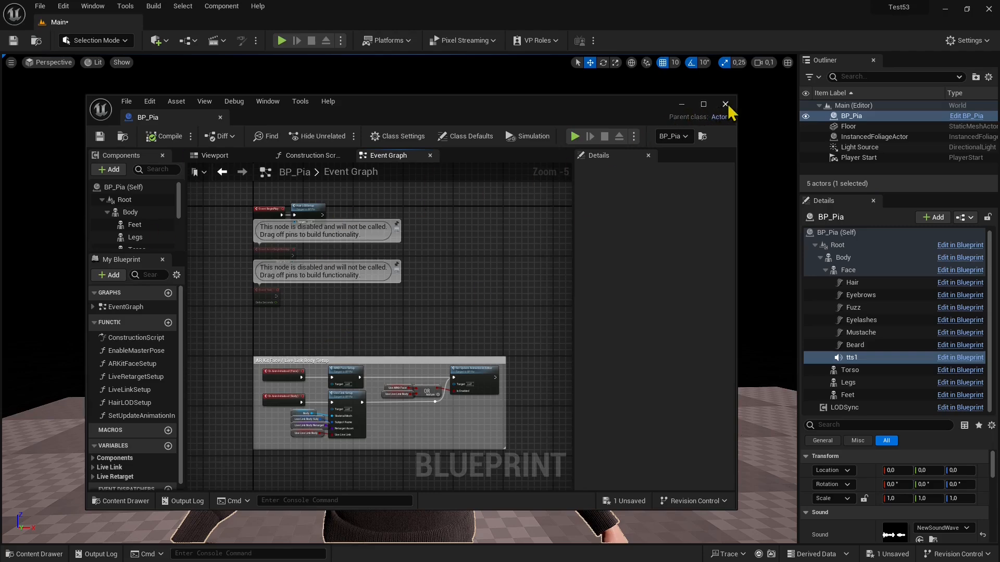
click(724, 104)
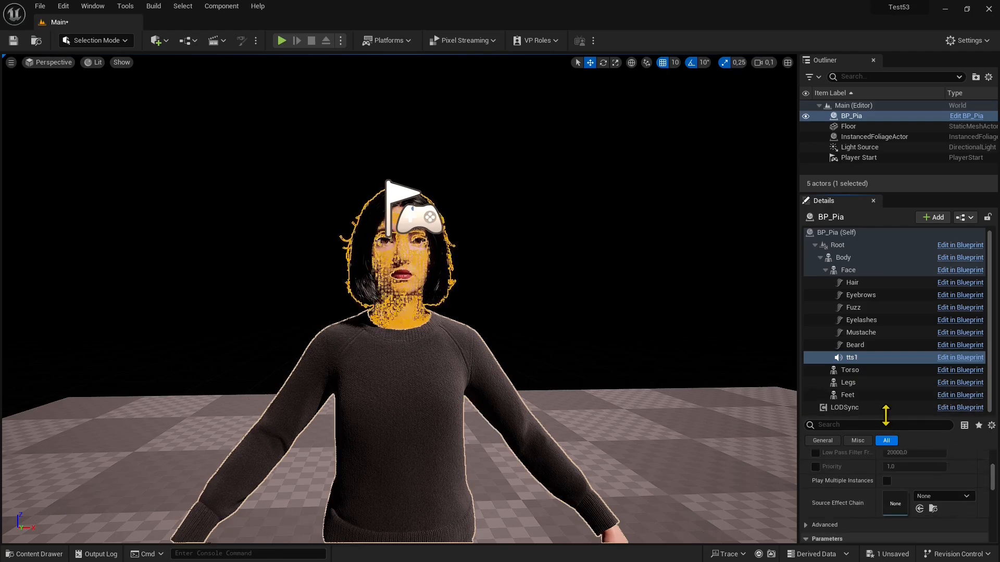
scroll(down, 3)
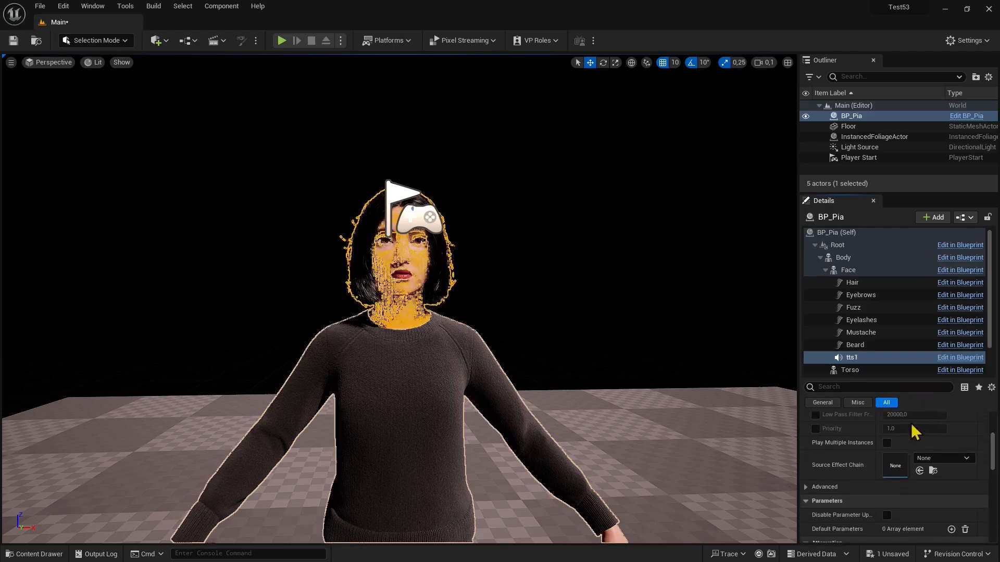
scroll(up, 3)
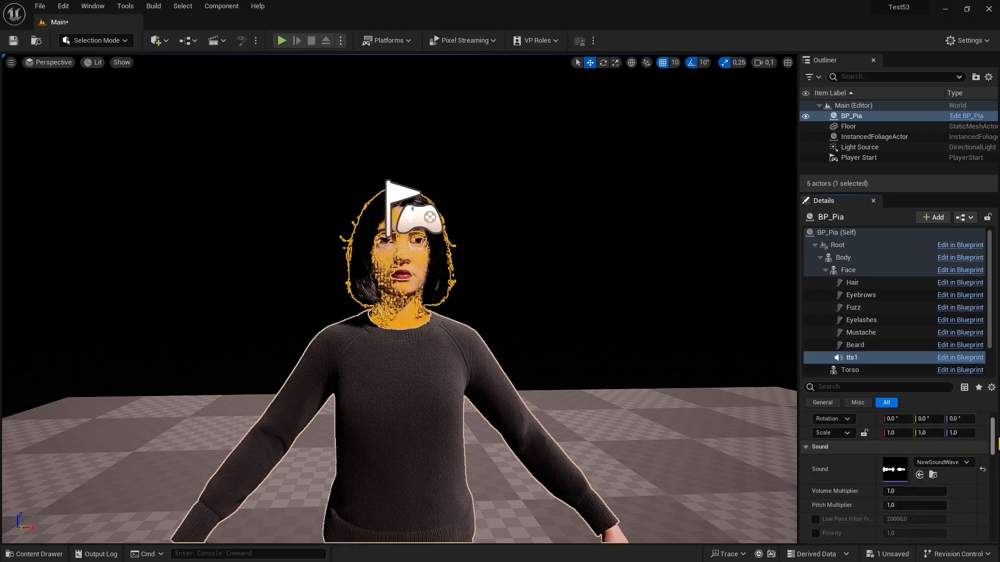
mouse_move(944, 471)
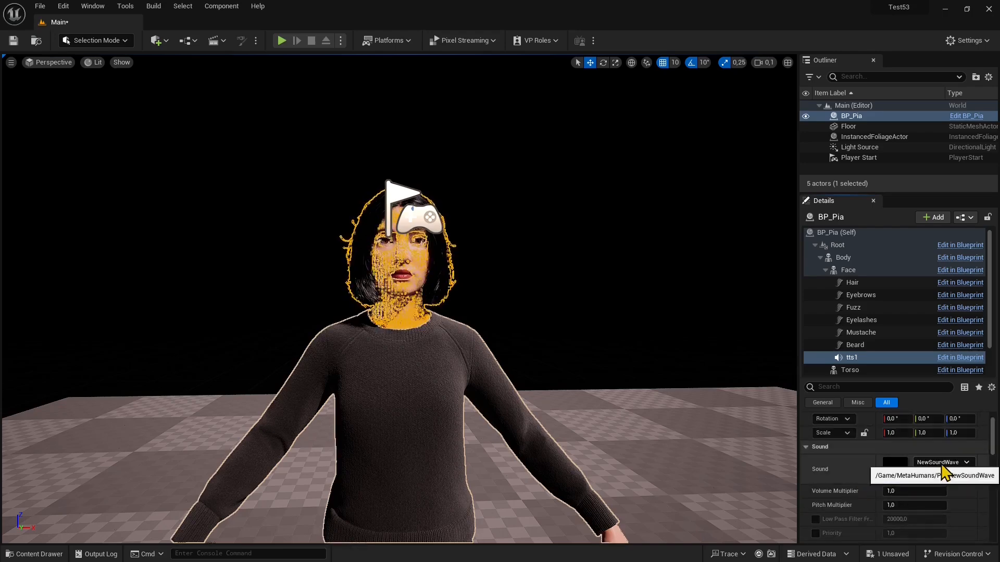
click(968, 462)
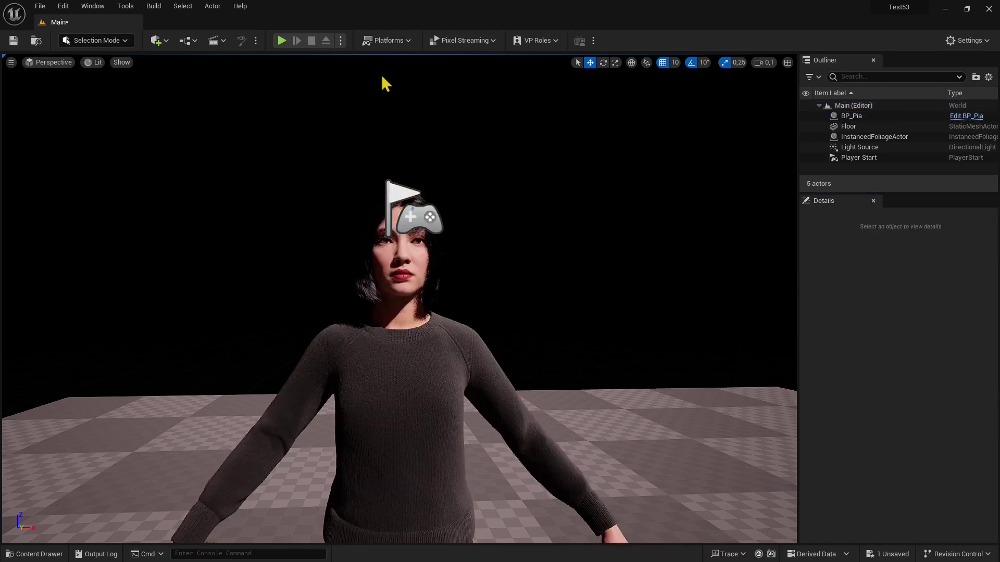
- Run a short play session with Pia, stop it, and reopen the Content Drawer
click(281, 41)
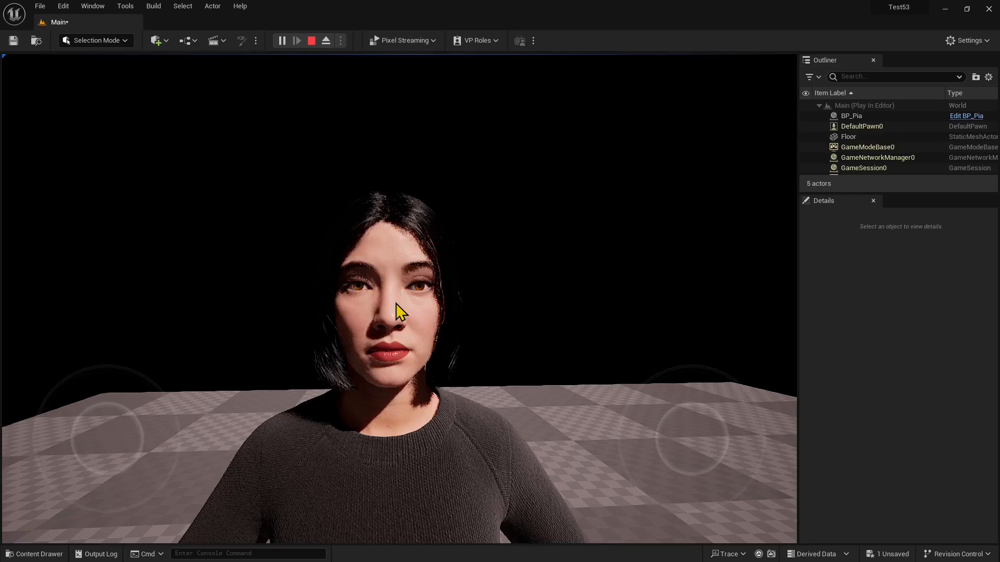
click(399, 313)
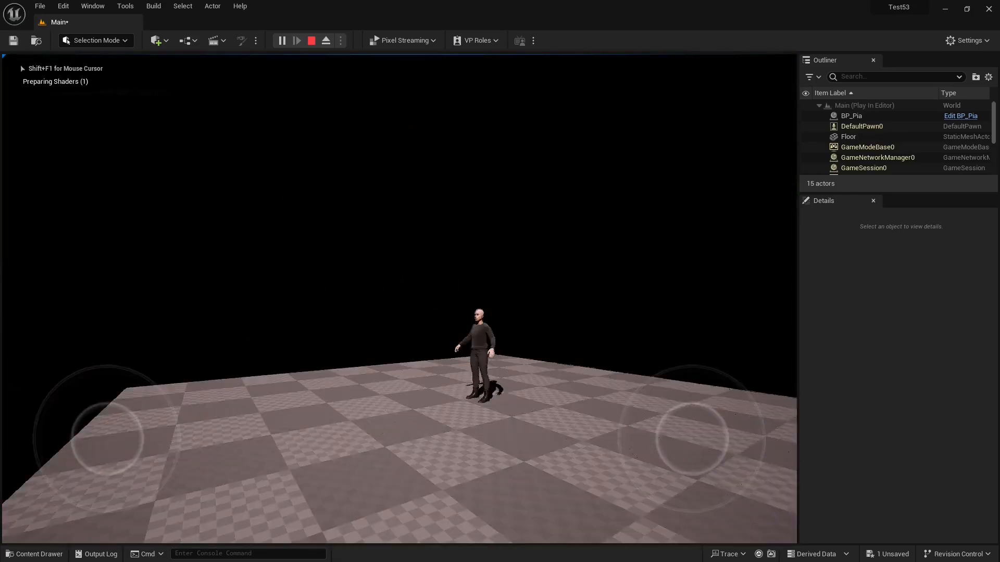
click(311, 40)
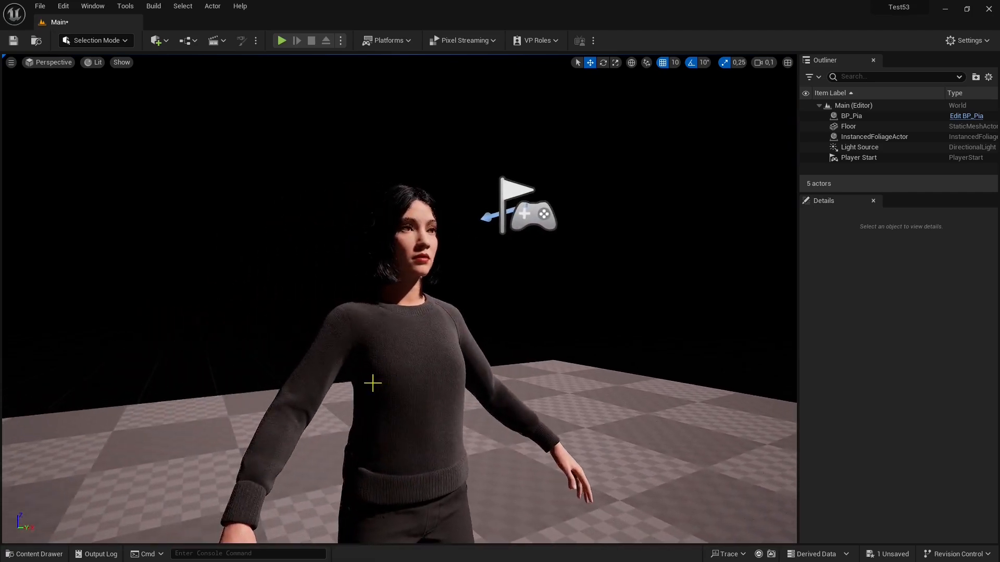
click(35, 553)
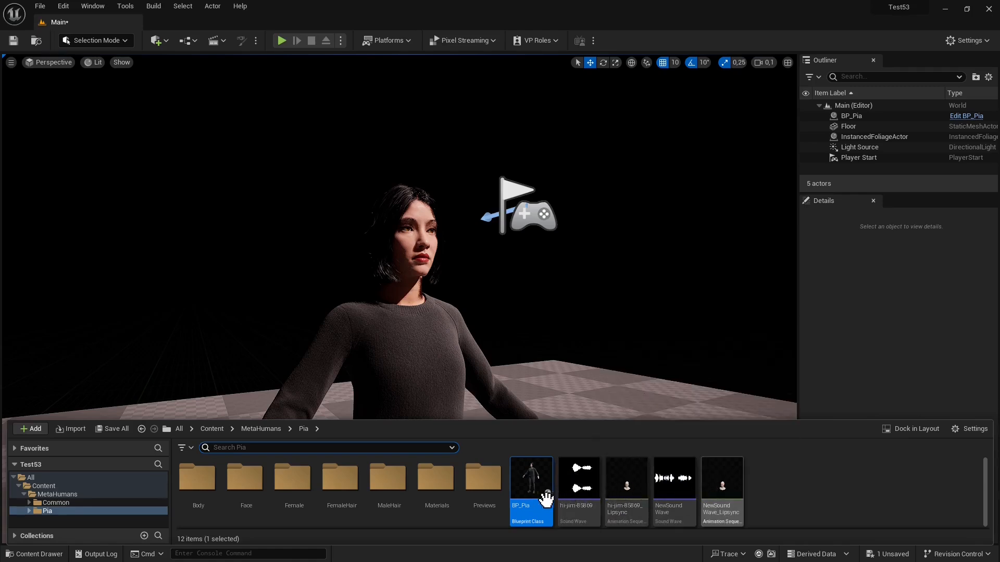
- Clear the asset selection and choose Create Speech from Text in the Pia folder
click(772, 478)
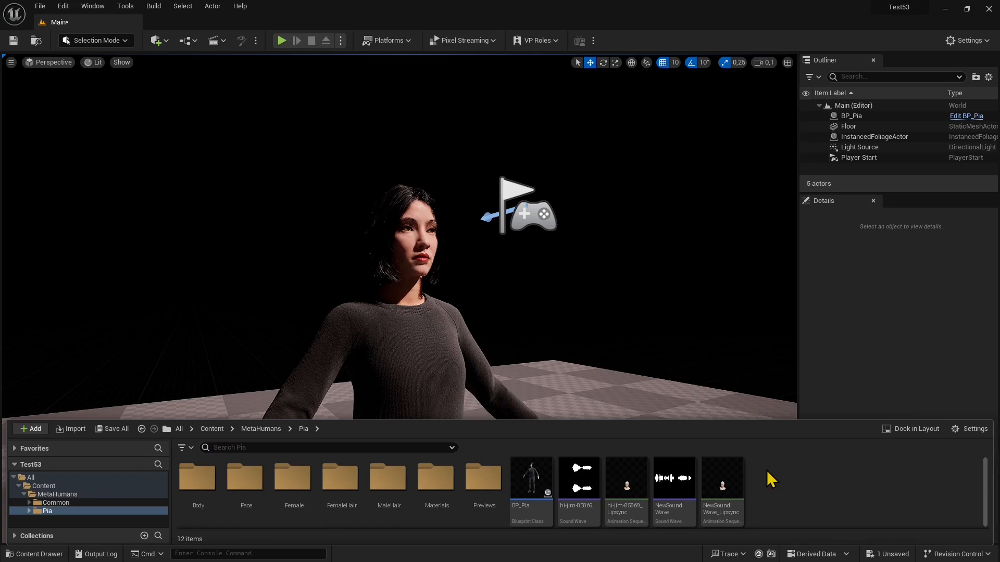
click(30, 429)
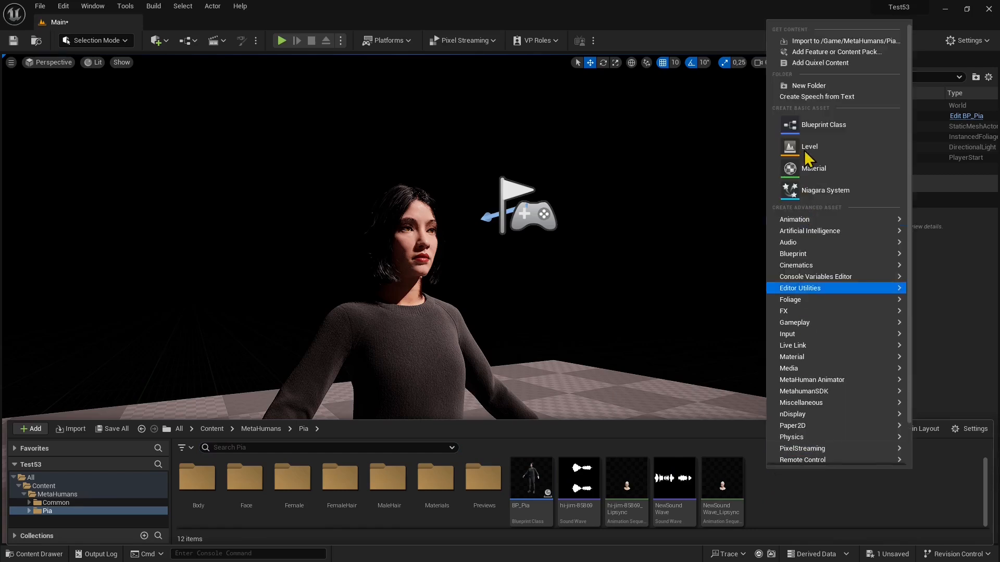
mouse_move(817, 97)
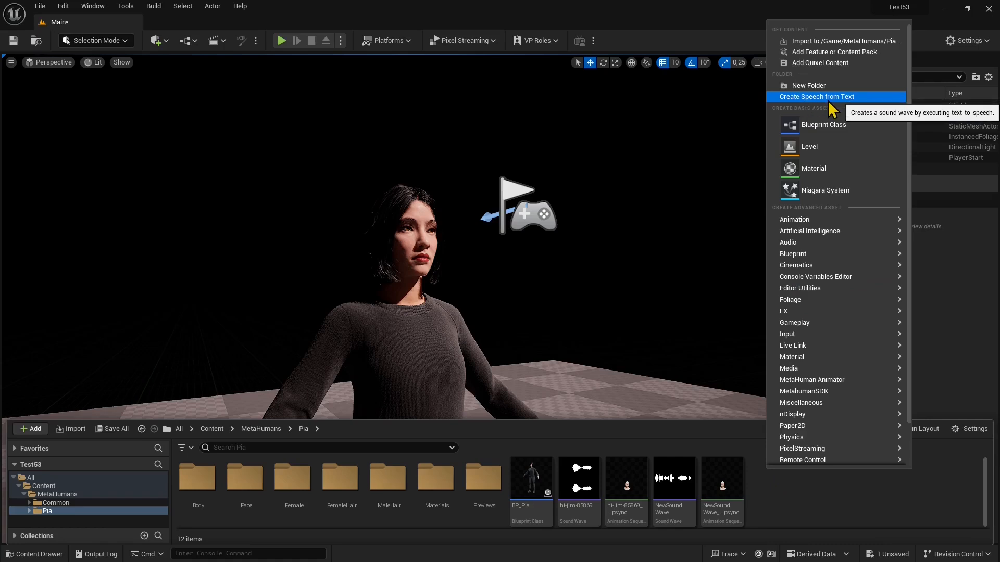
click(817, 96)
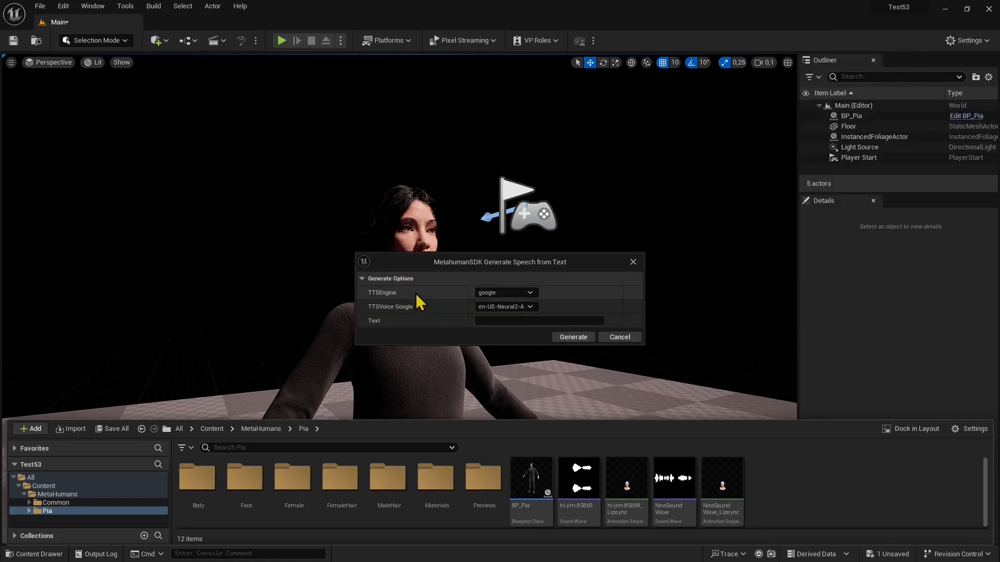
mouse_move(373, 308)
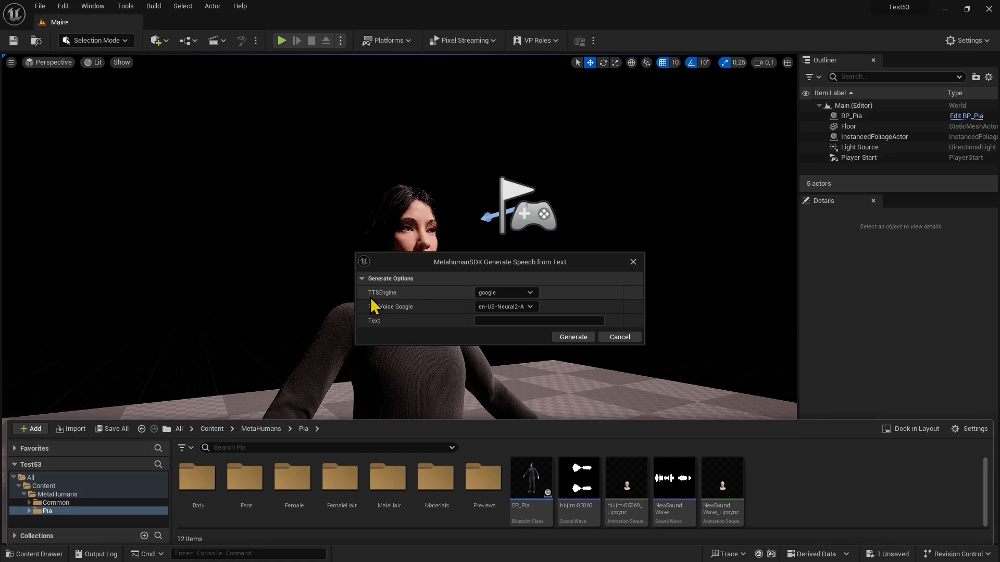
mouse_move(390, 308)
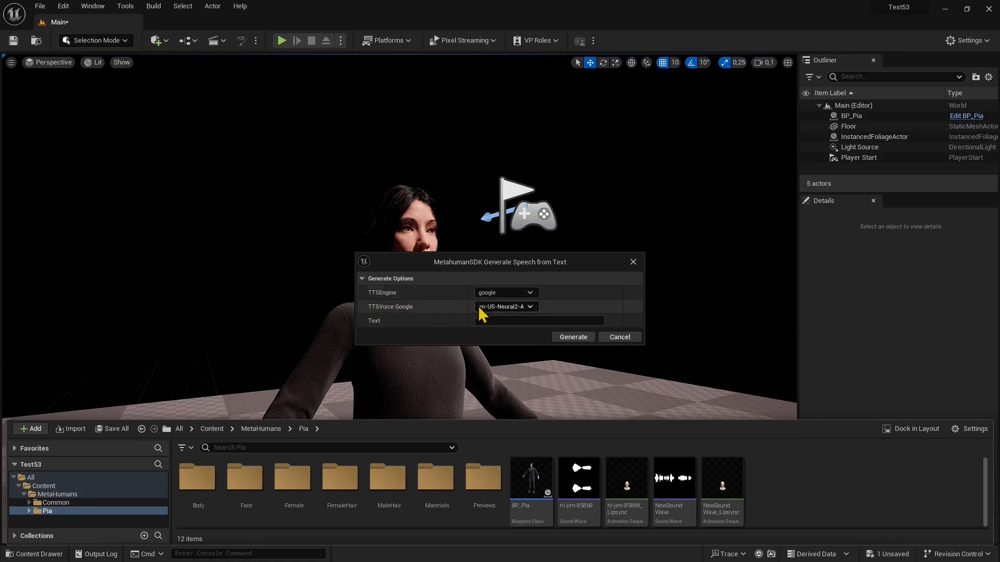
- Choose the uk-UA-Standard-A Google TTS voice
click(529, 307)
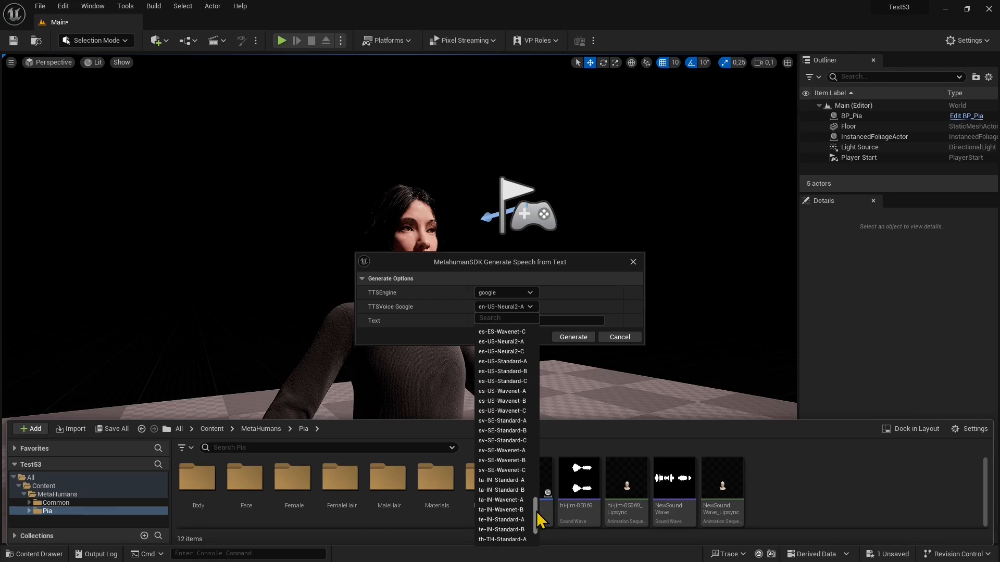
scroll(down, 3)
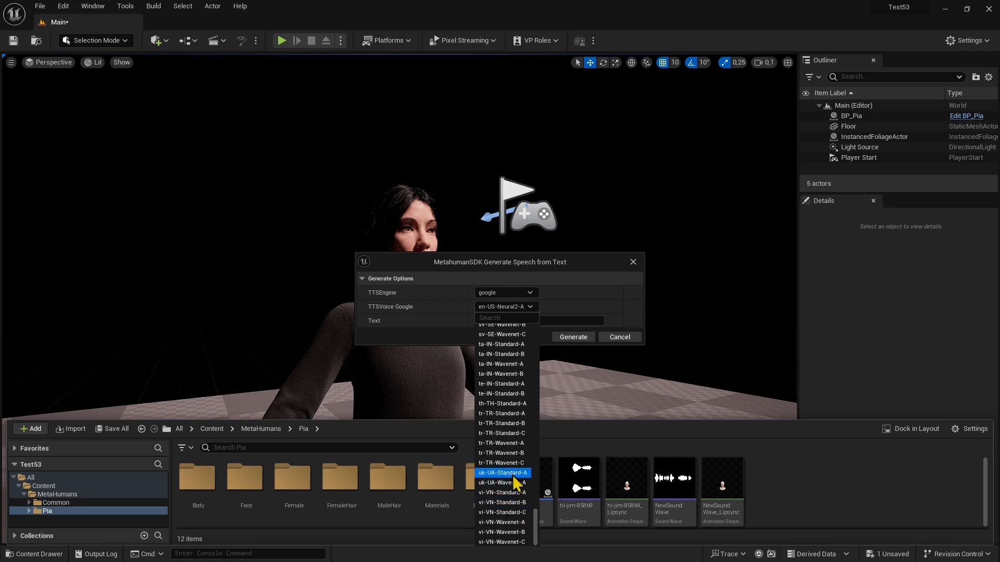
click(502, 473)
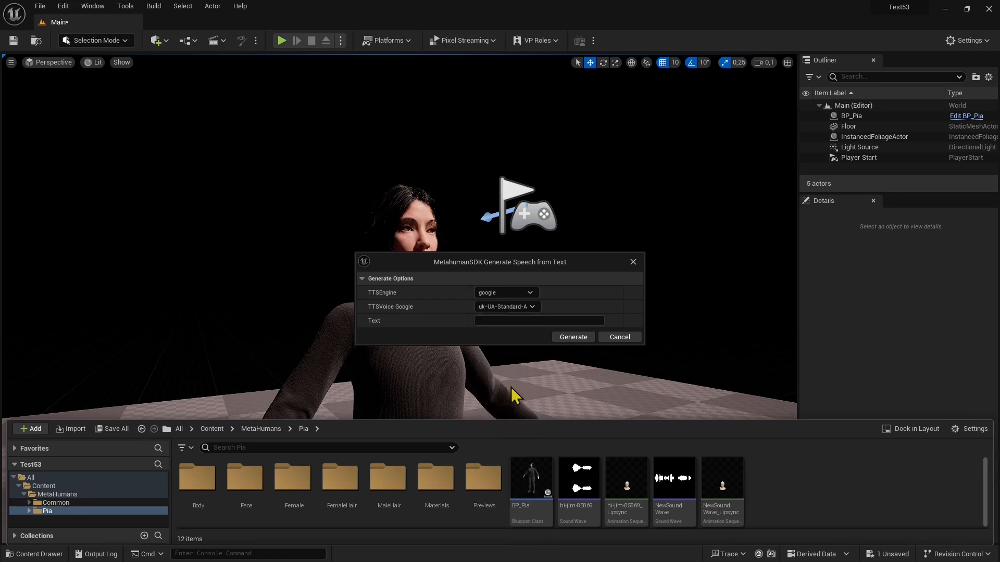
mouse_move(500, 321)
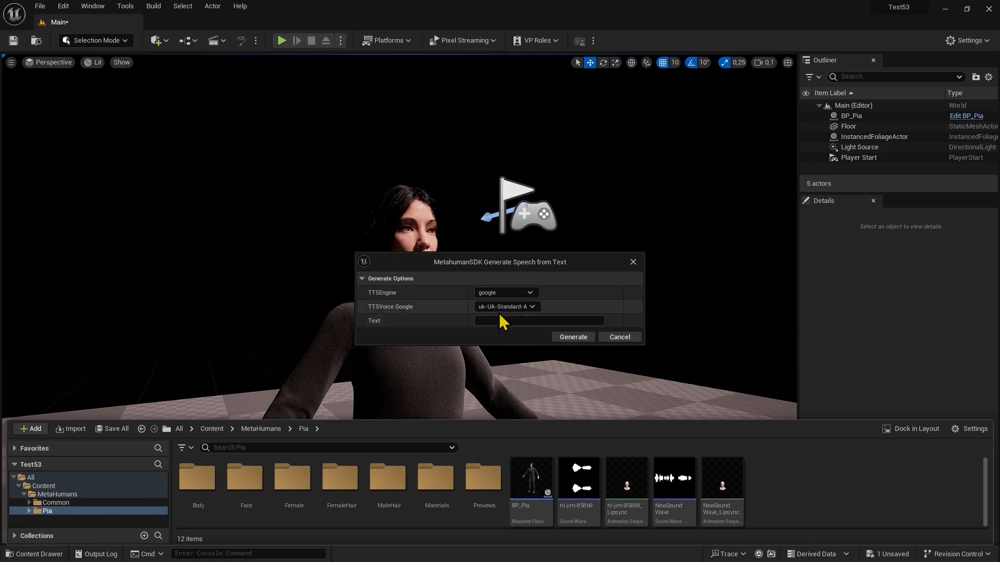
click(506, 307)
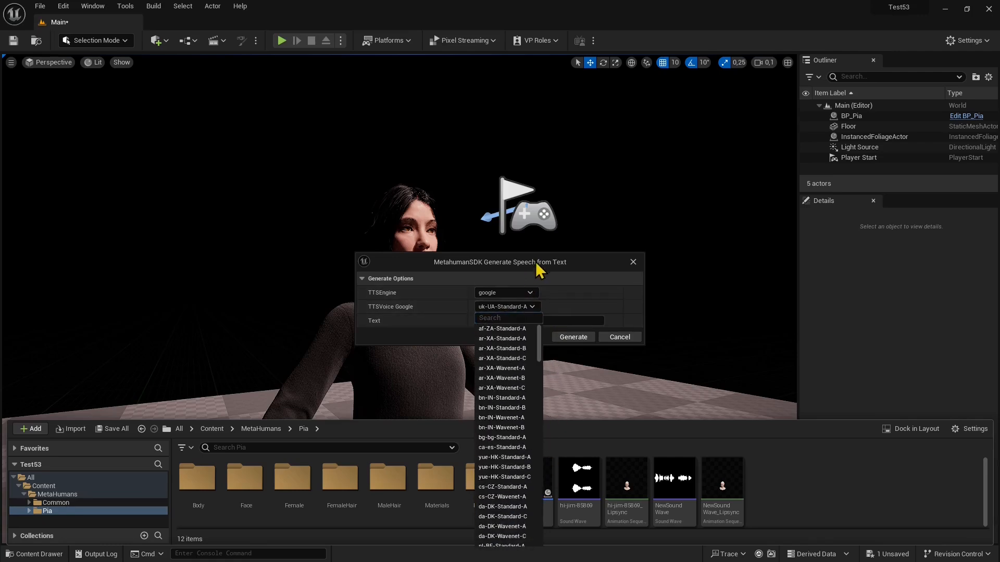
- Enter 'Ciao sono una Metahuman, piacere di conoscervi' as the speech text
click(539, 320)
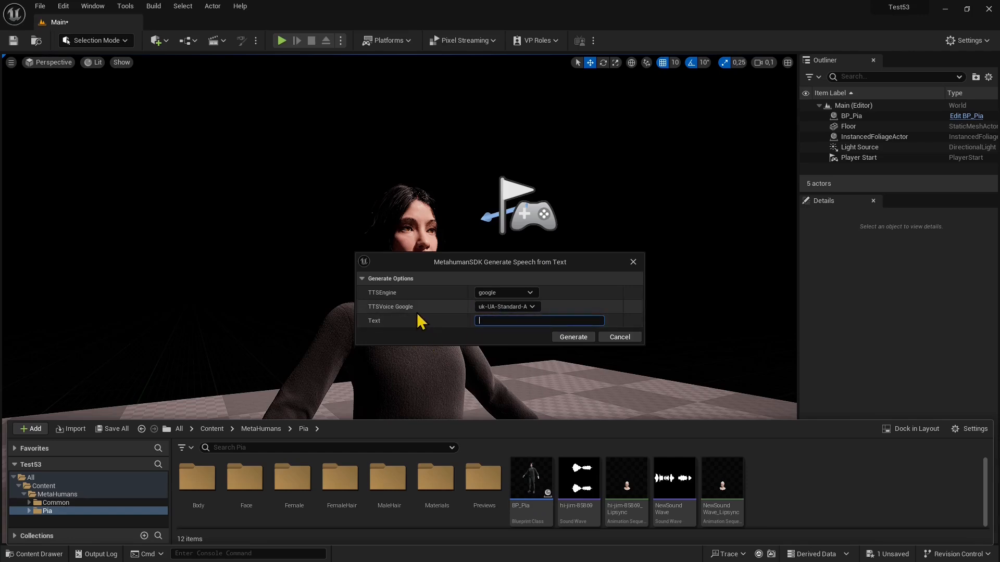
text(Ciao sono un)
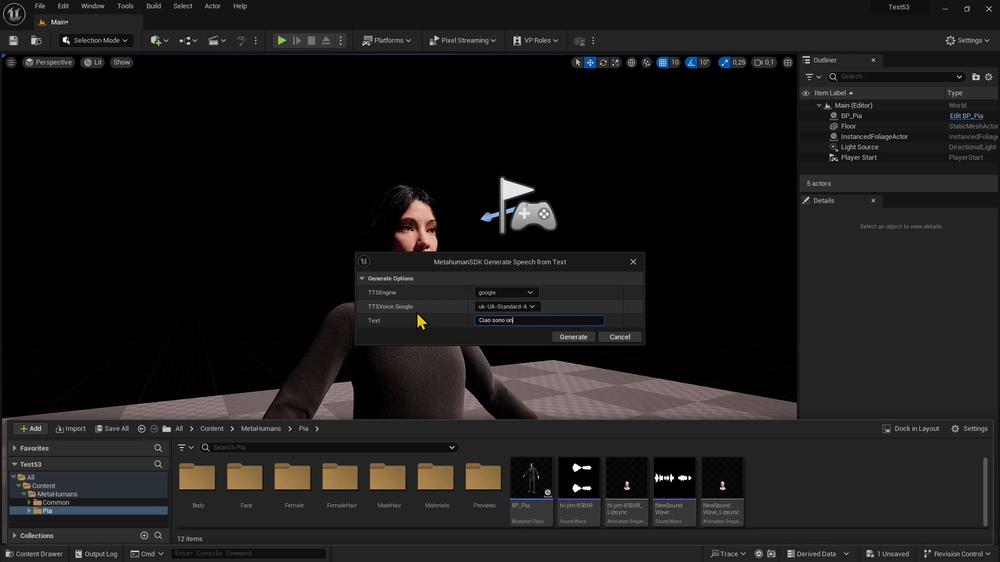
text(a Me)
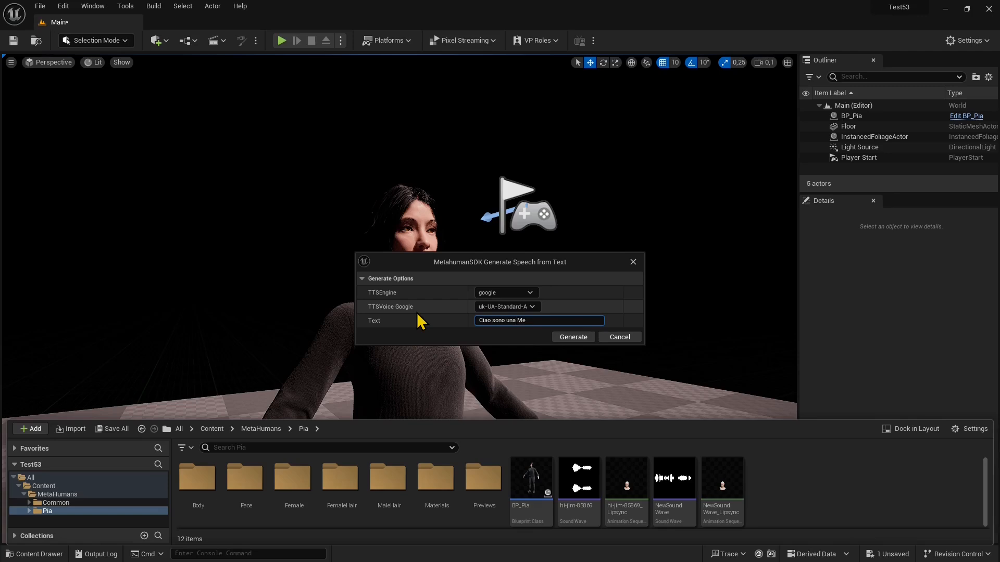
text(tahuman)
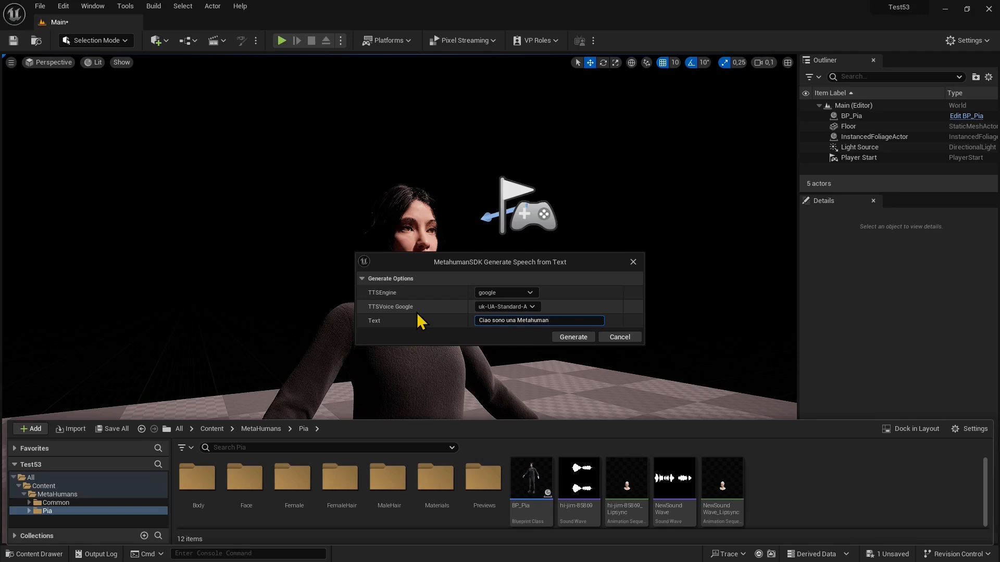
text(, P)
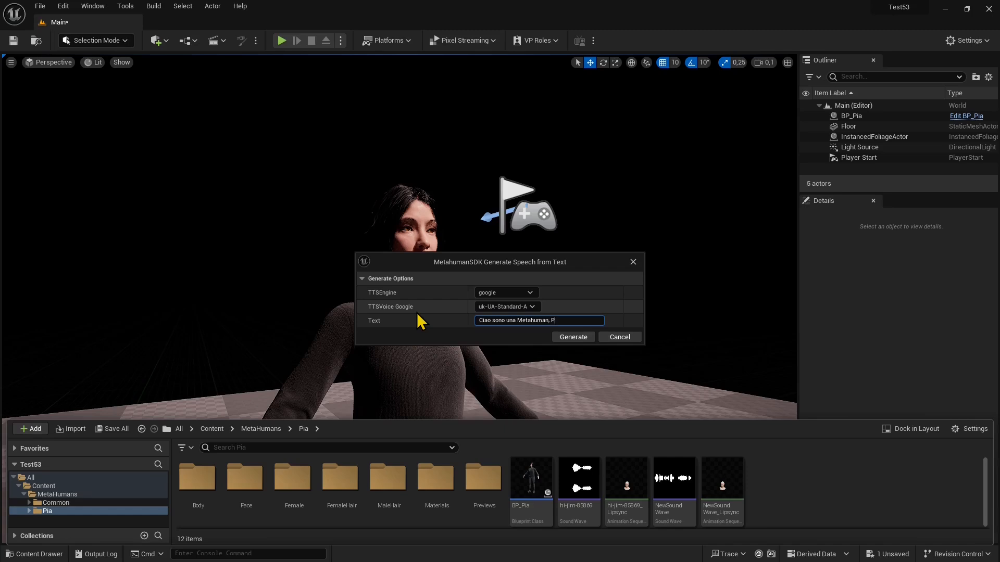
text(iacere di conoscervi)
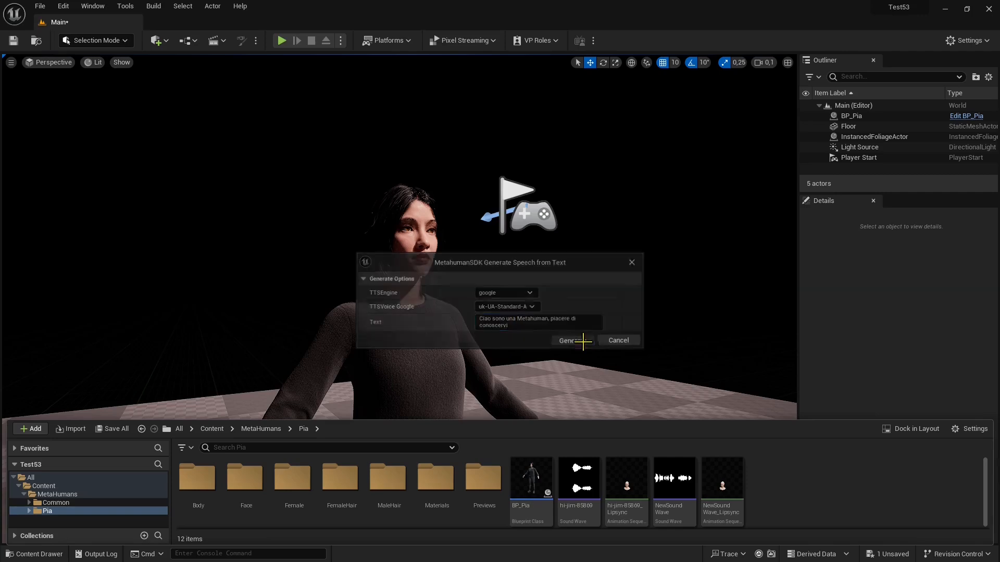
- Generate the speech, then open the MetaHumanSDK personal account from the No TTS permission notice
click(570, 340)
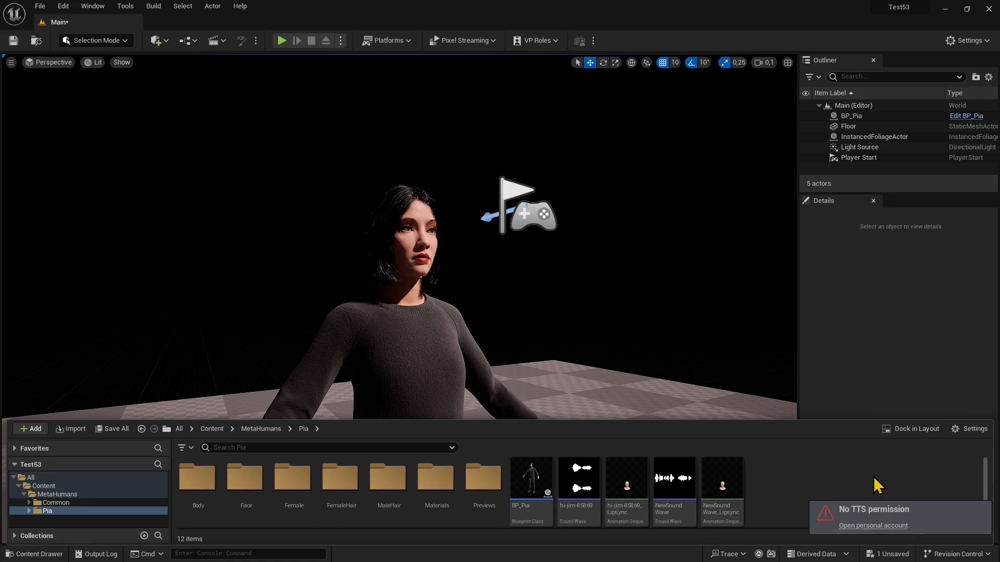
mouse_move(872, 526)
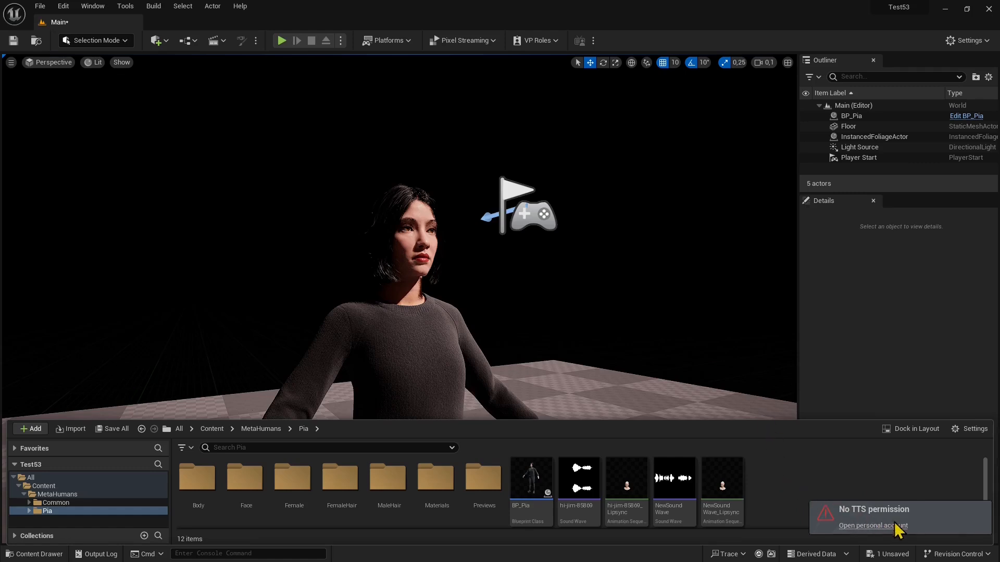
mouse_move(877, 534)
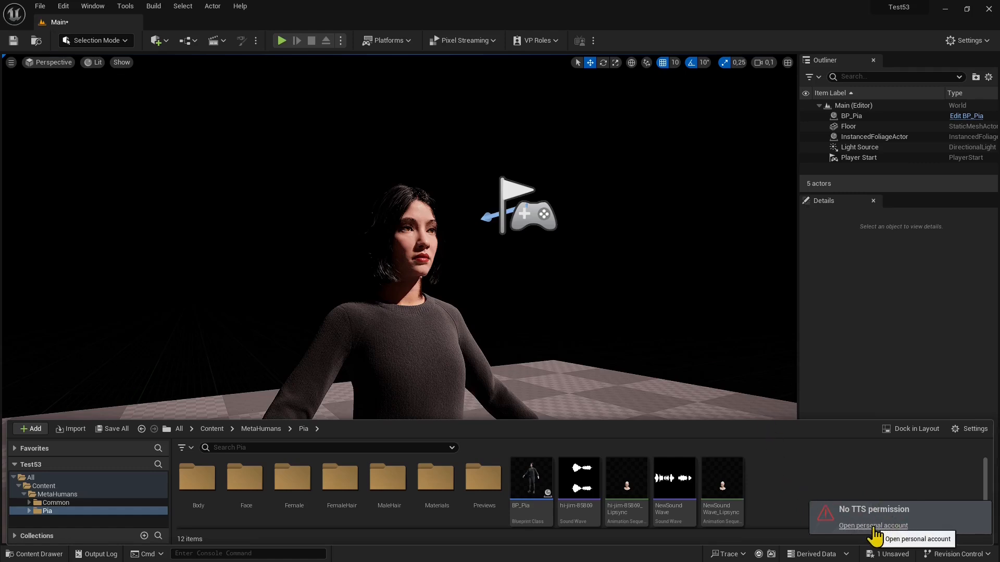
mouse_move(870, 536)
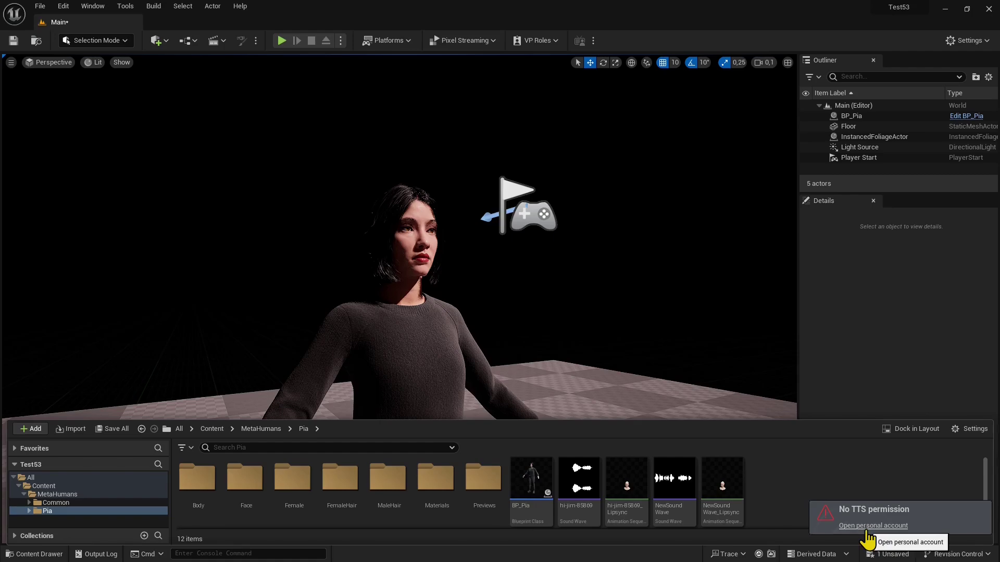
click(873, 525)
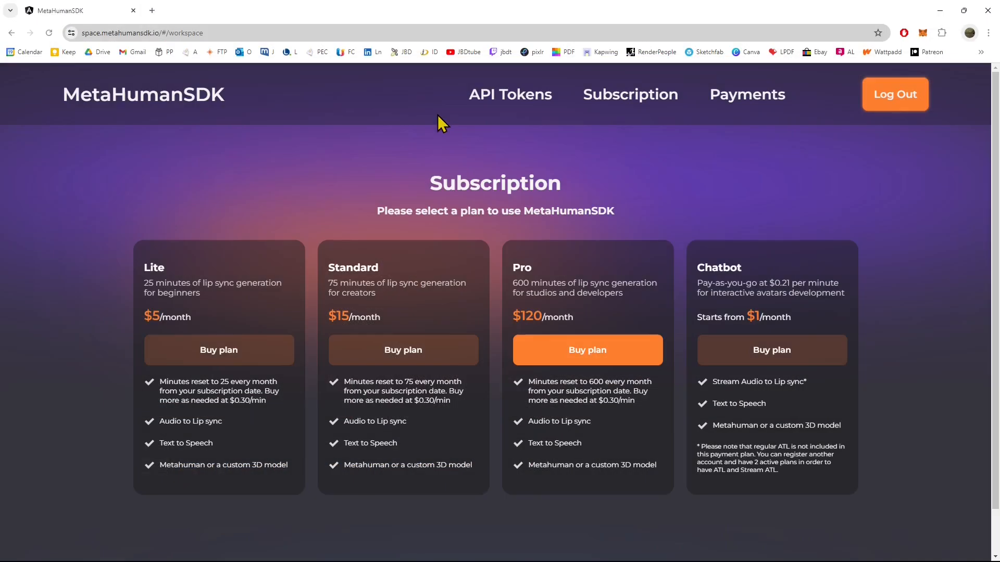
mouse_move(423, 121)
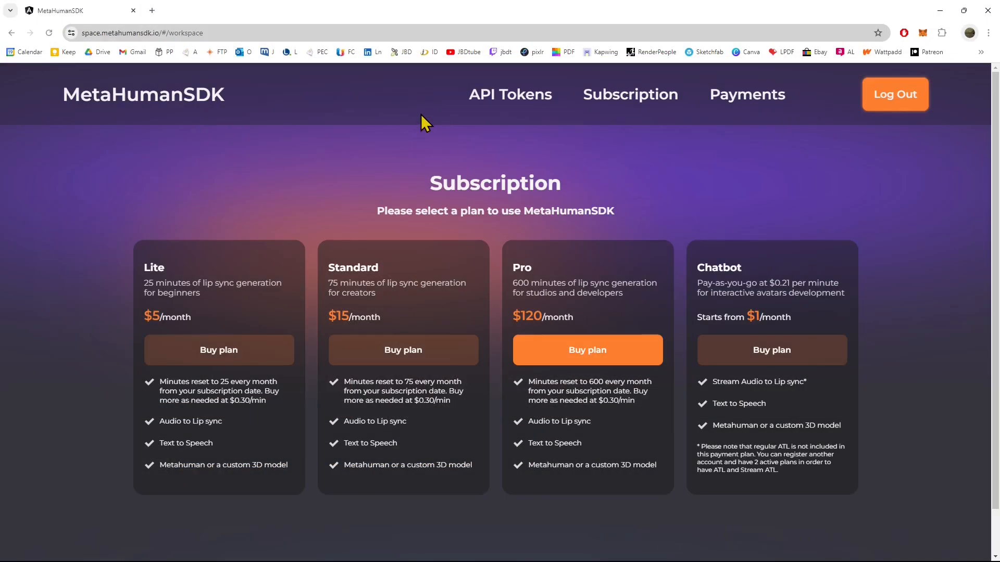
mouse_move(512, 114)
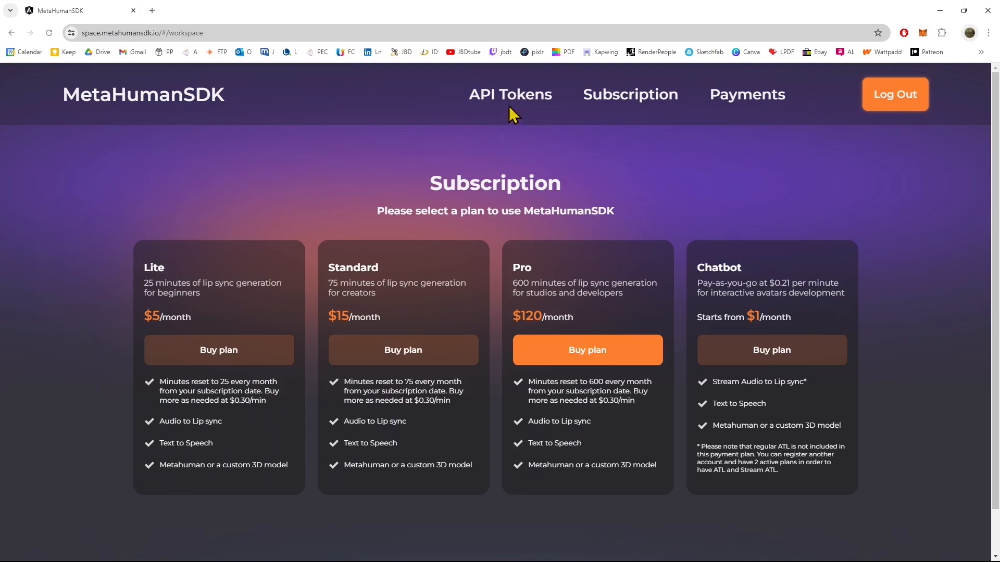
mouse_move(532, 128)
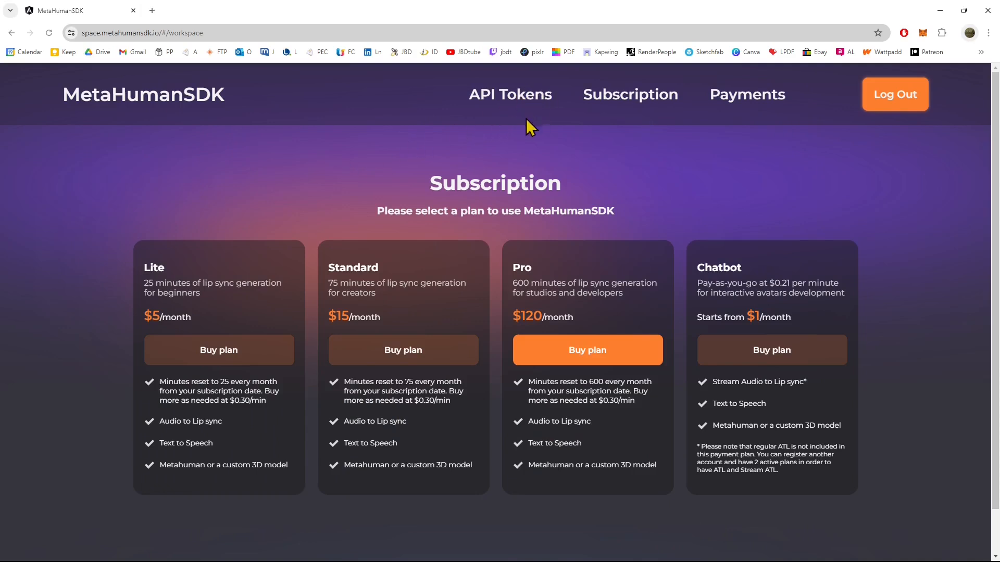
mouse_move(511, 98)
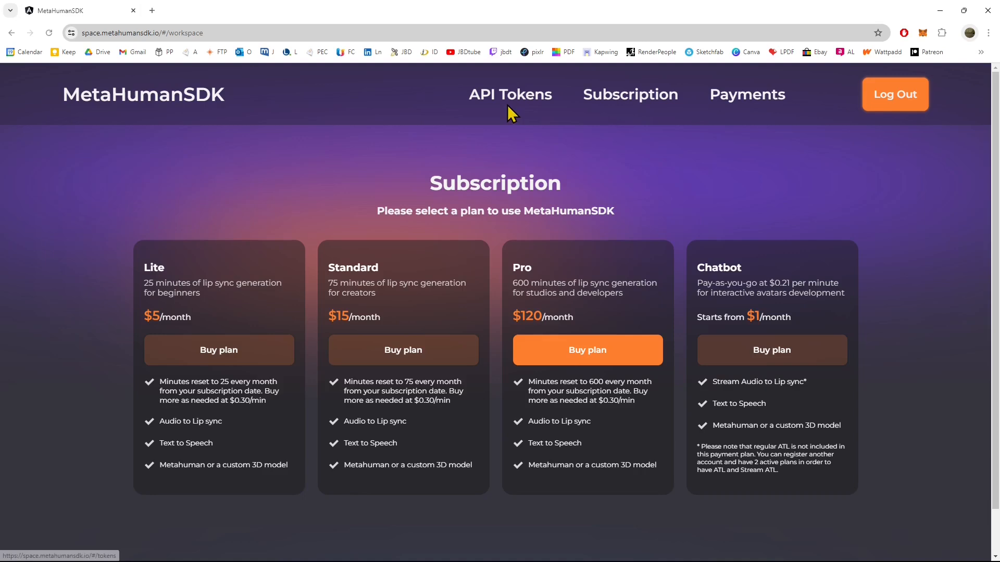
mouse_move(526, 185)
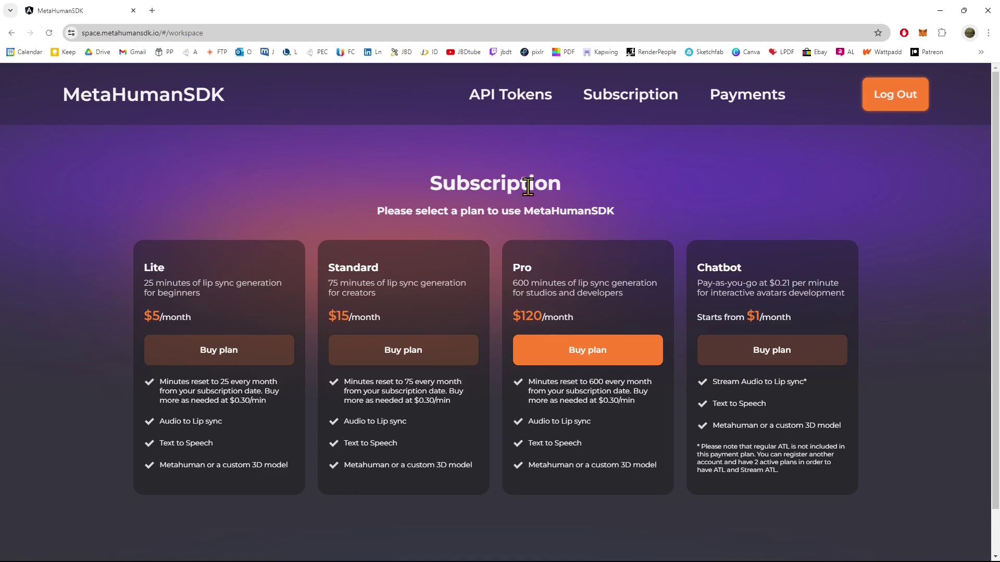
mouse_move(509, 95)
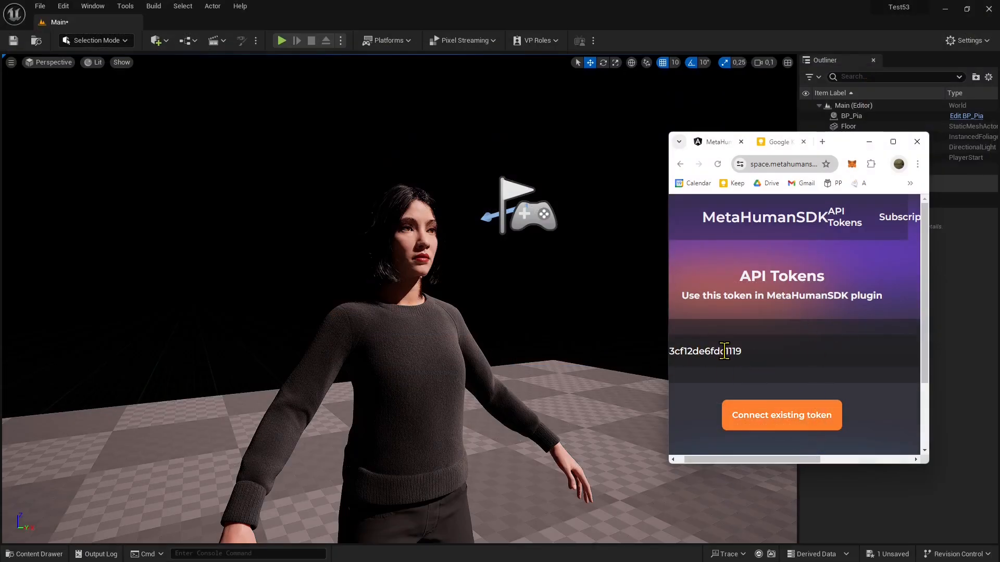
- Select the full API token string on the MetaHumanSDK API Tokens page
triple_click(704, 352)
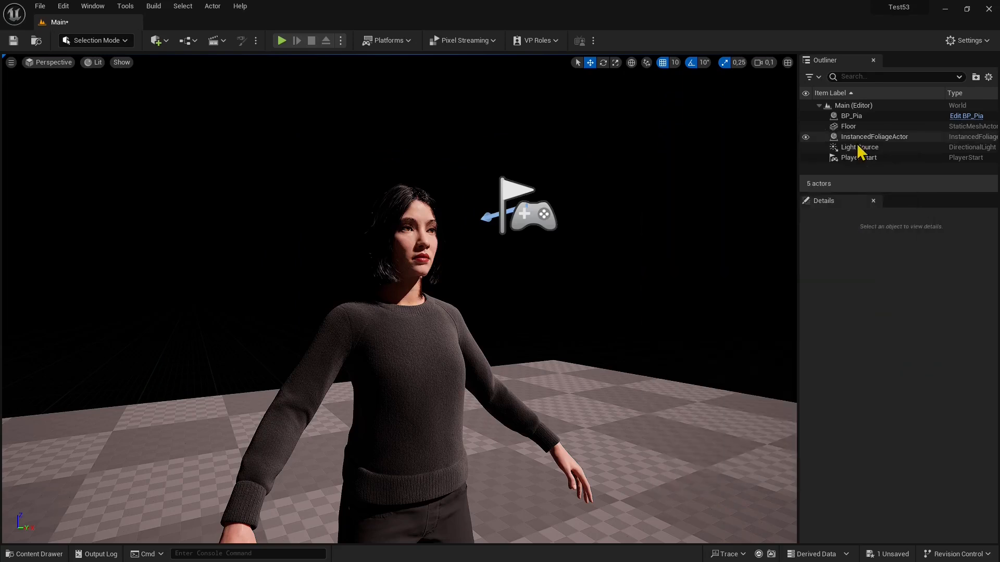
- Go to Project Settings > Plugins > Metahuman SDK and focus the empty APIToken field
click(62, 5)
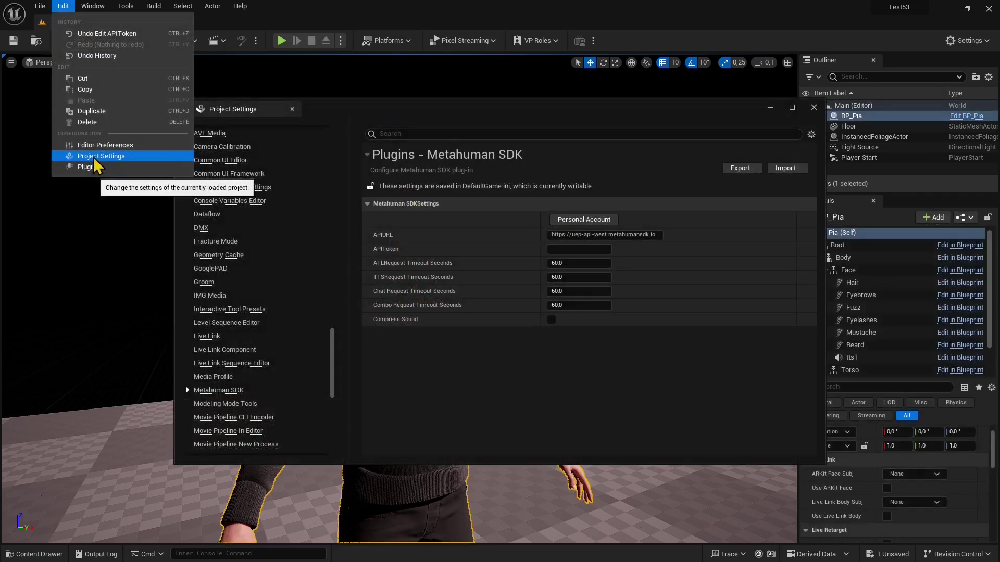
mouse_move(102, 160)
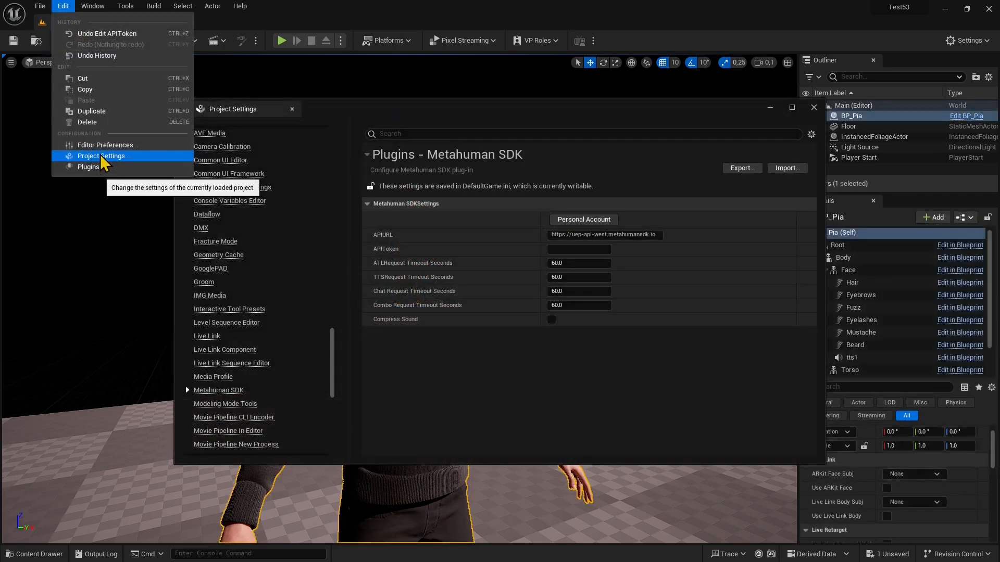
mouse_move(96, 161)
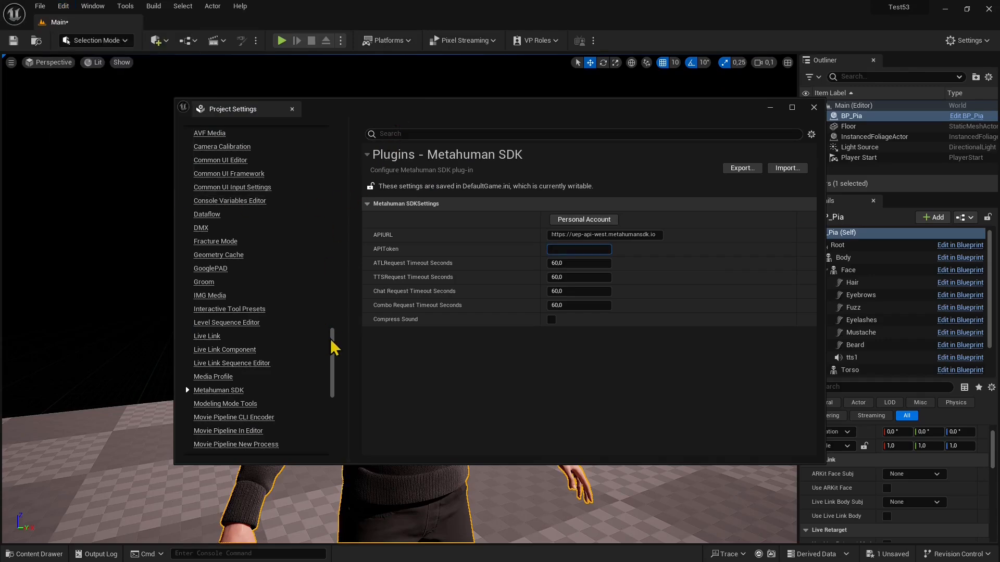
scroll(up, 3)
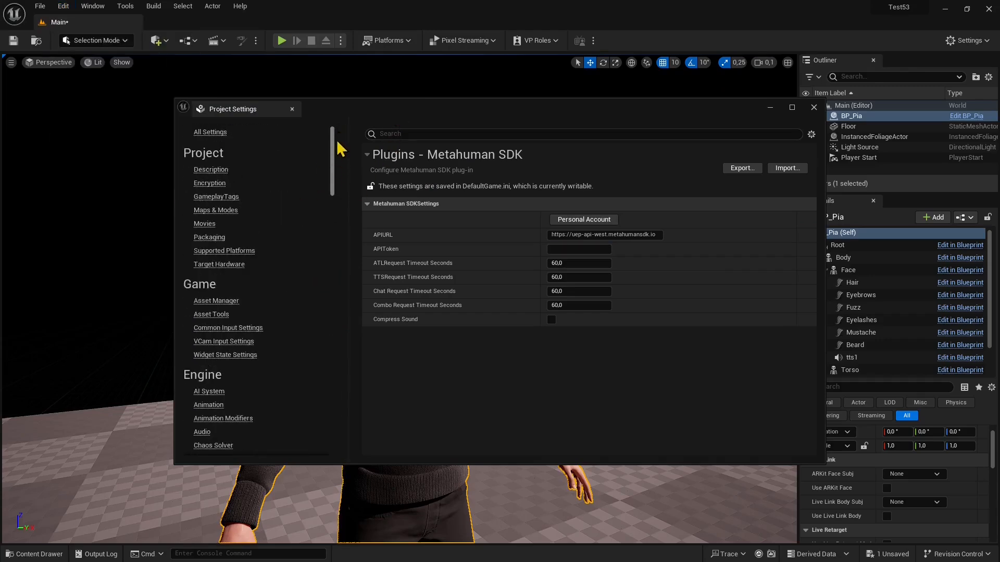
scroll(down, 3)
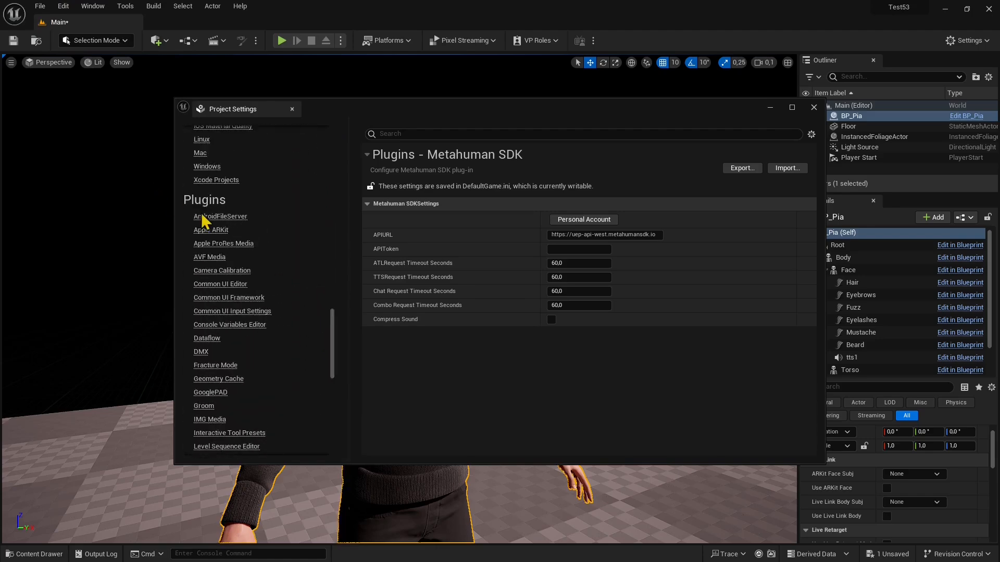
mouse_move(337, 353)
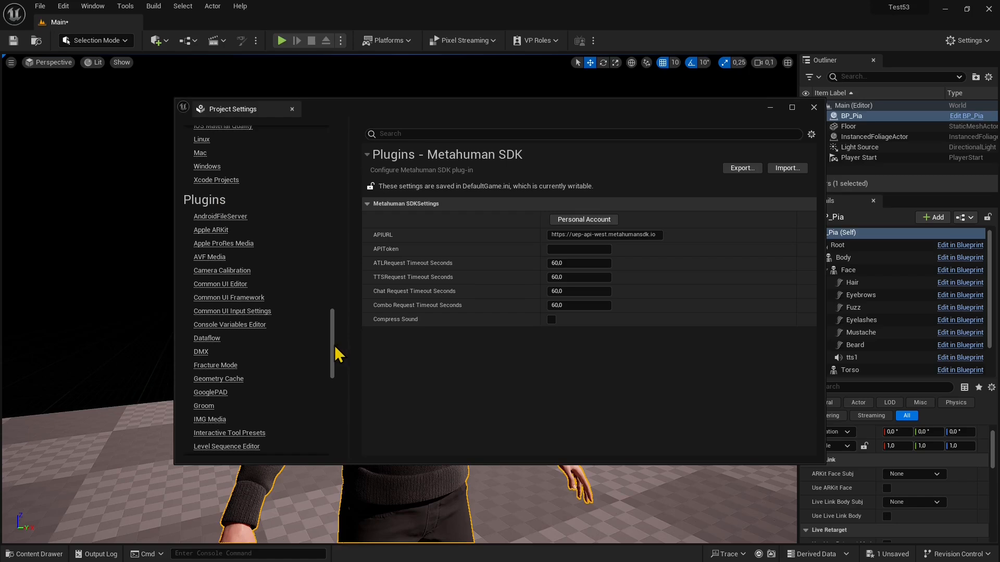
scroll(down, 3)
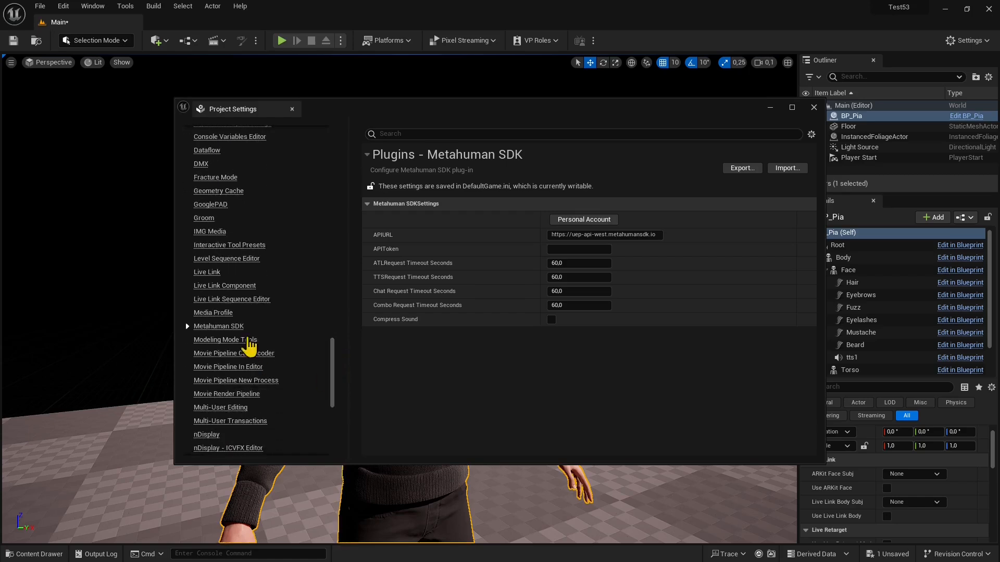
mouse_move(392, 121)
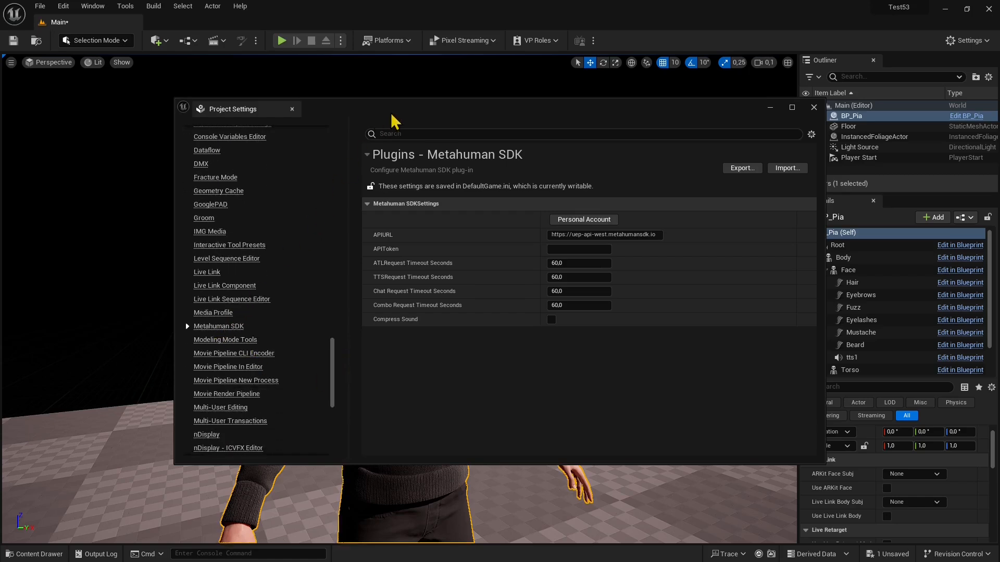
mouse_move(523, 244)
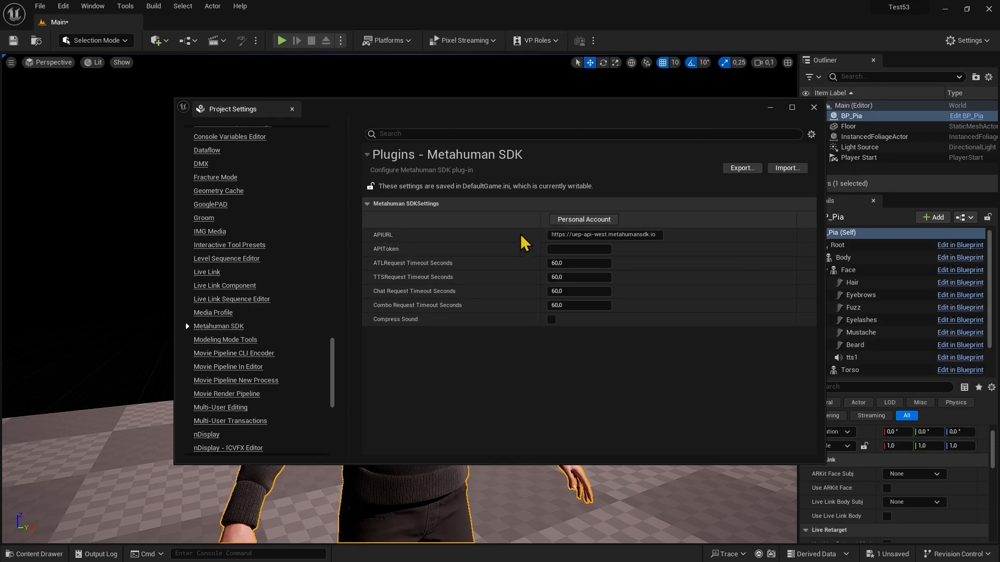
click(602, 235)
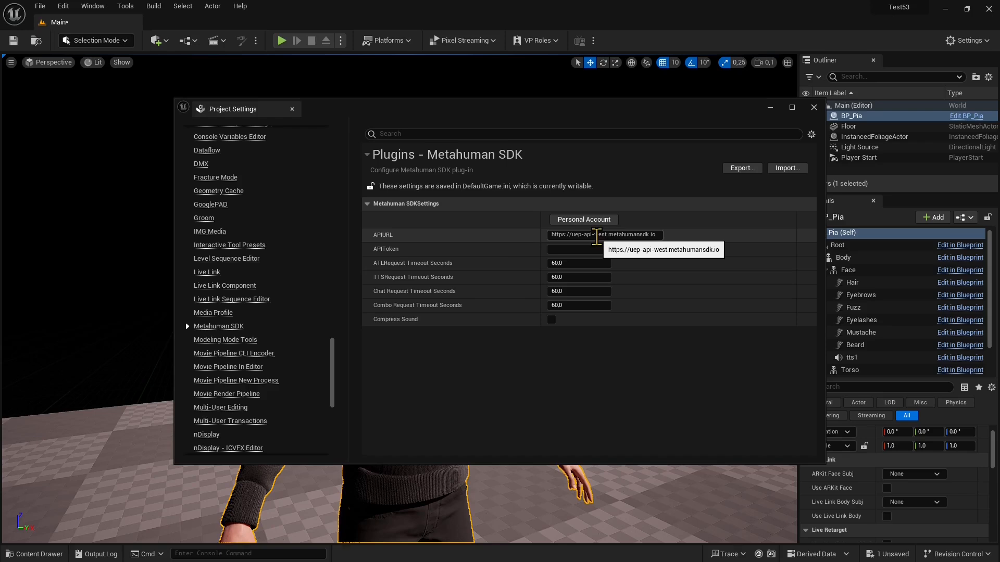
mouse_move(656, 266)
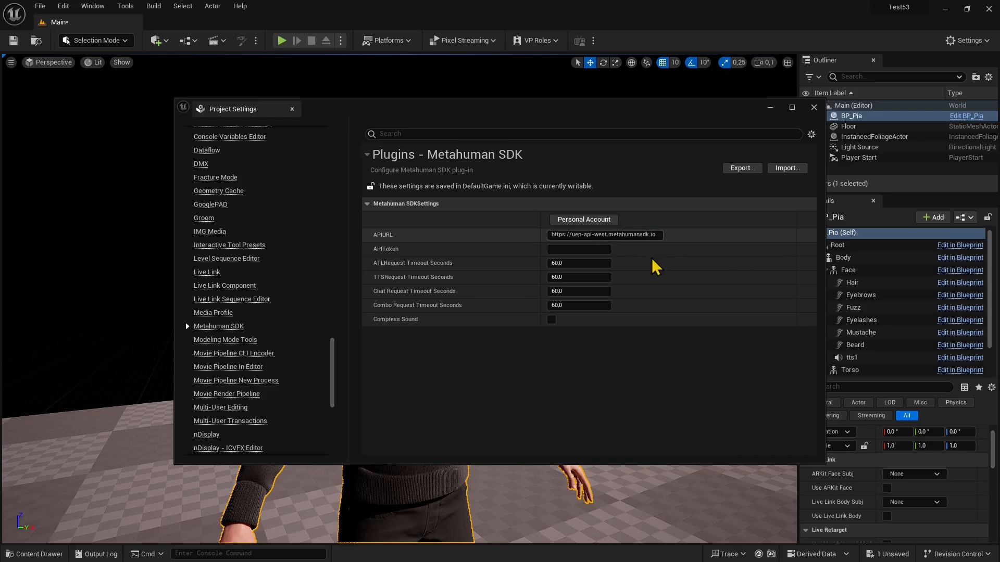
click(578, 249)
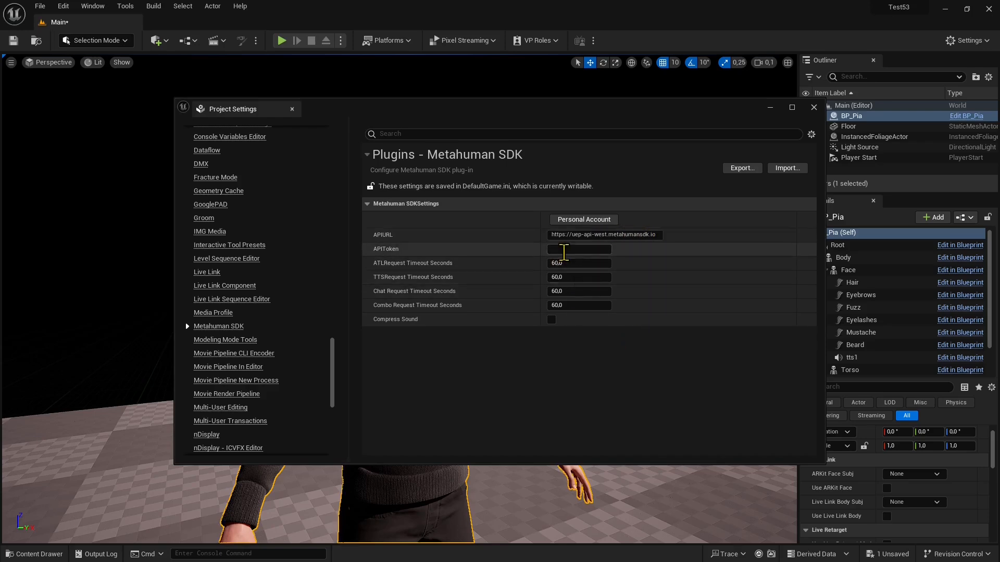
mouse_move(401, 253)
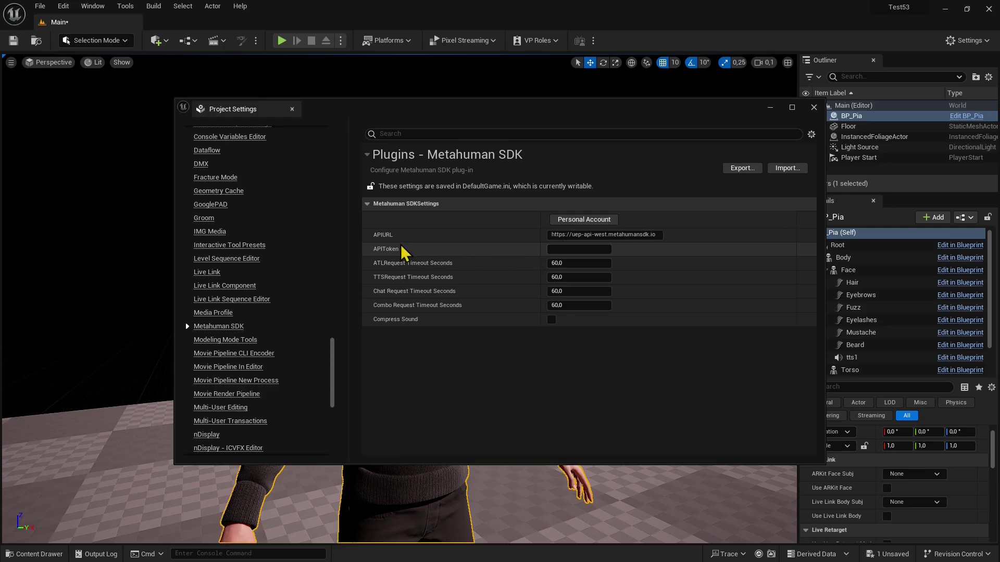
mouse_move(429, 258)
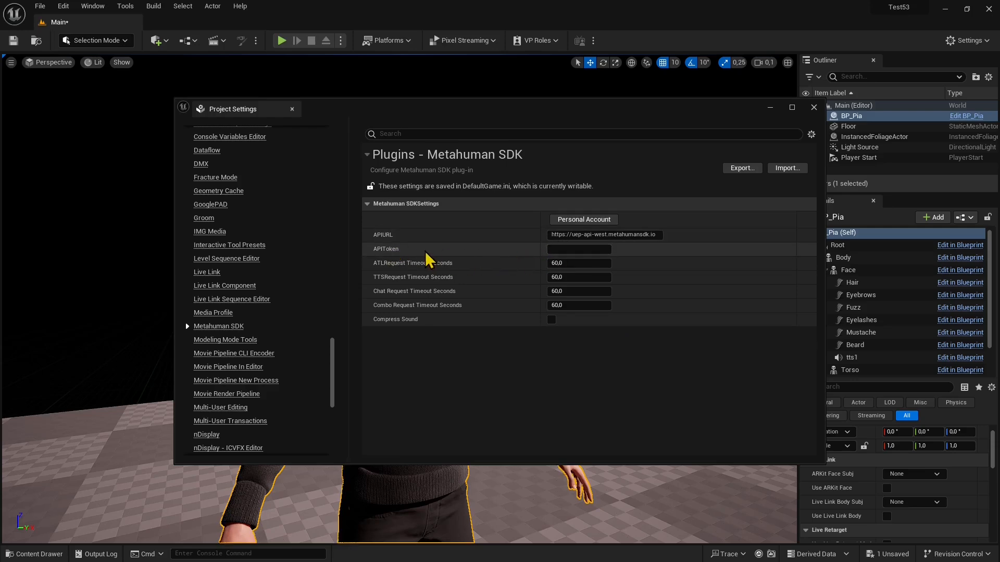
click(577, 249)
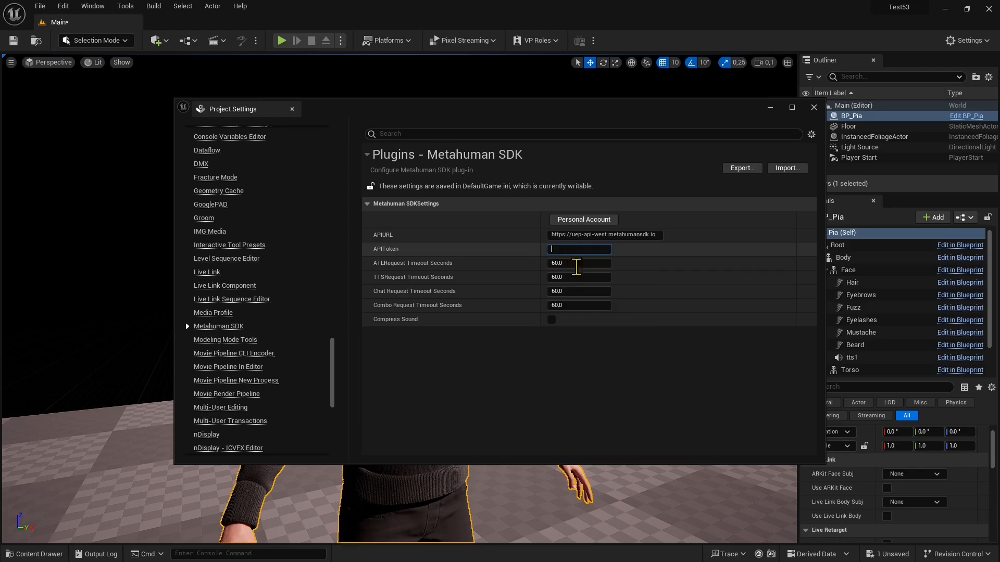
right_click(577, 249)
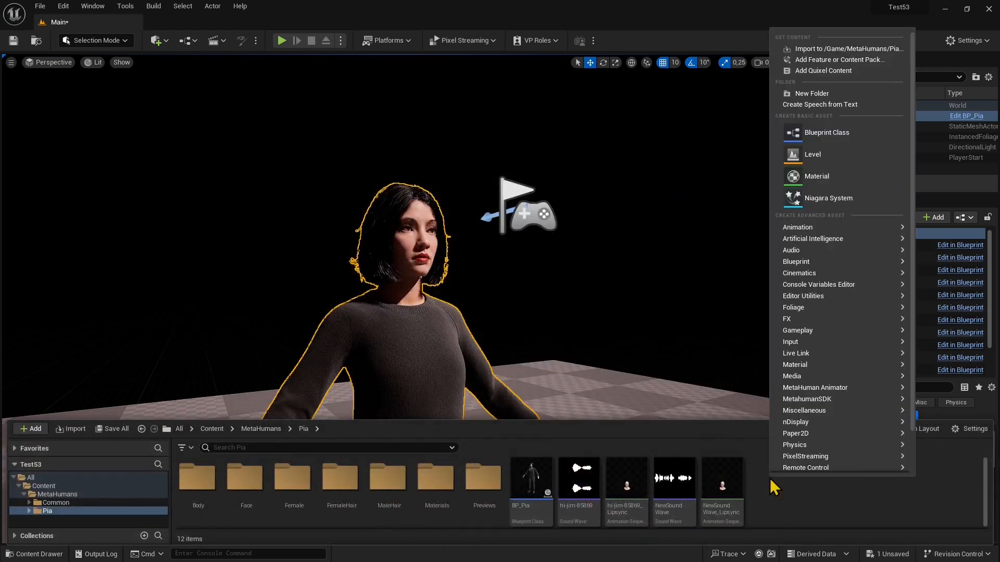
mouse_move(819, 104)
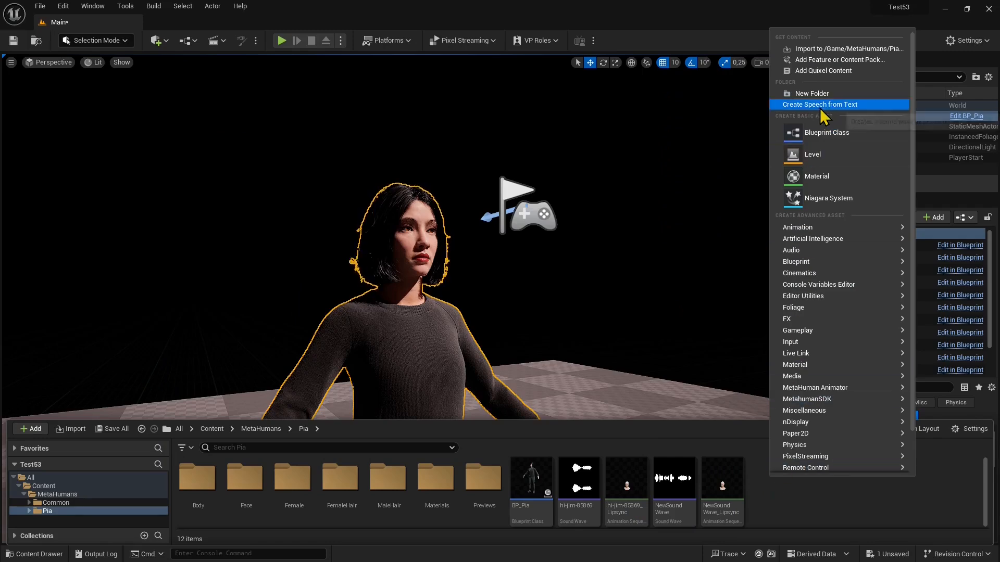
mouse_move(537, 298)
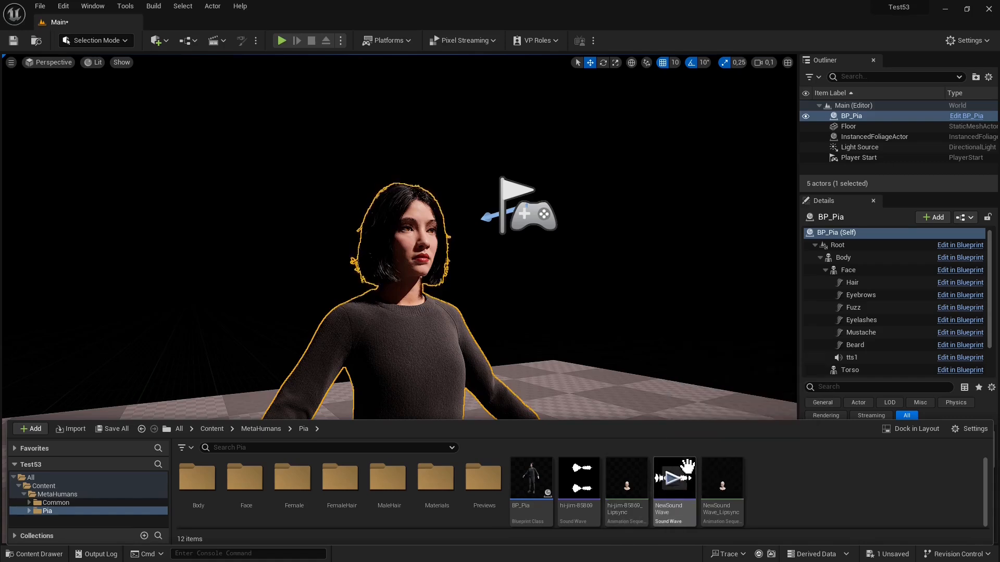
- Preview the NewSoundWave speech audio, then select the asset
click(673, 478)
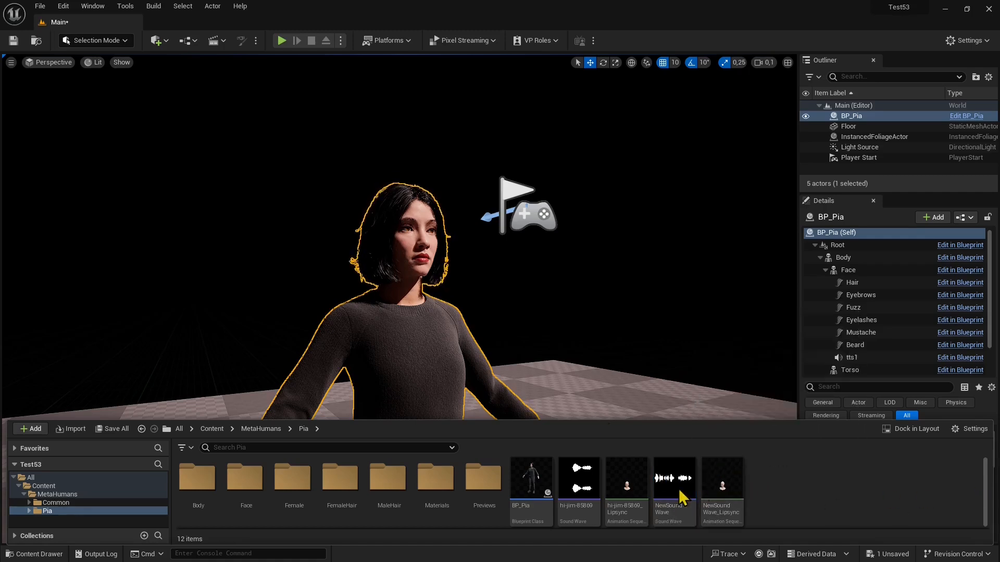
mouse_move(426, 217)
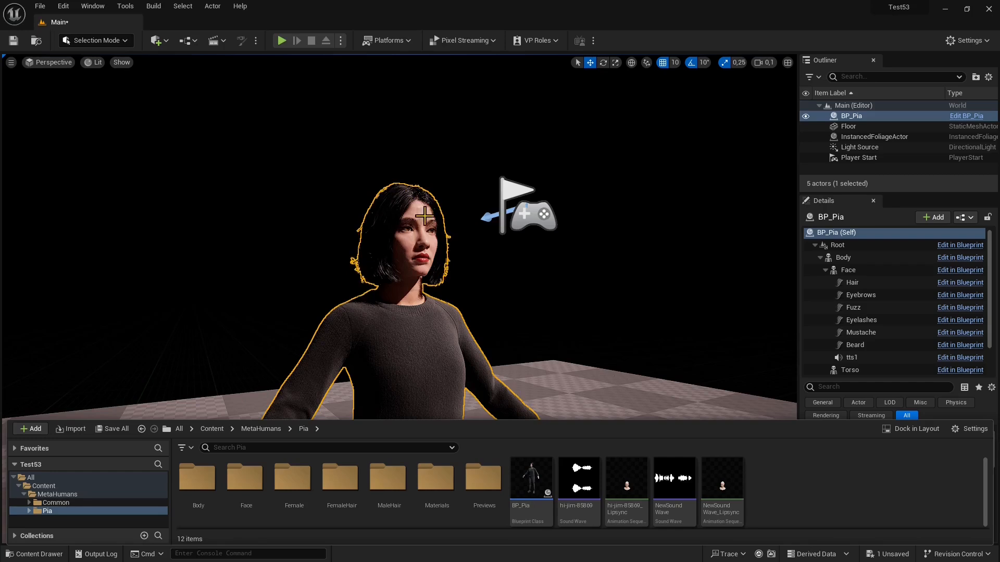
mouse_move(422, 259)
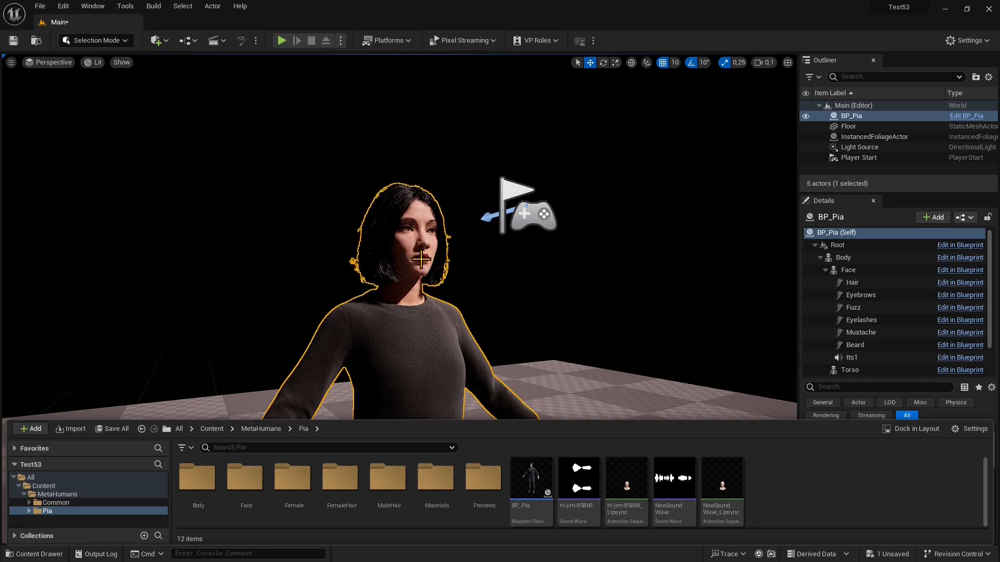
mouse_move(719, 429)
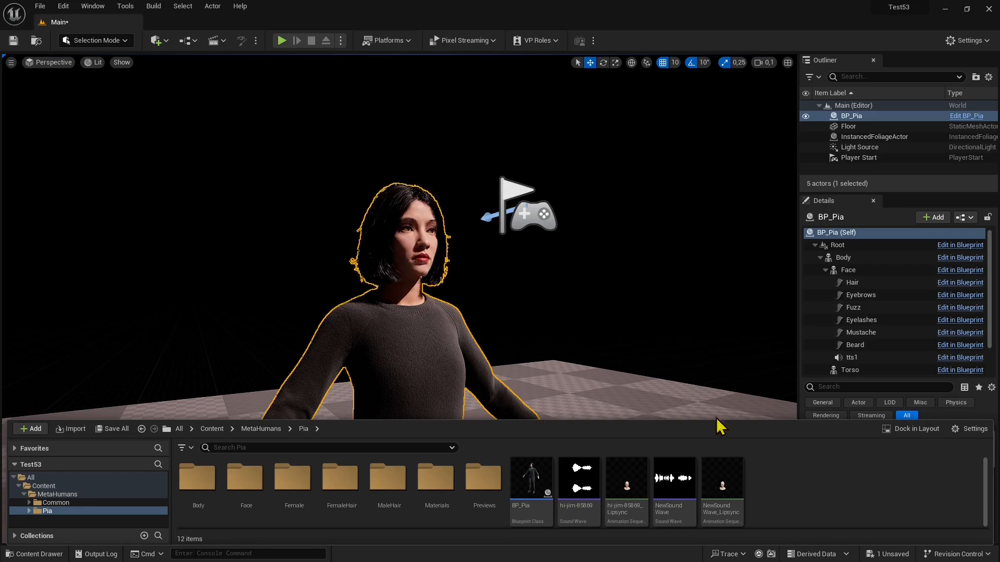
mouse_move(818, 511)
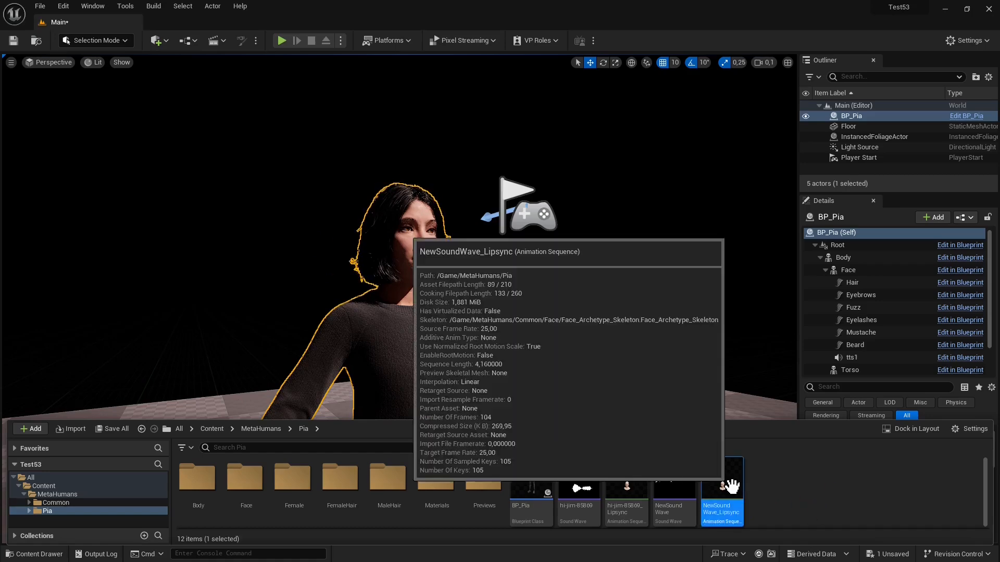
click(673, 477)
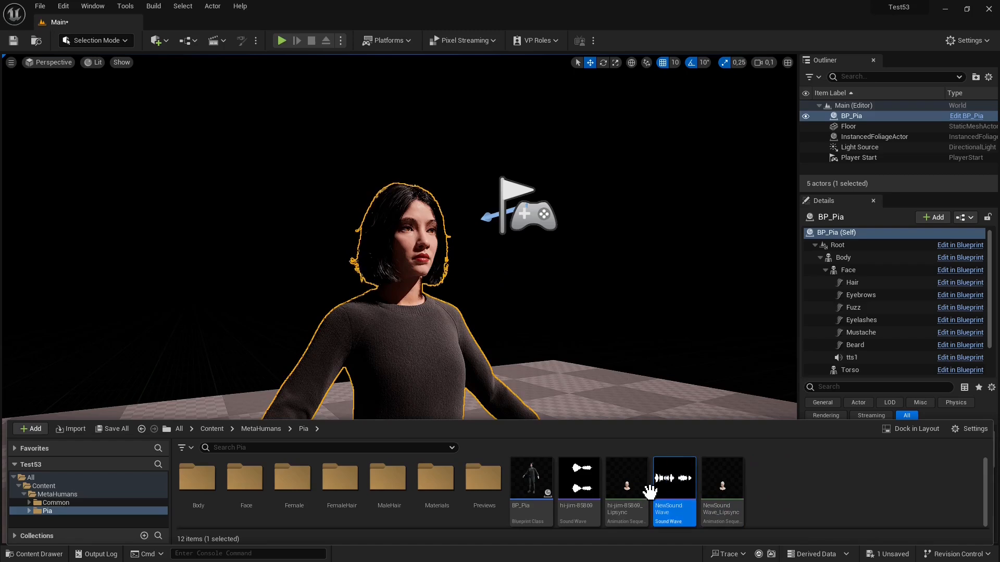
- Choose Create Lipsync Animation from NewSoundWave's right-click menu
right_click(673, 478)
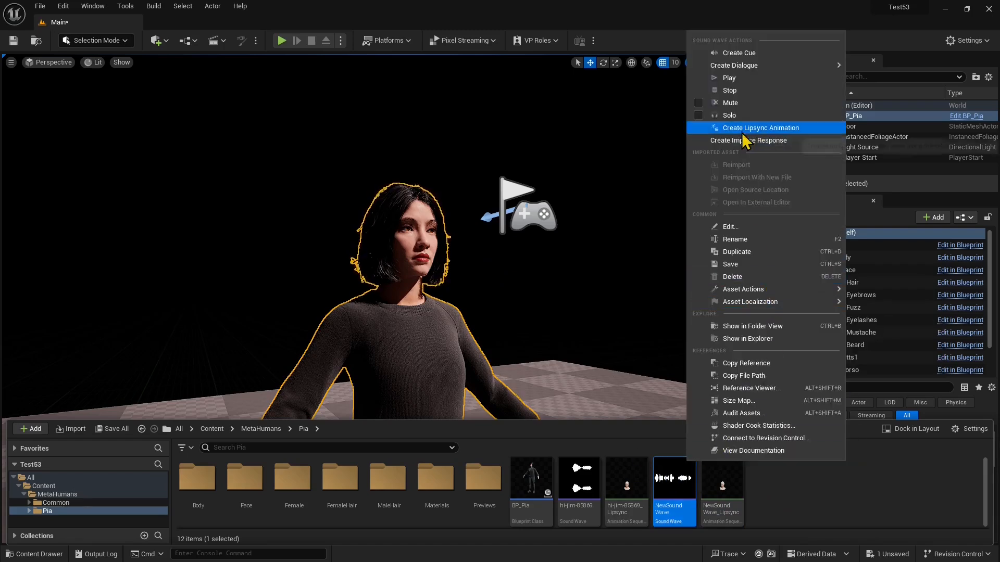
mouse_move(772, 139)
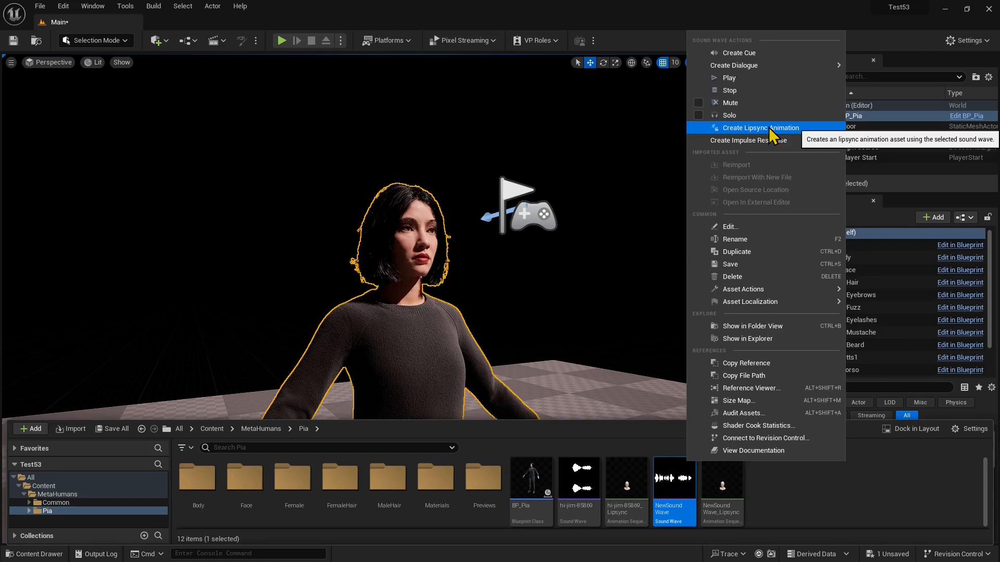
mouse_move(759, 140)
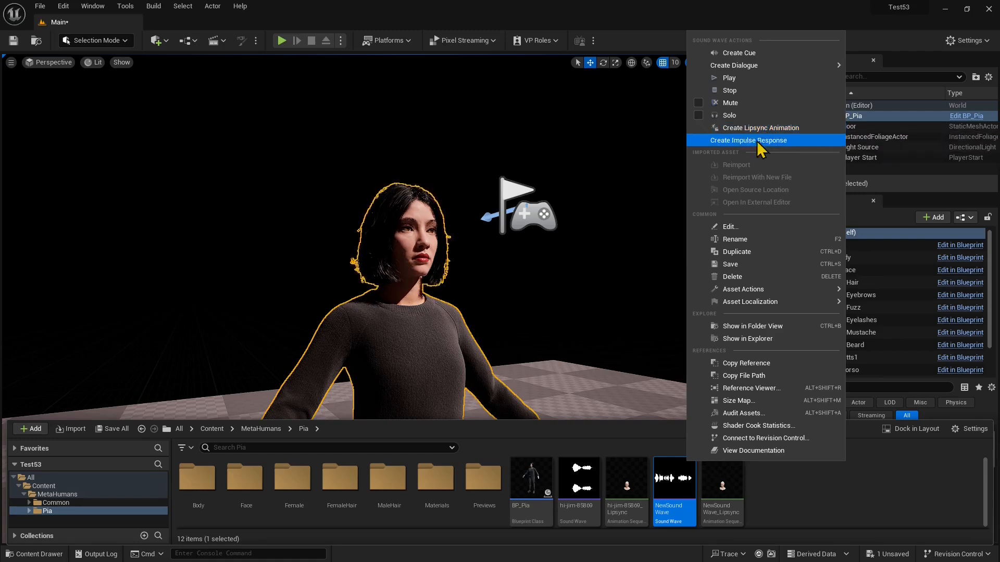
mouse_move(760, 127)
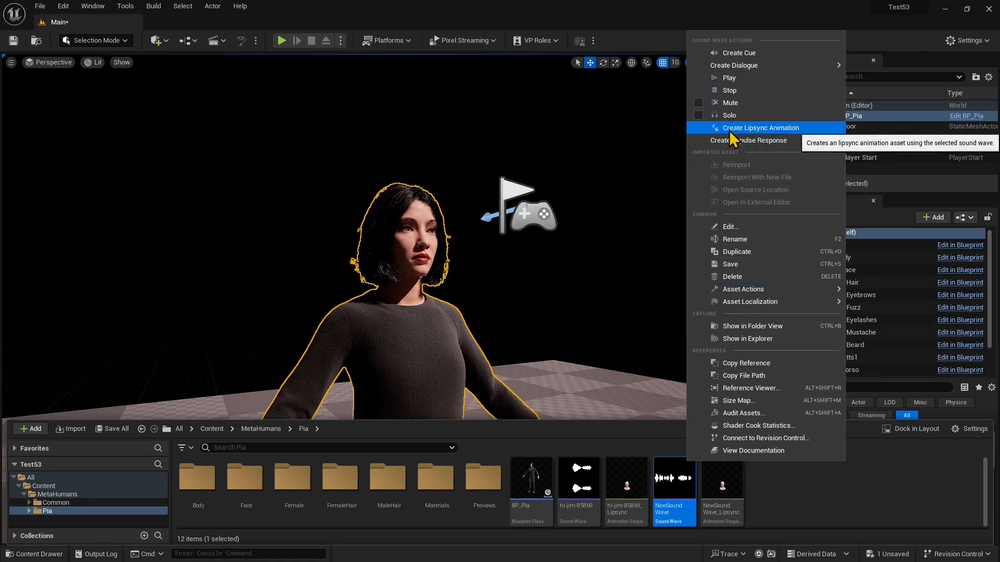
click(760, 127)
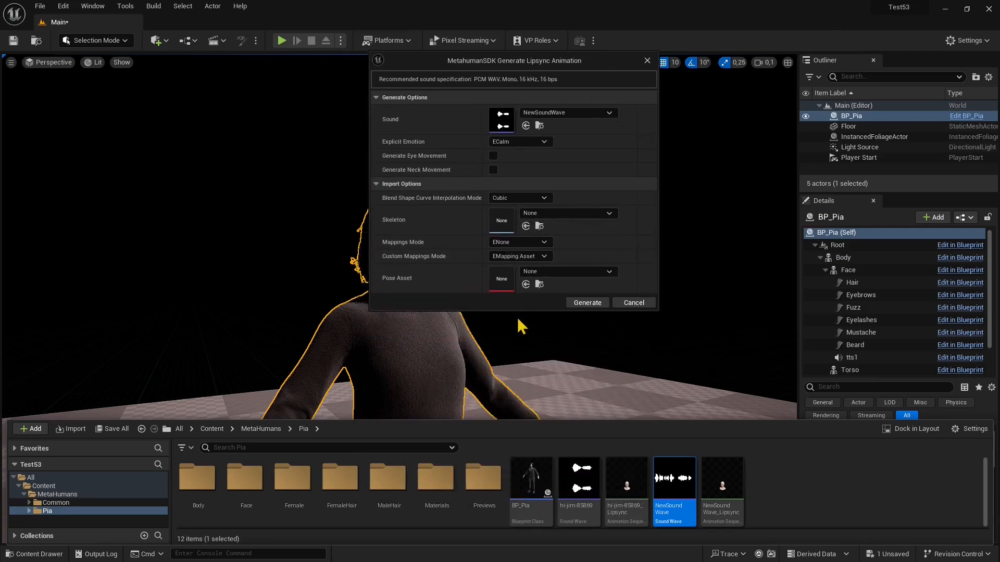
mouse_move(555, 124)
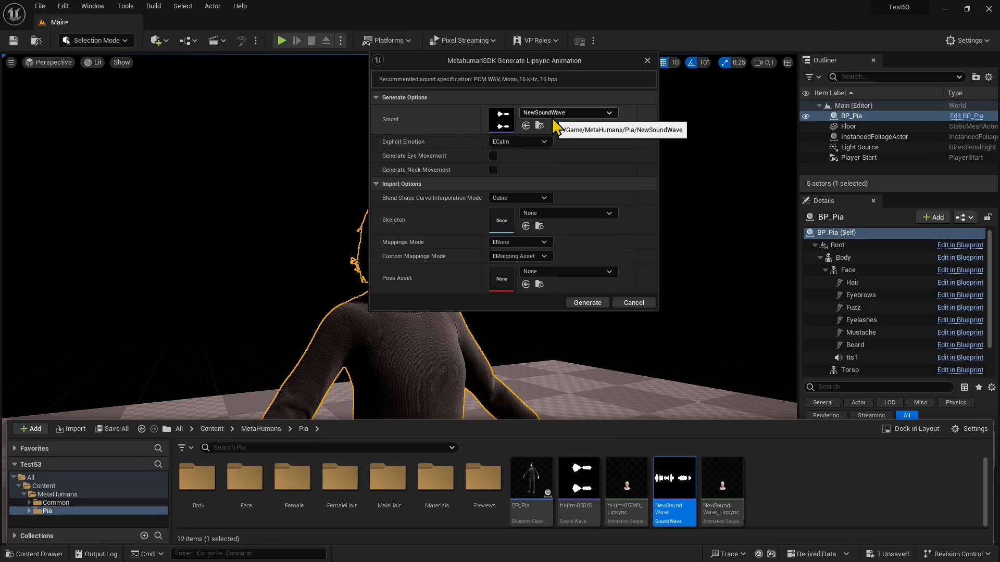
- Keep NewSoundWave as the sound, review emotions, and enable eye and neck movement
click(607, 112)
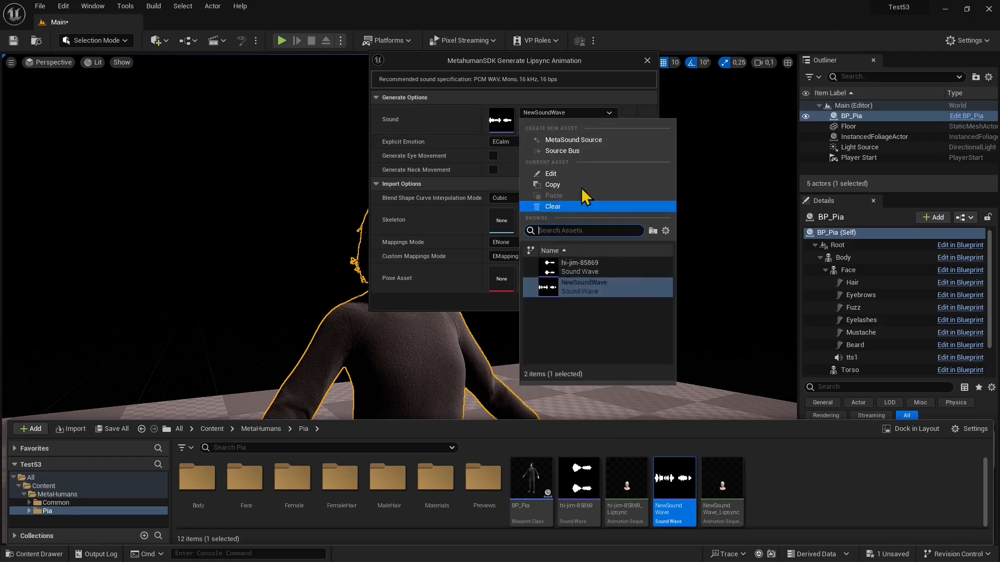
mouse_move(571, 287)
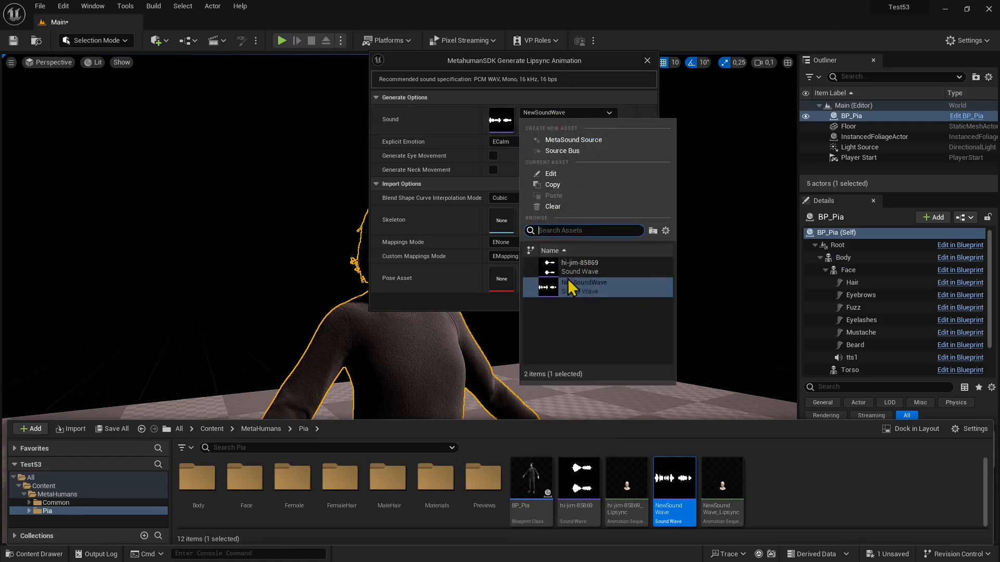
click(587, 286)
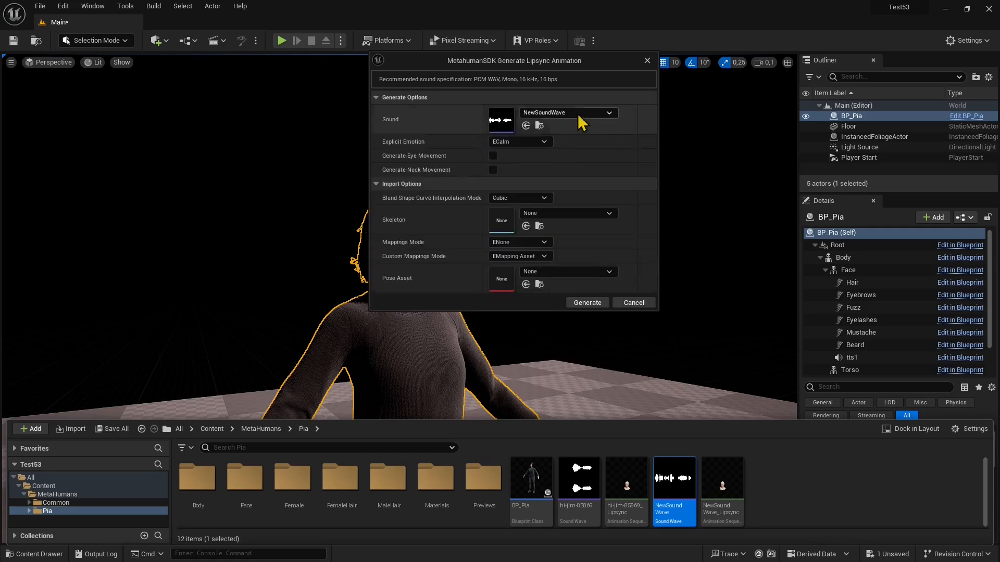
mouse_move(516, 138)
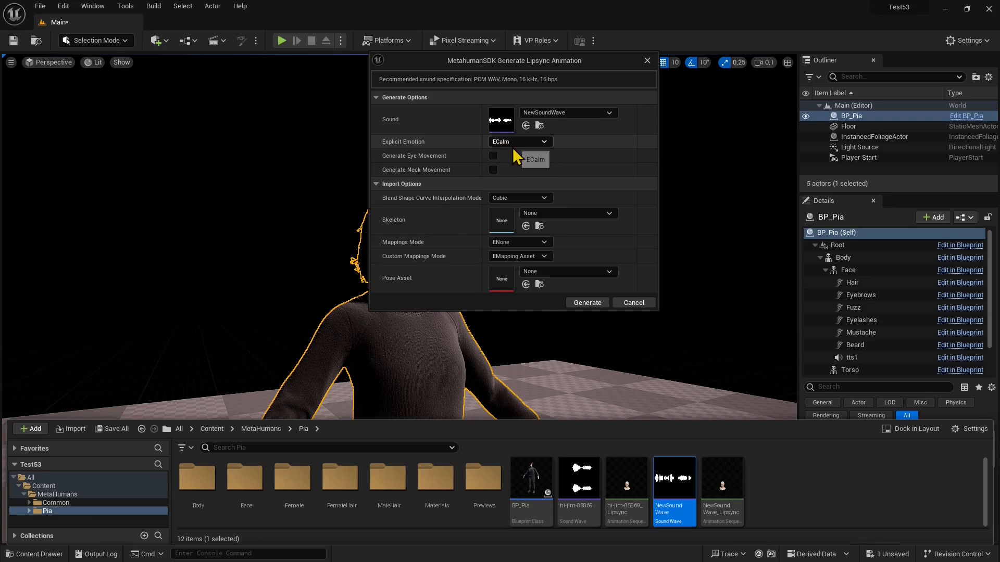
click(544, 142)
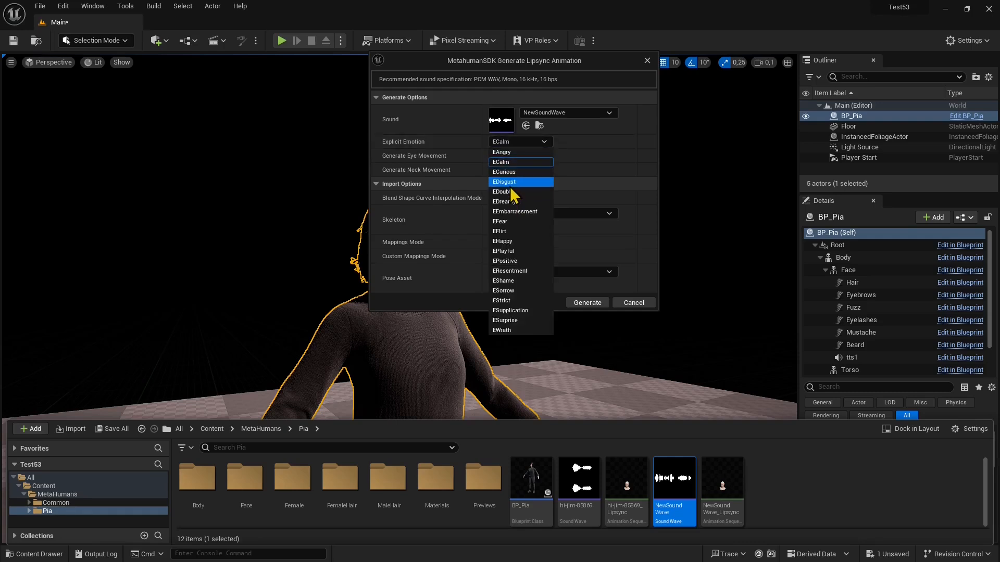
mouse_move(515, 194)
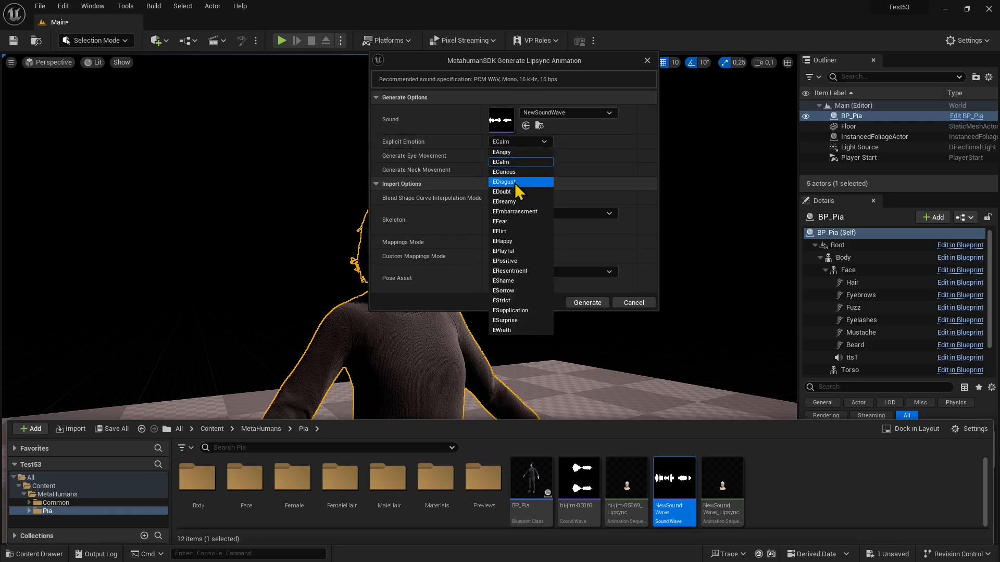
mouse_move(502, 221)
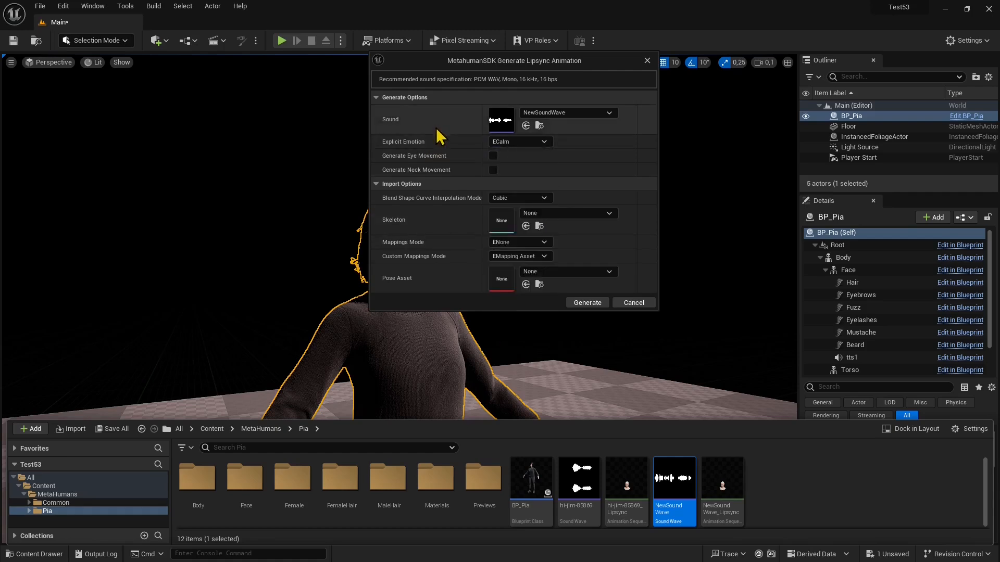
click(492, 155)
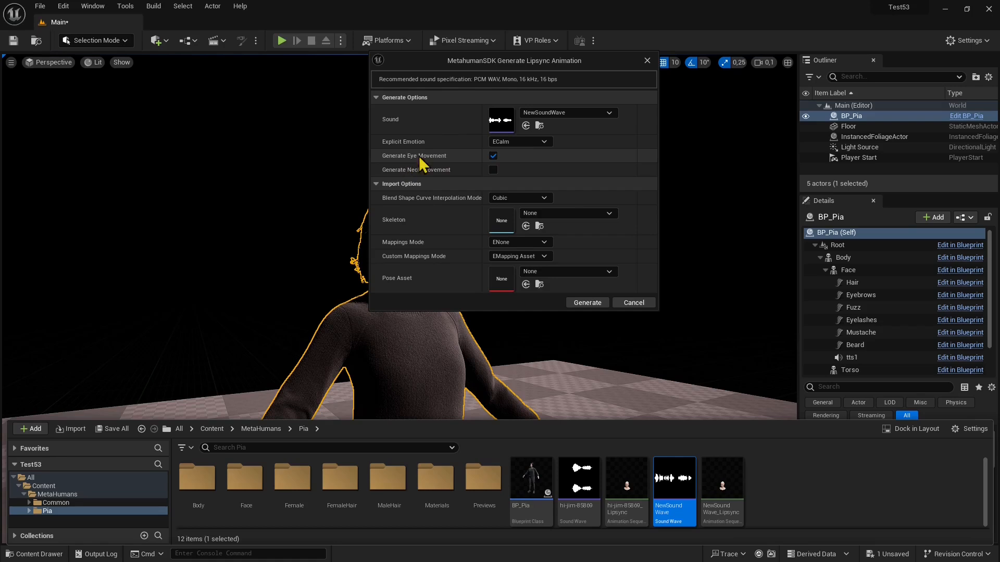
click(492, 170)
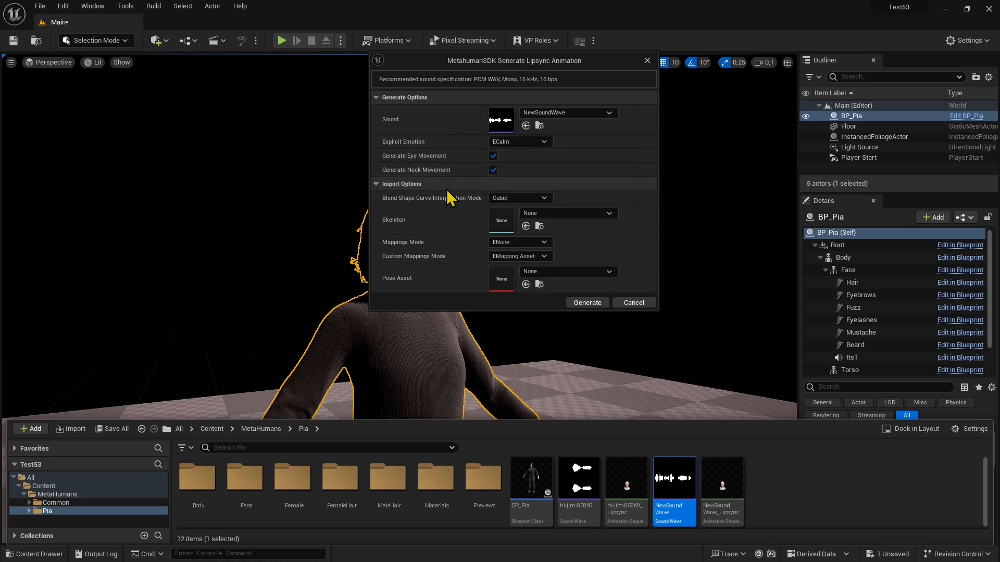
mouse_move(519, 198)
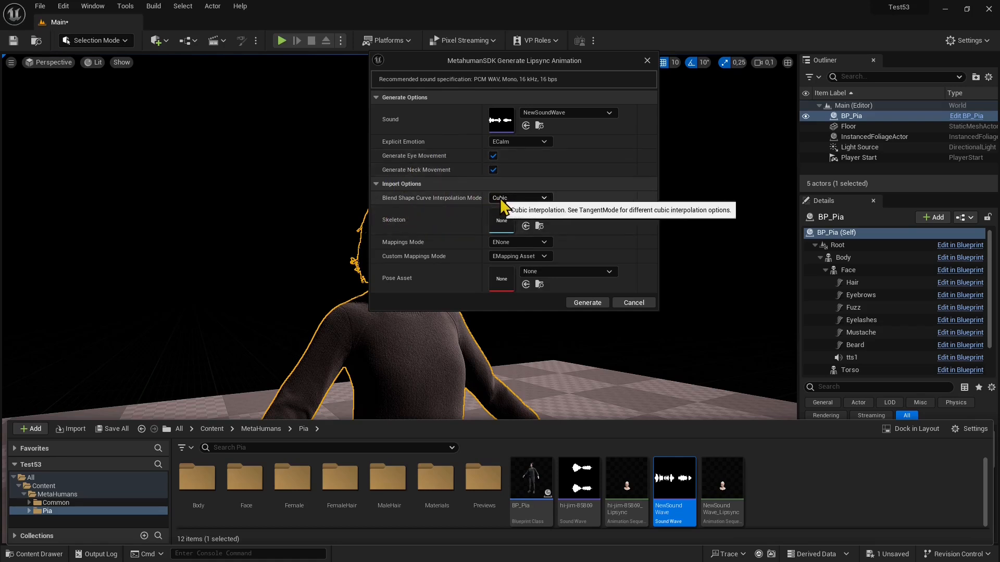
mouse_move(427, 198)
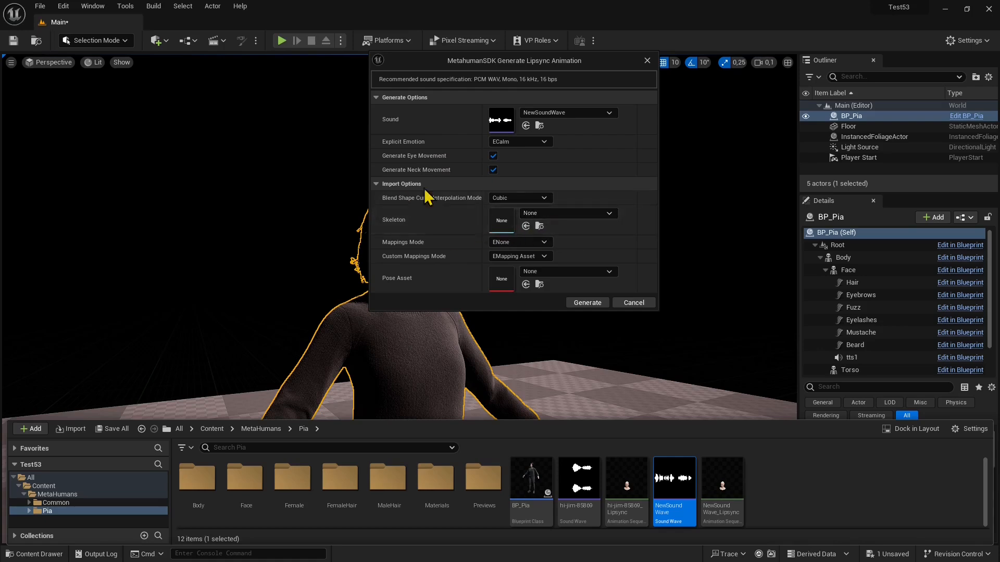
- Set Face_Archetype_Skeleton, EMetahuman mapping mode and EMapping Asset custom mappings
click(607, 213)
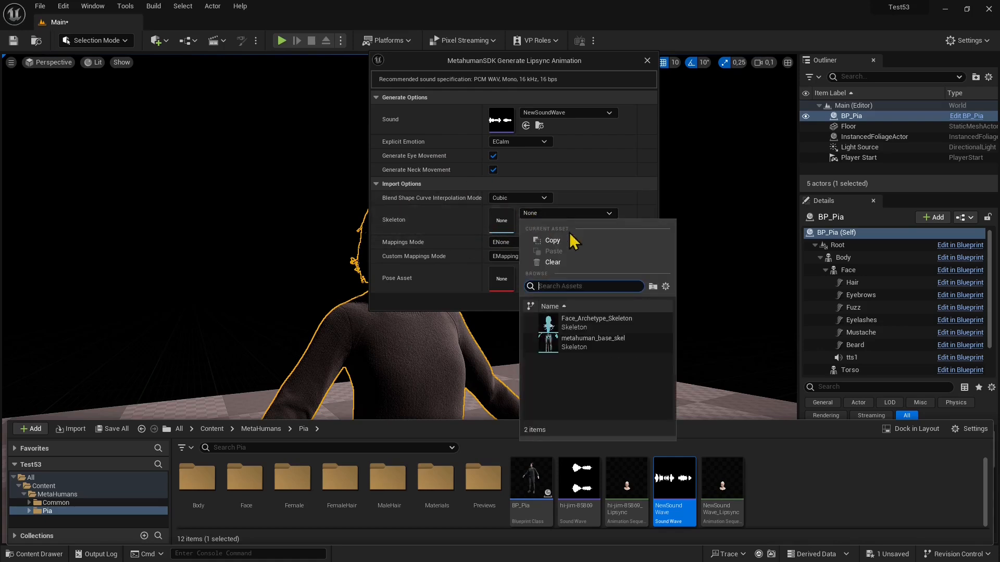
mouse_move(593, 341)
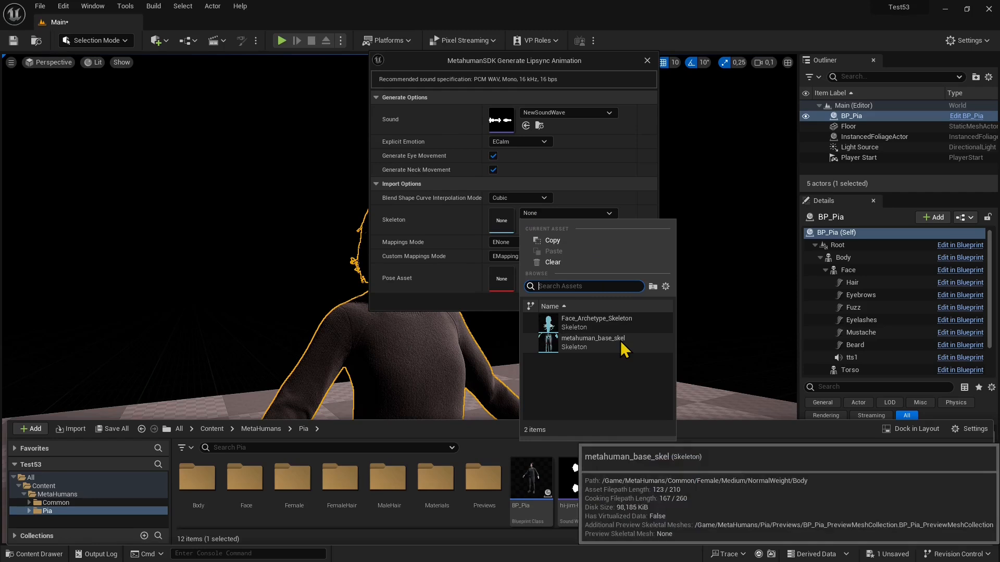
mouse_move(582, 356)
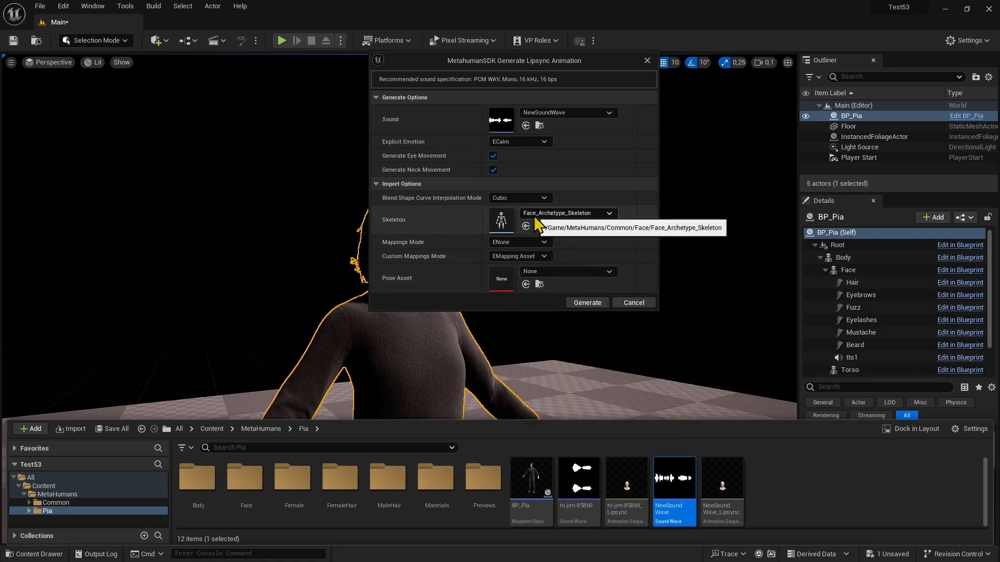
mouse_move(597, 269)
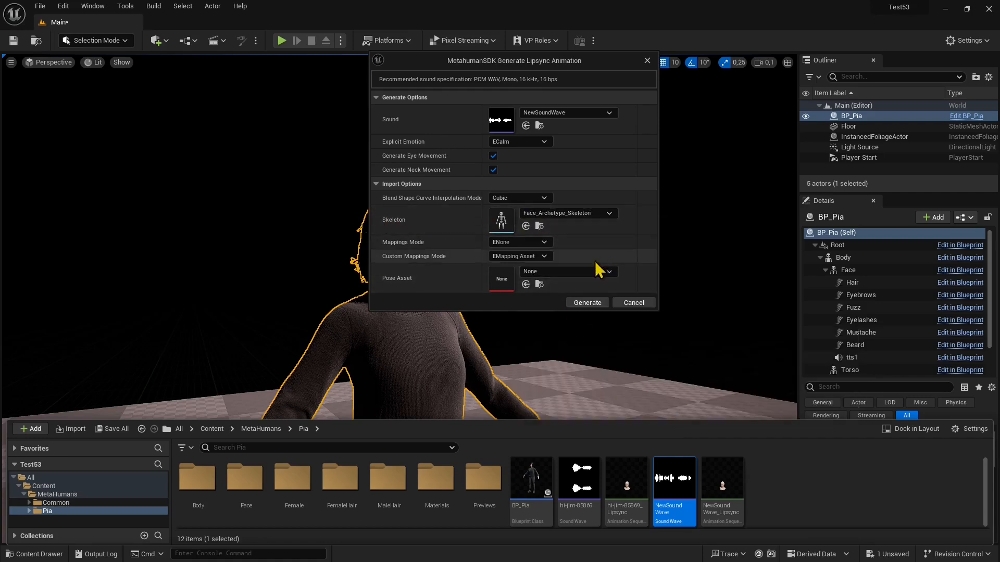
click(518, 242)
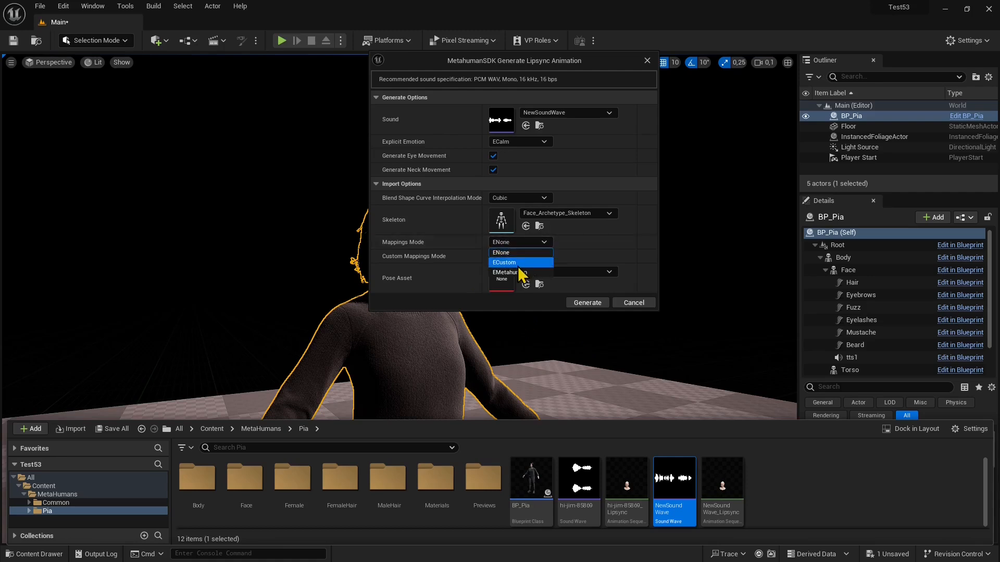
click(505, 272)
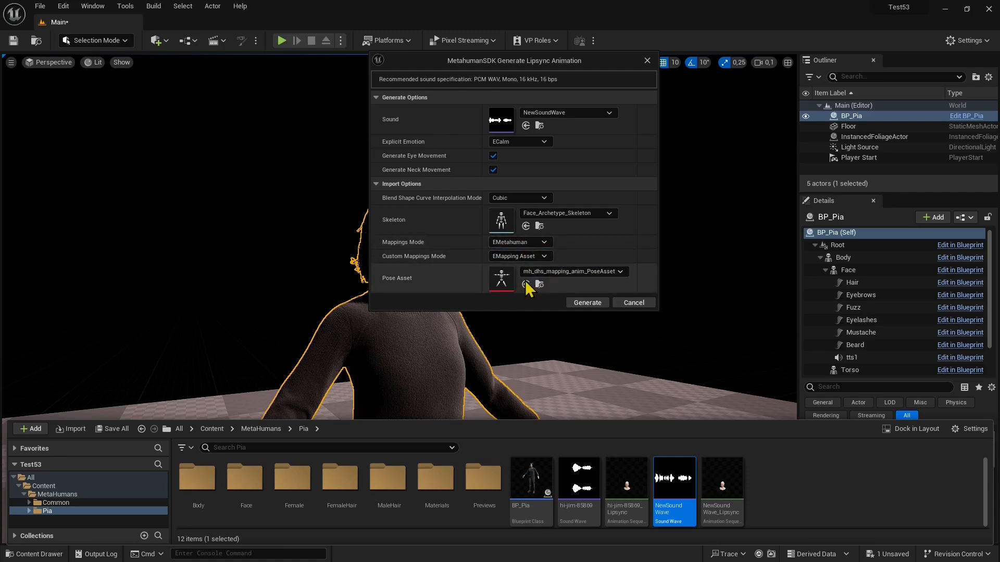
click(519, 255)
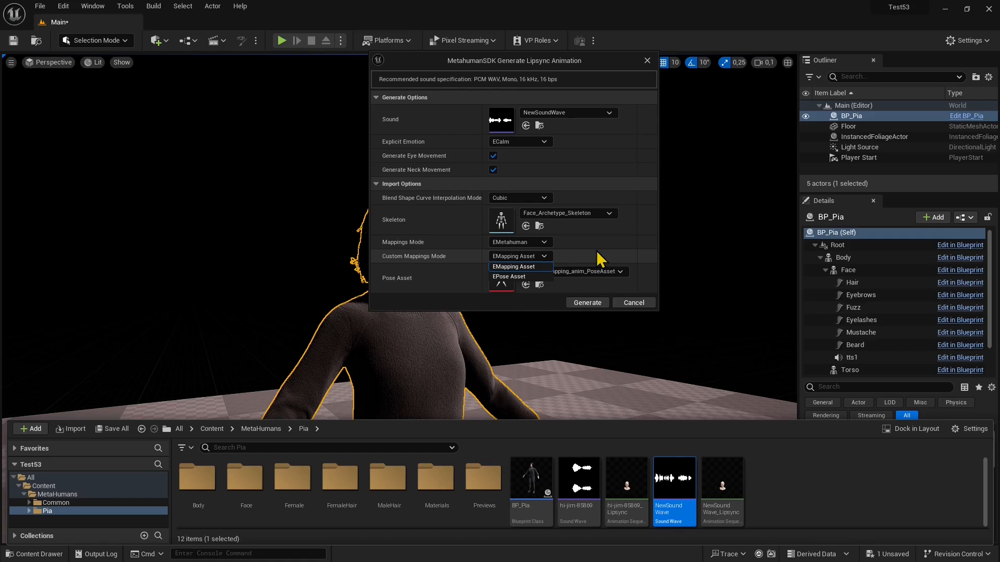
click(514, 267)
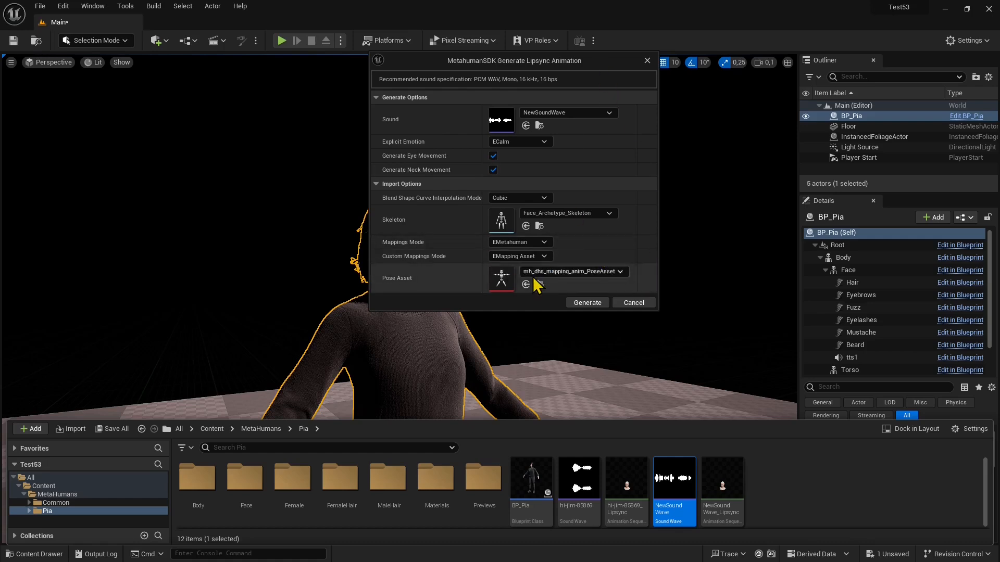
mouse_move(625, 293)
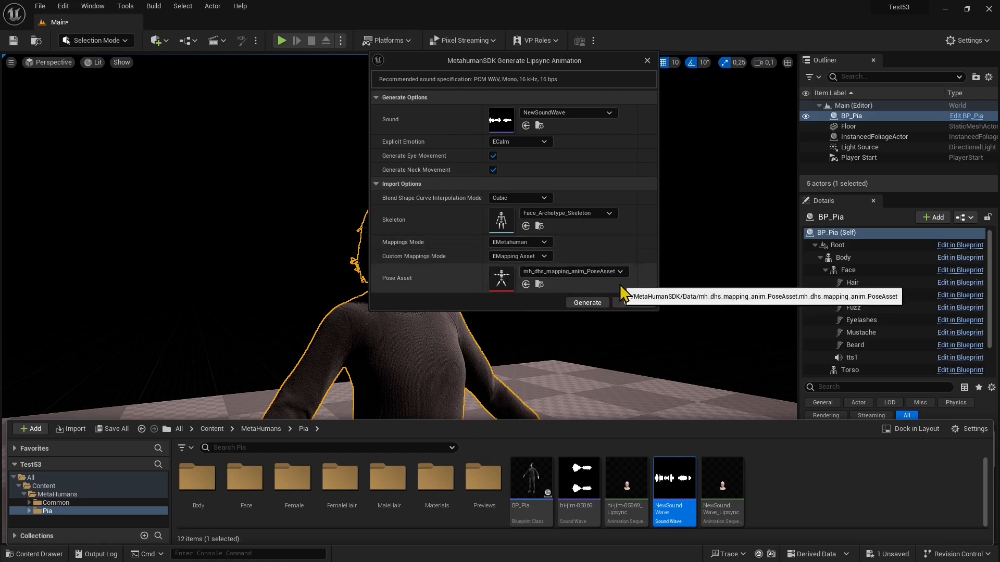
- Generate the lipsync and select NewSoundWave_Lipsync in Pia's folder
click(646, 60)
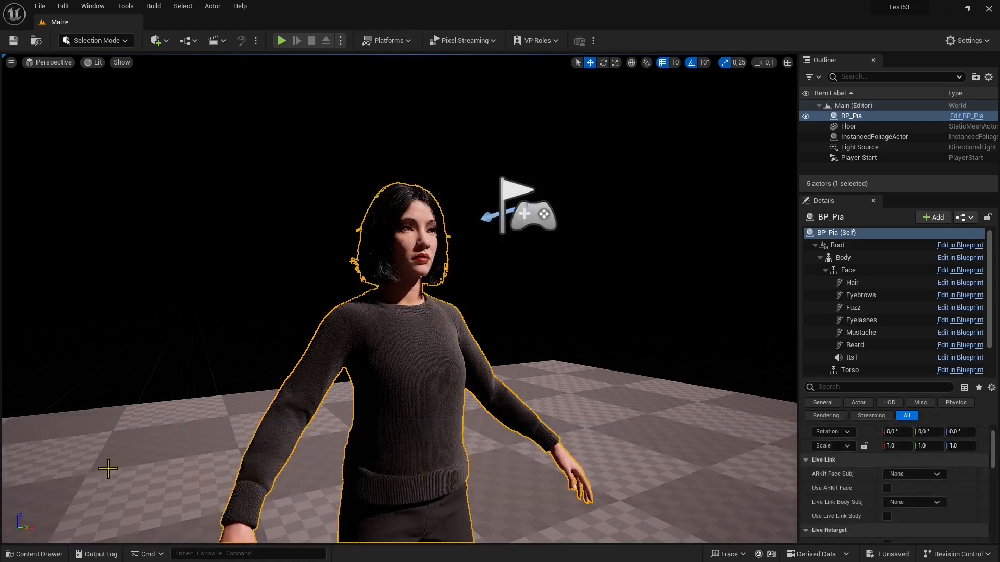
click(34, 553)
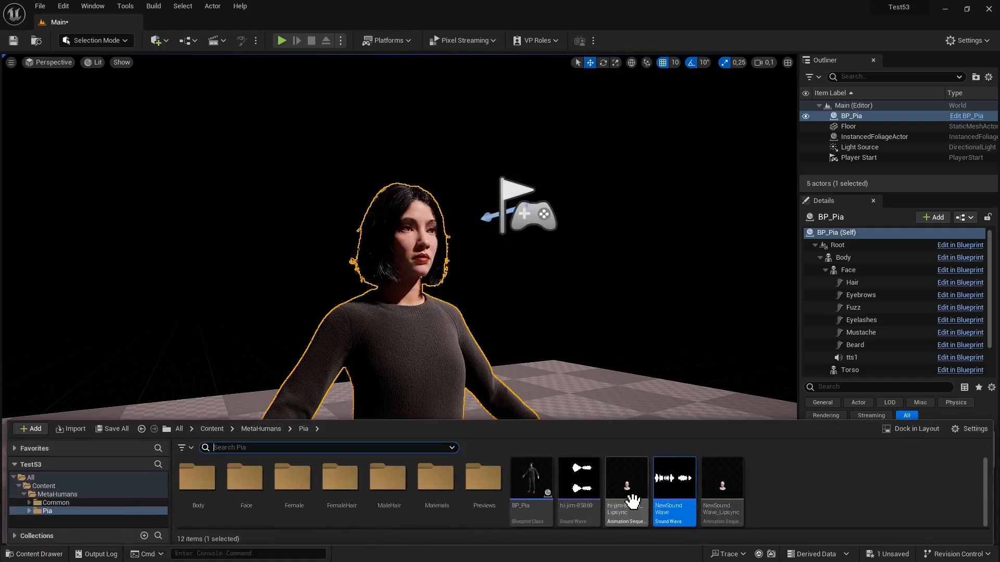
mouse_move(722, 497)
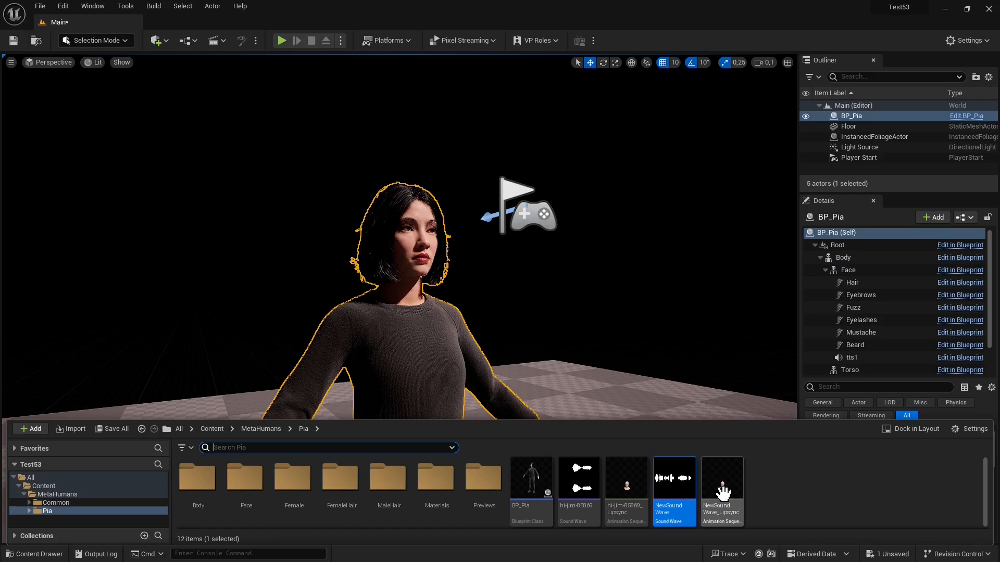
click(722, 478)
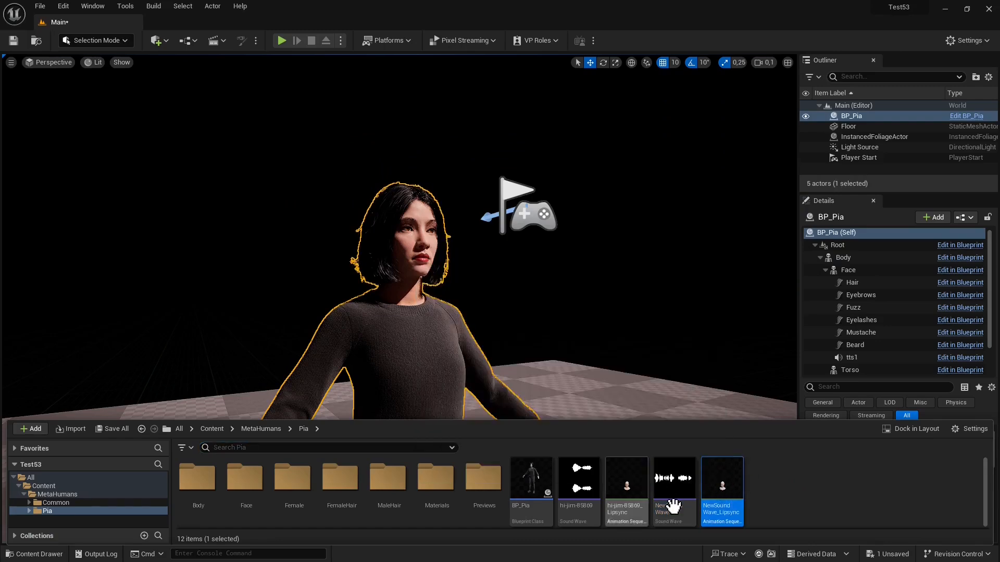
mouse_move(672, 481)
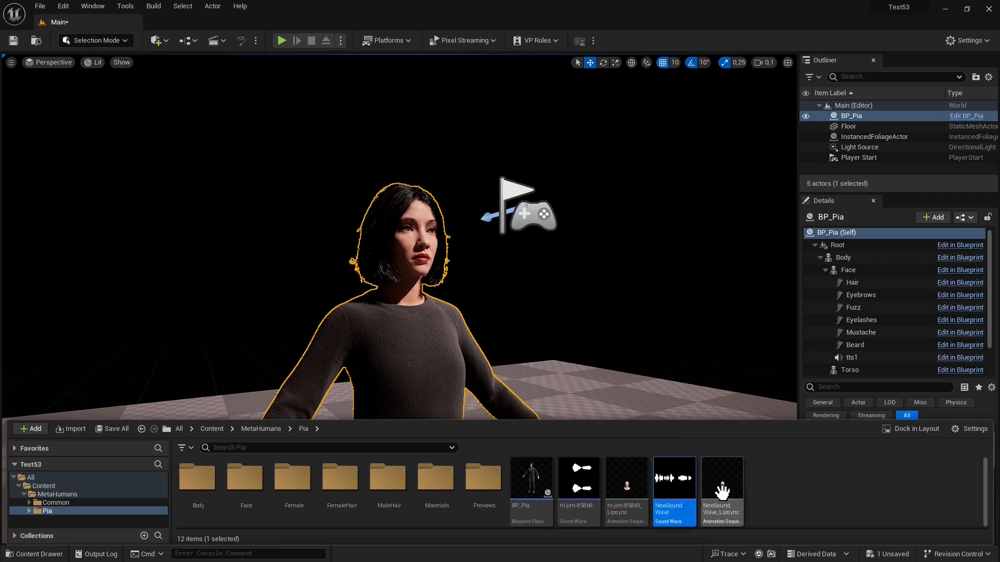
click(721, 478)
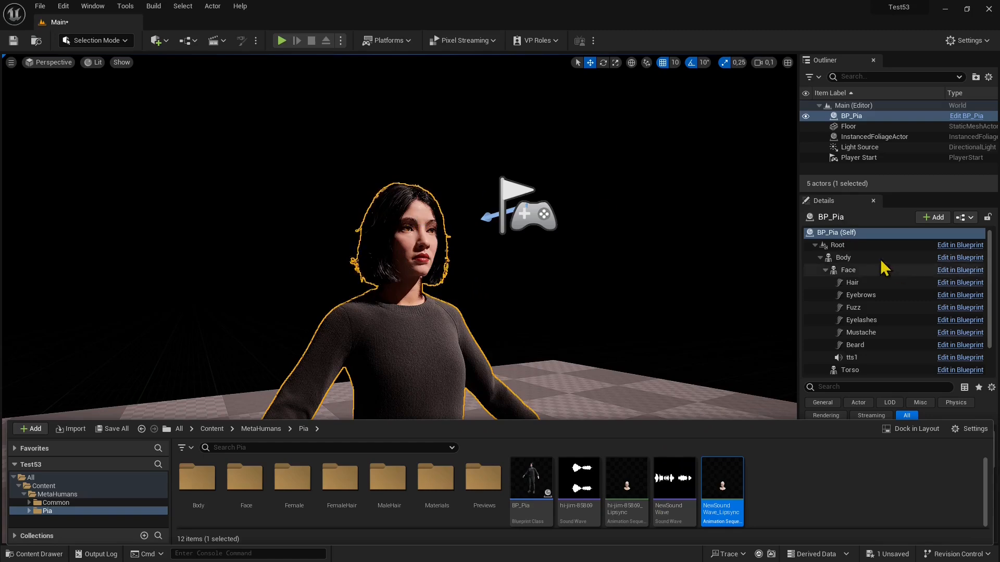
- Set Pia's Face component Anim to Play to NewSoundWave_Lipsync, then run and stop a test play session
click(848, 269)
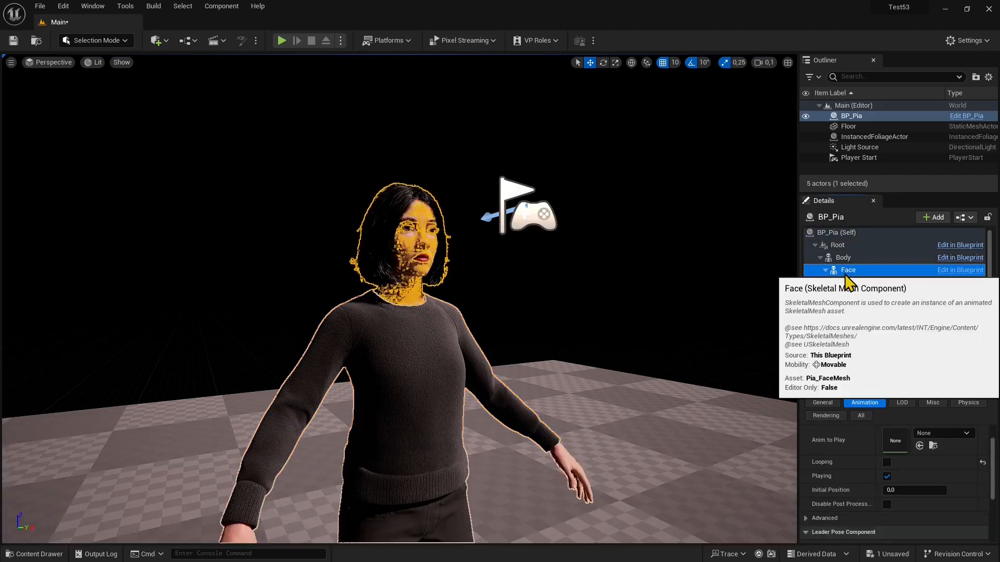
click(825, 270)
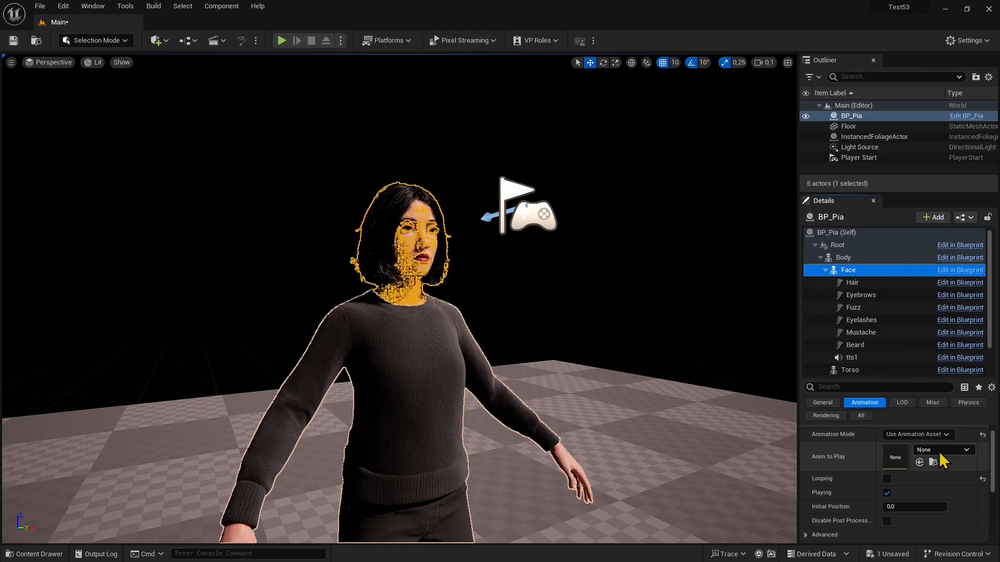
click(966, 449)
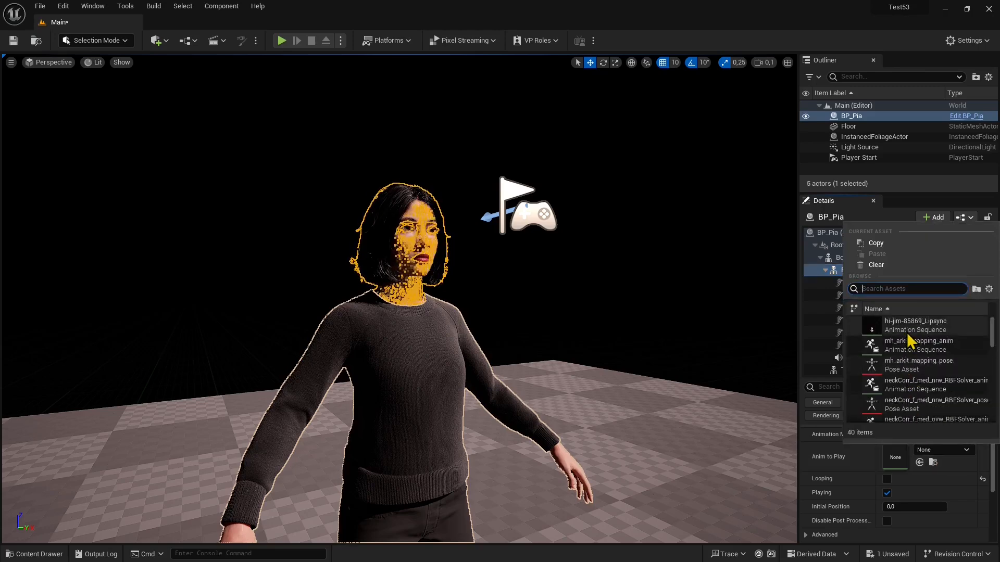
text(new)
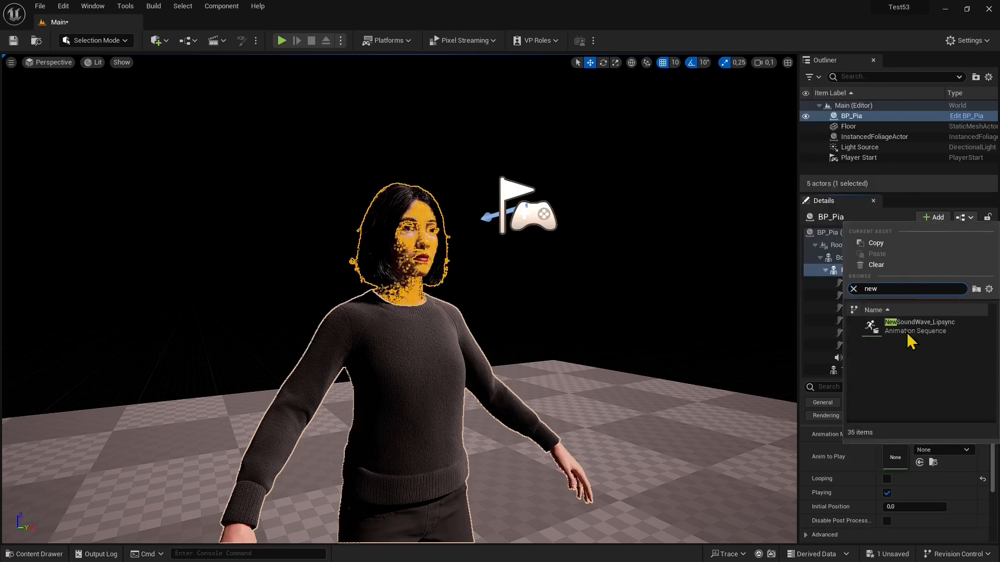
mouse_move(915, 326)
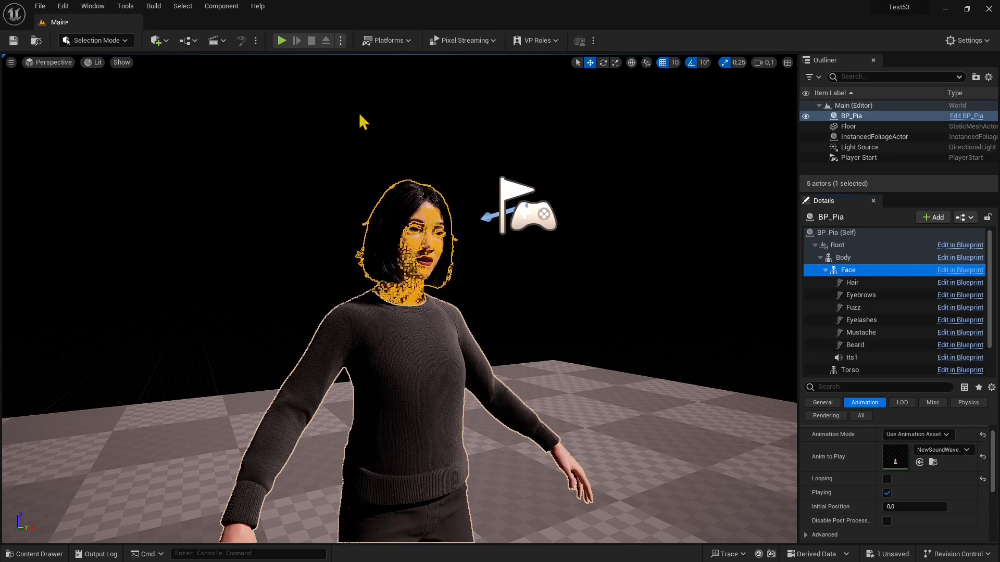
click(282, 40)
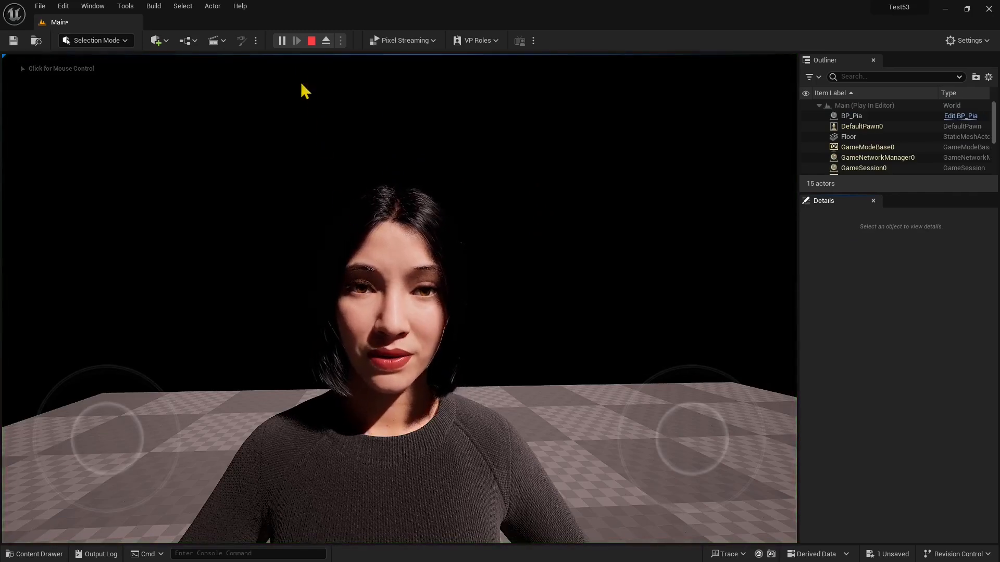
click(312, 40)
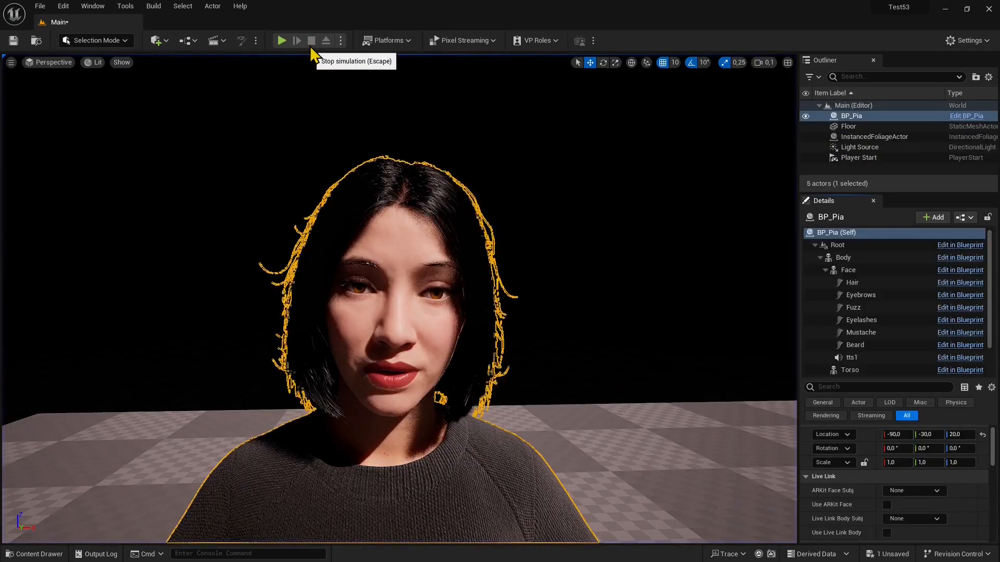
mouse_move(522, 249)
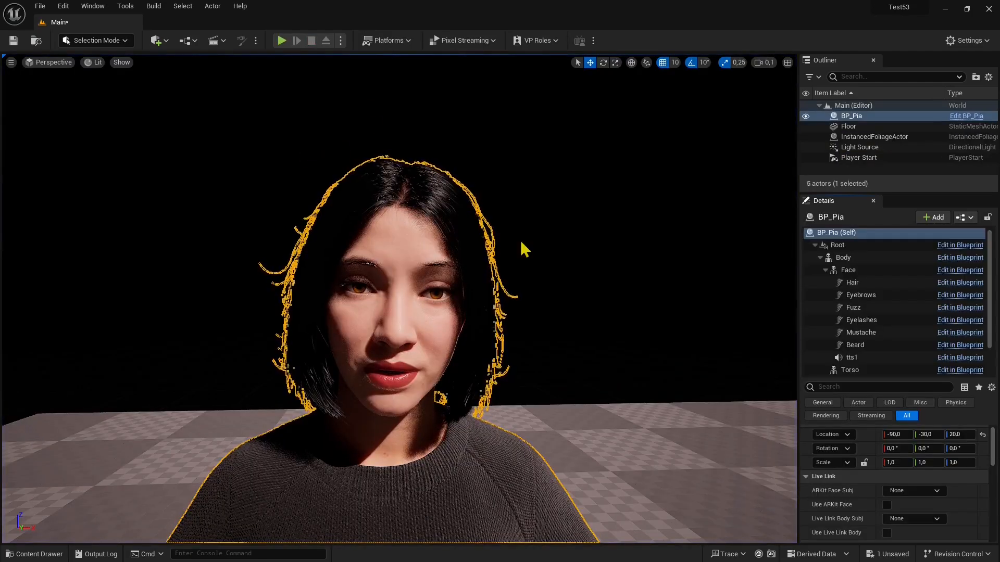
mouse_move(915, 318)
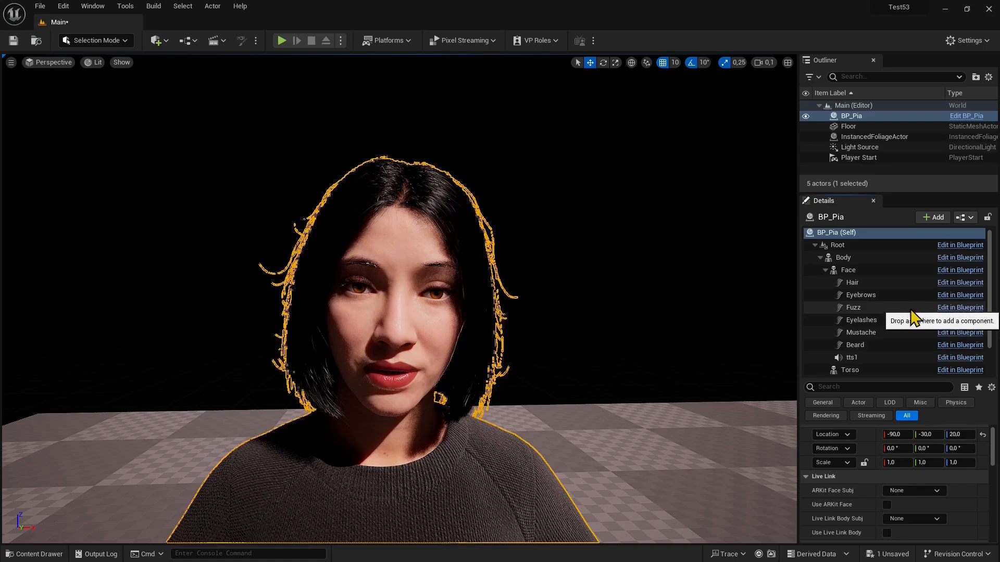
mouse_move(316, 311)
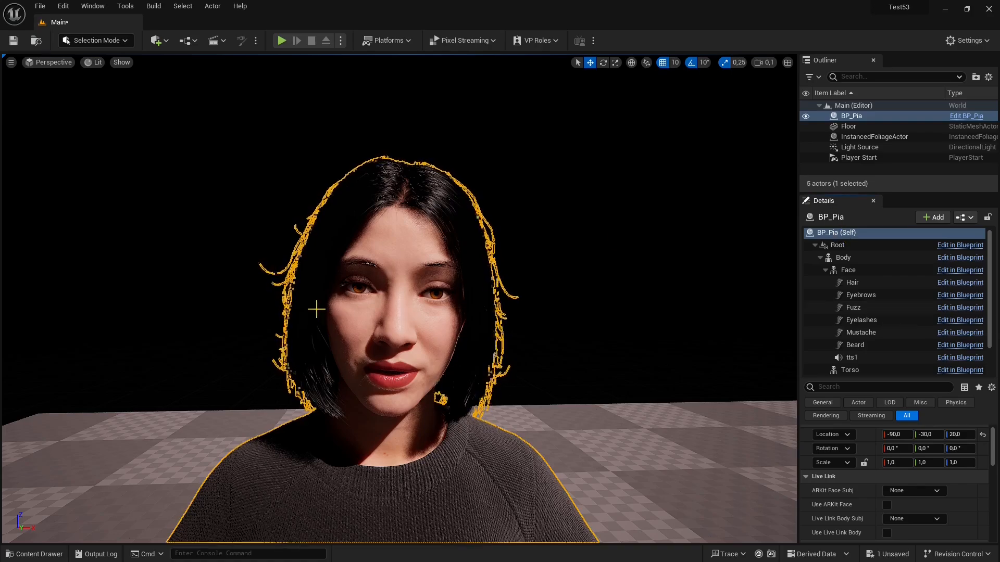
- Set the Sound property of Pia's tts1 audio component to NewSoundWave
click(851, 357)
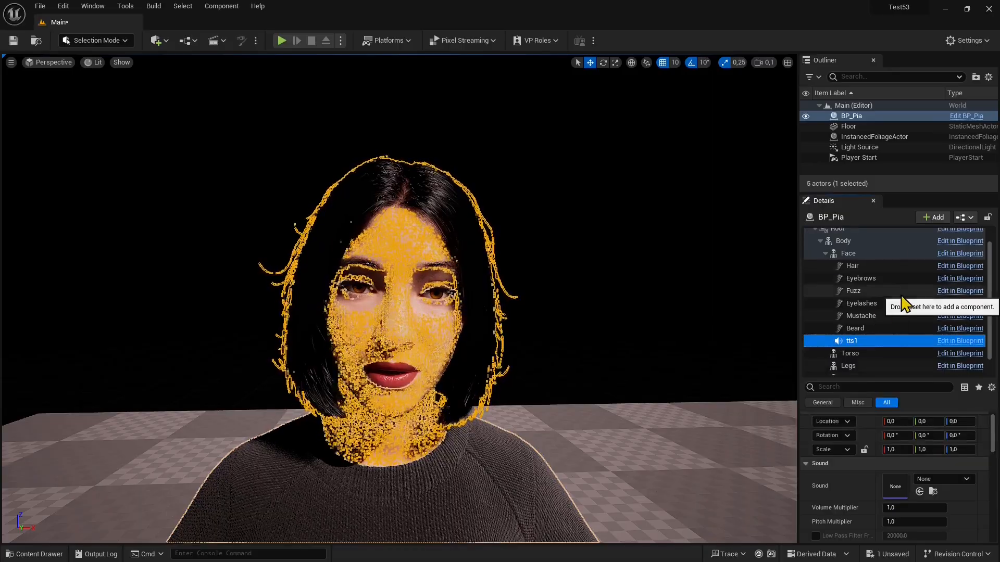
mouse_move(848, 344)
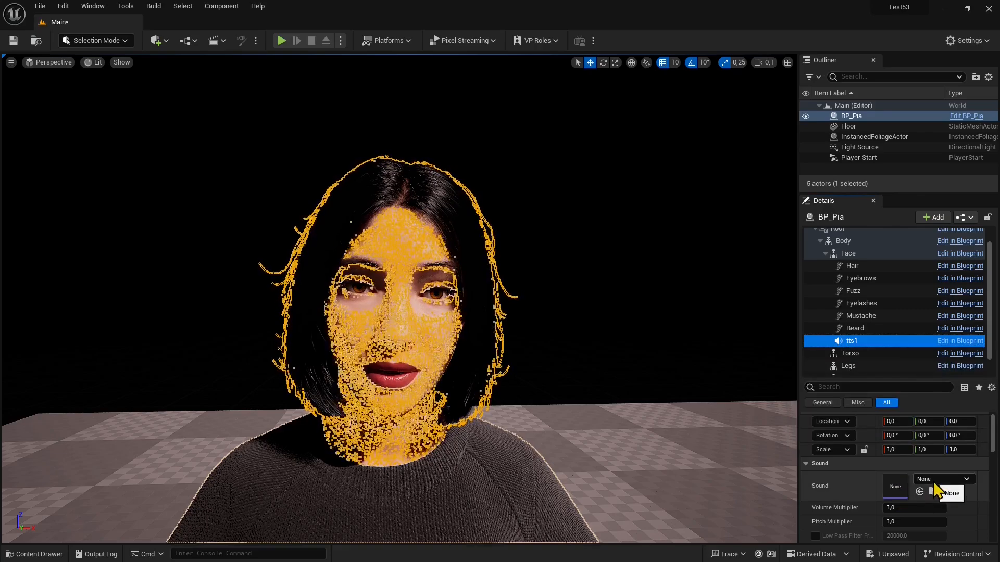
mouse_move(907, 378)
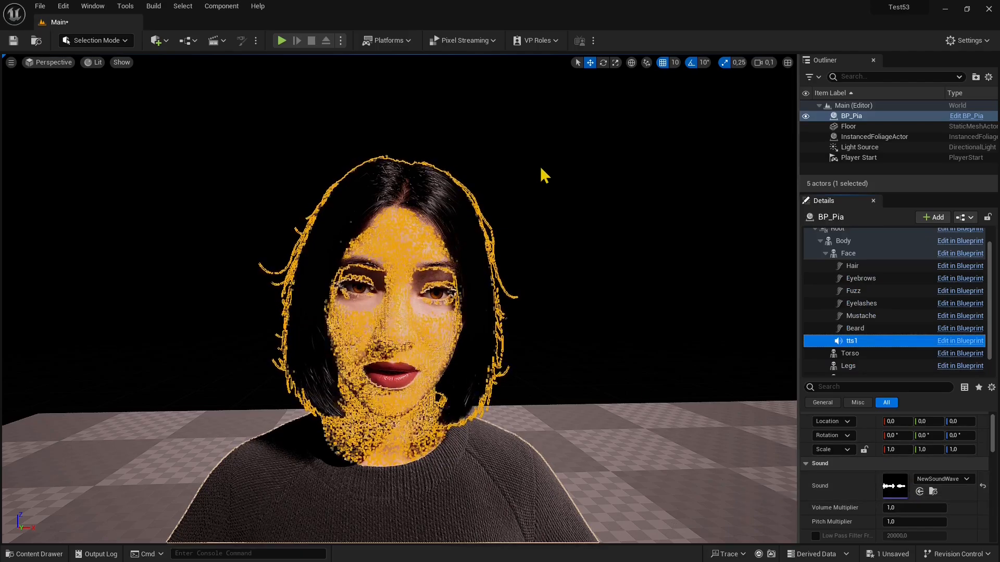
click(357, 149)
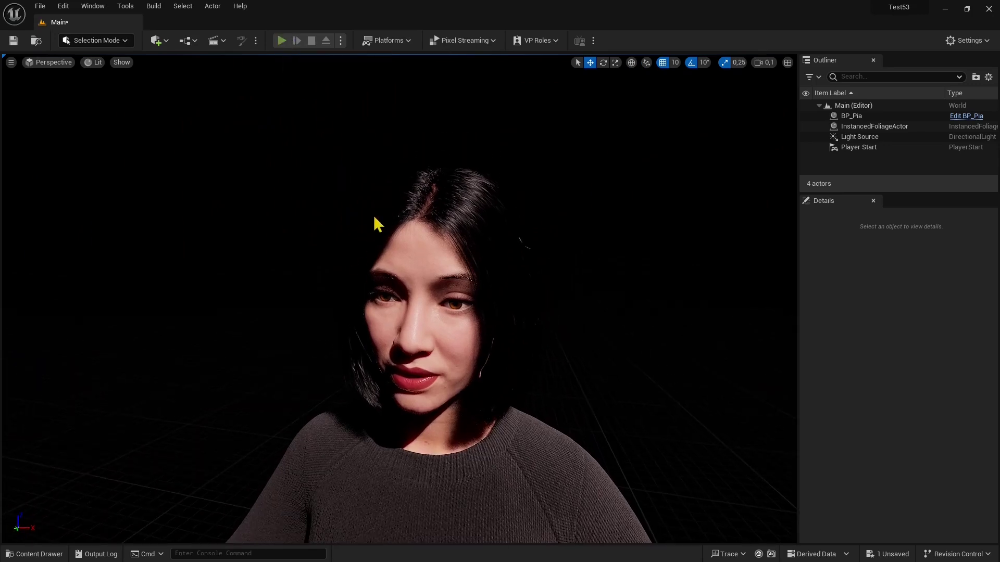
- Run a Play In Editor session of the floorless level to watch Pia talk, then stop it
click(282, 40)
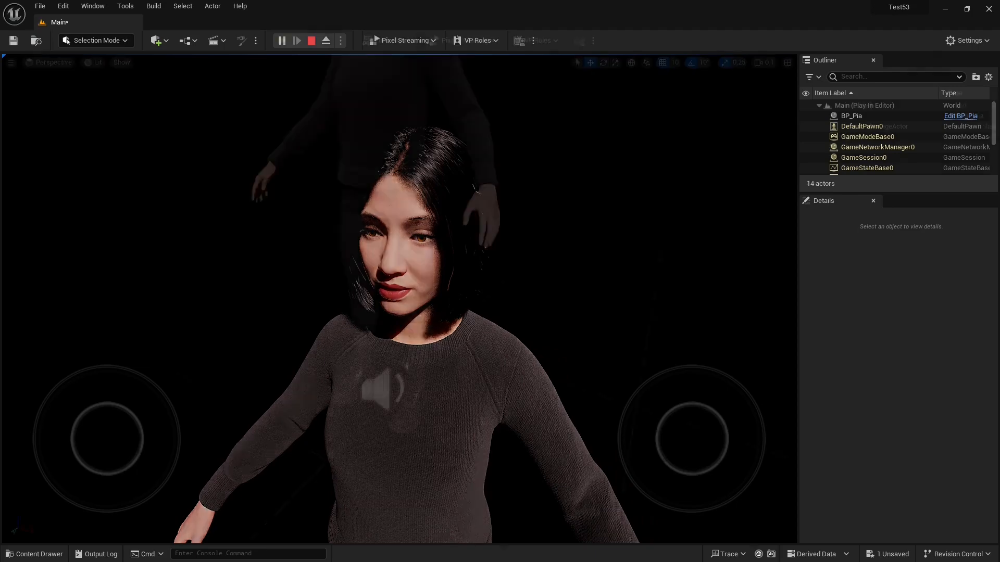
click(311, 40)
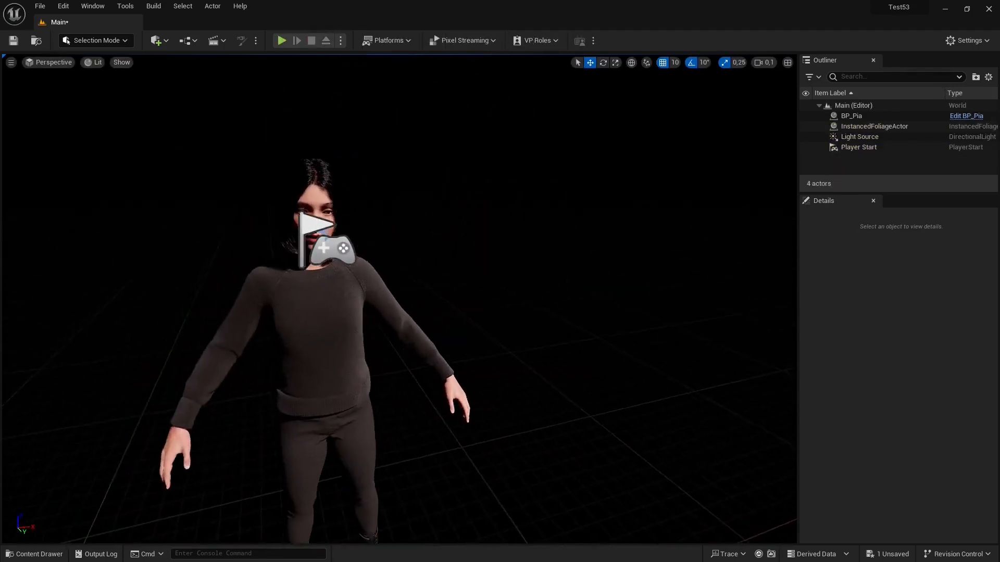